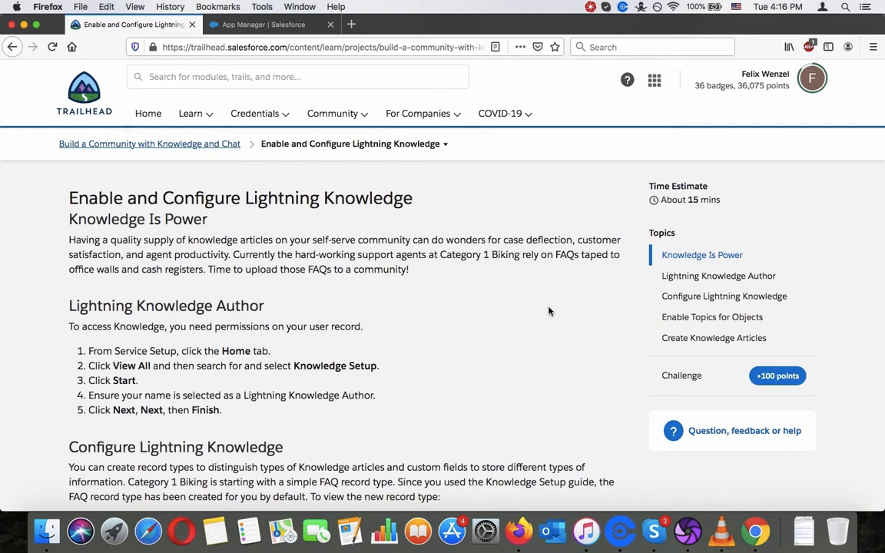
pyautogui.moveTo(499, 254)
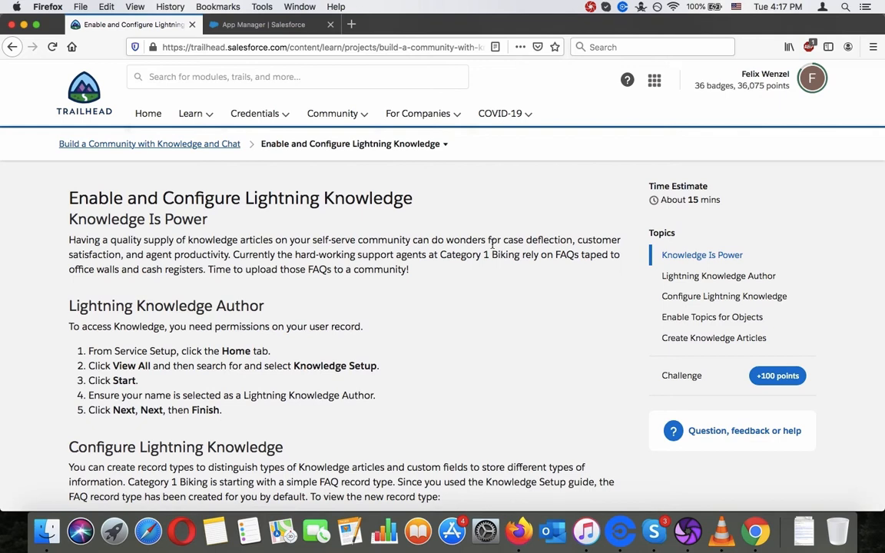
pyautogui.moveTo(452, 212)
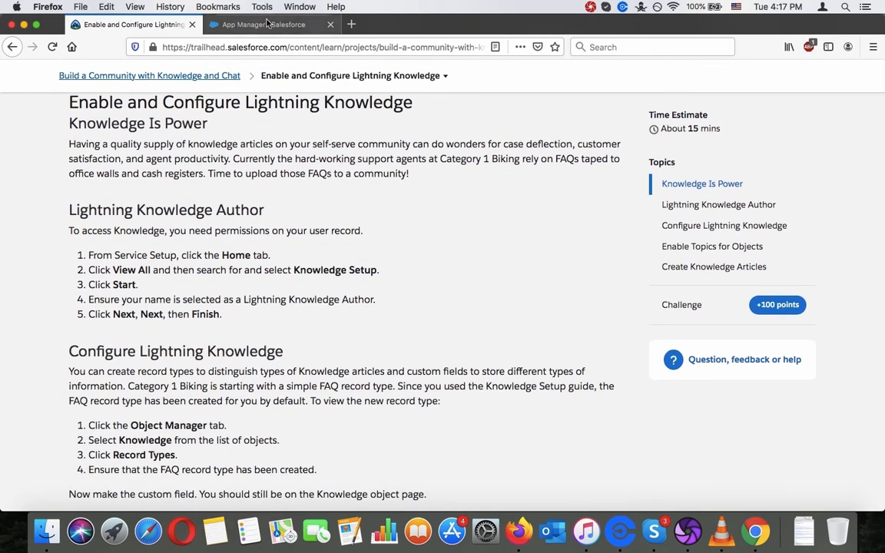
pyautogui.moveTo(268, 23)
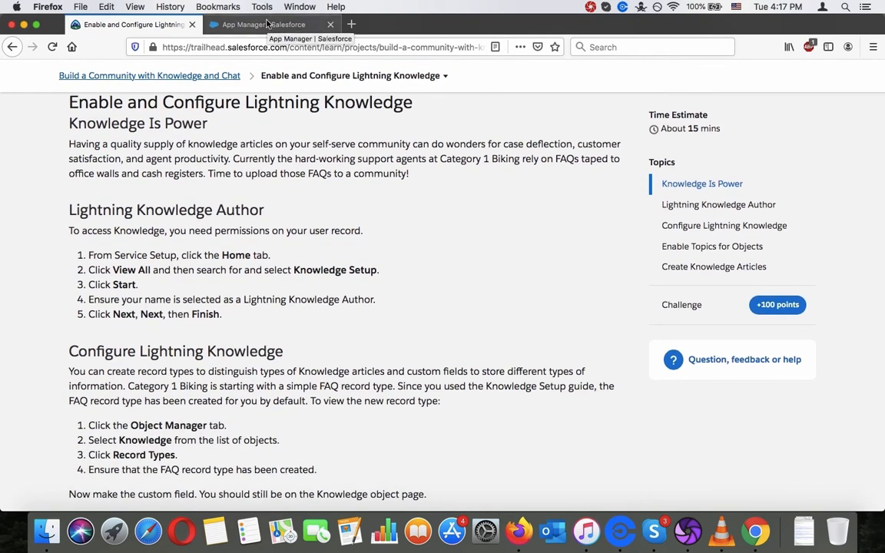
# Search Setup for 'knowledge' and go to the Service Setup home page.
pyautogui.click(273, 24)
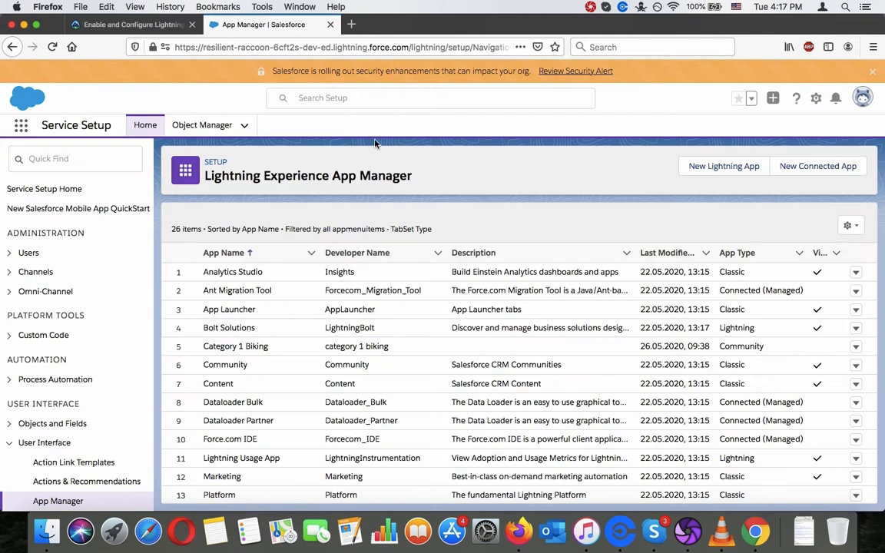
pyautogui.moveTo(813, 114)
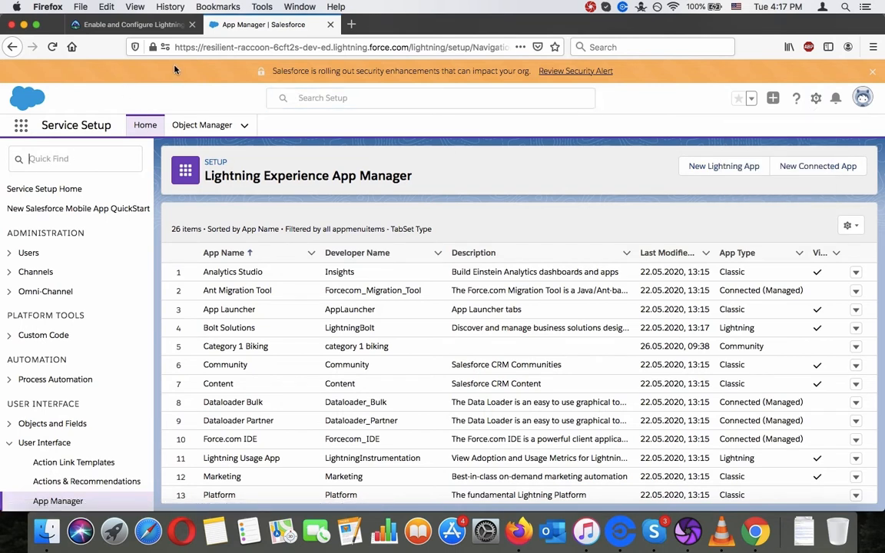
pyautogui.click(430, 98)
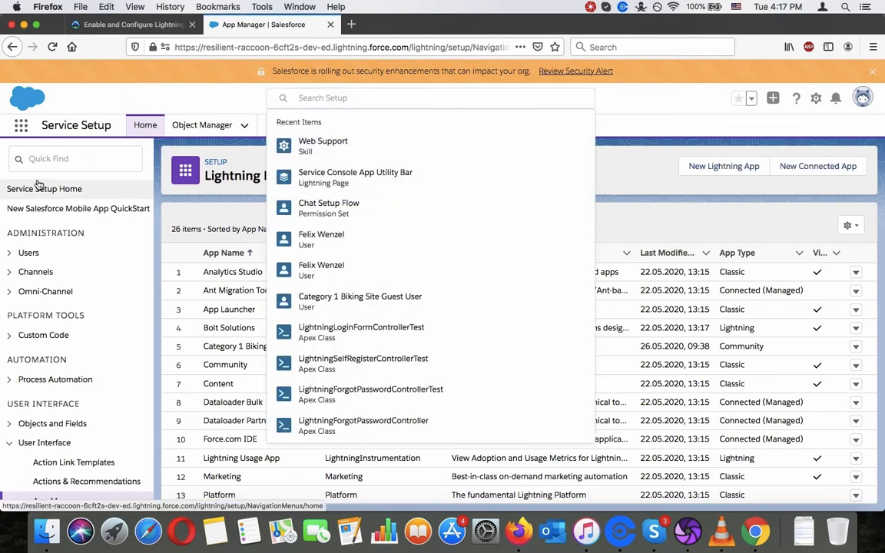
pyautogui.write('know')
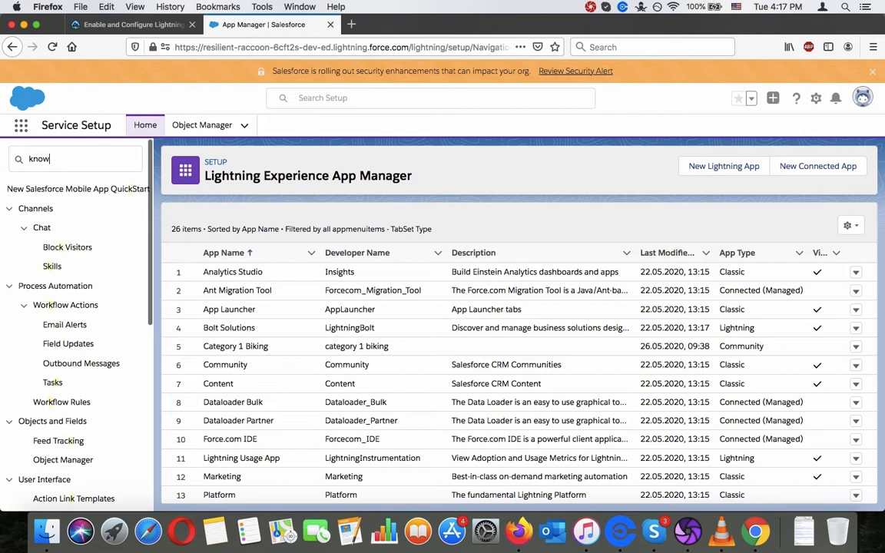
pyautogui.write('ledge')
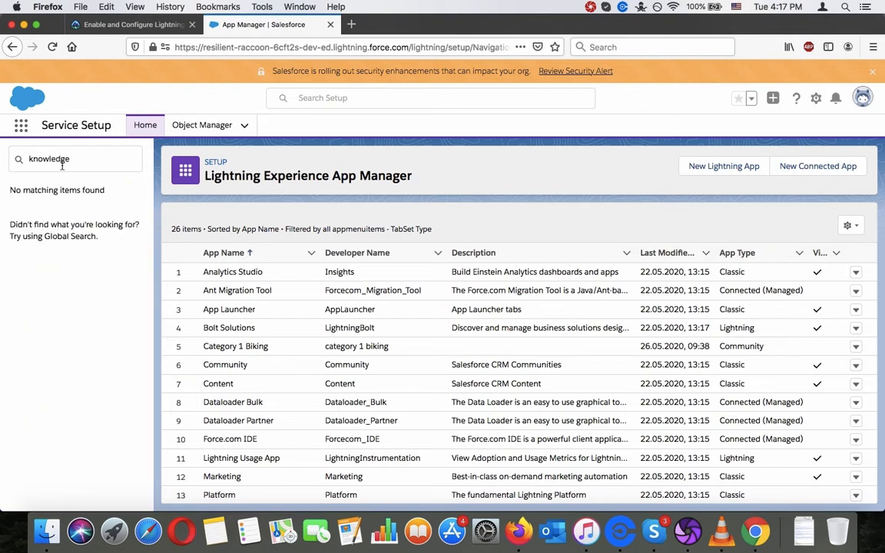
pyautogui.click(130, 24)
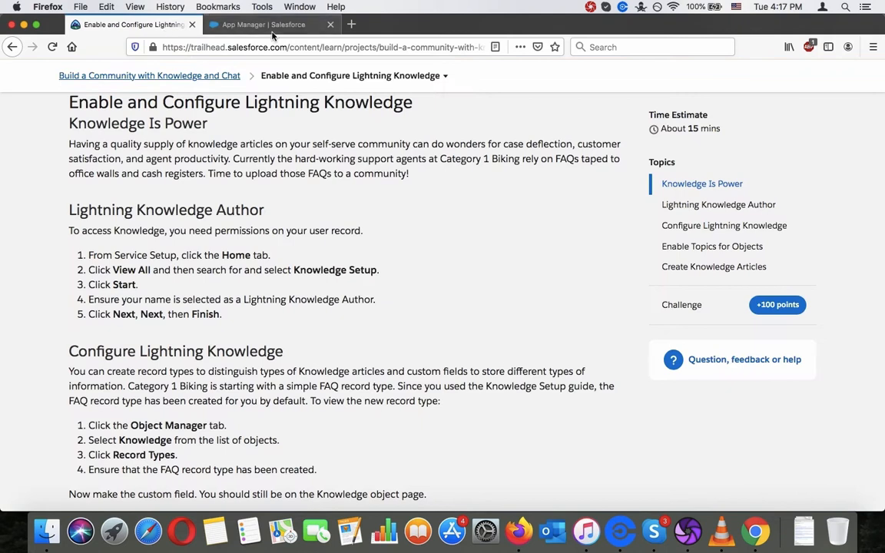
pyautogui.click(269, 24)
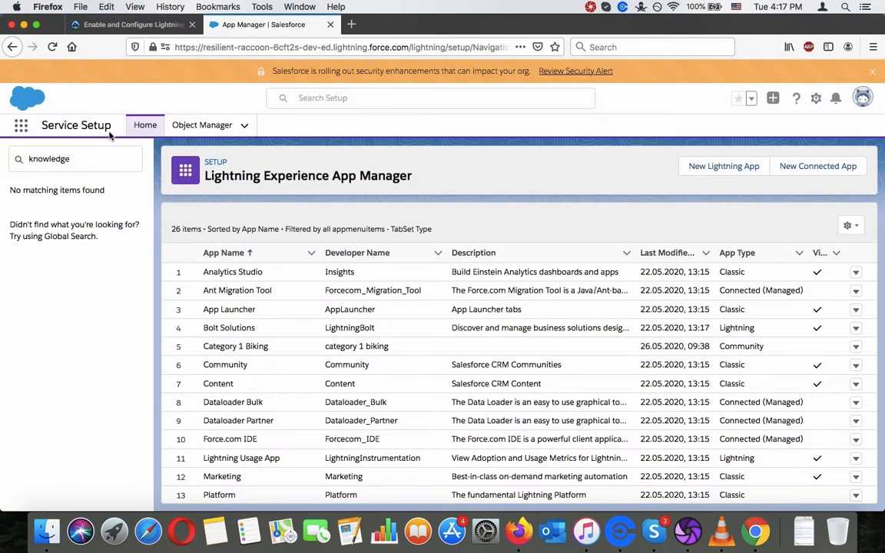
pyautogui.click(145, 124)
pyautogui.write('kn')
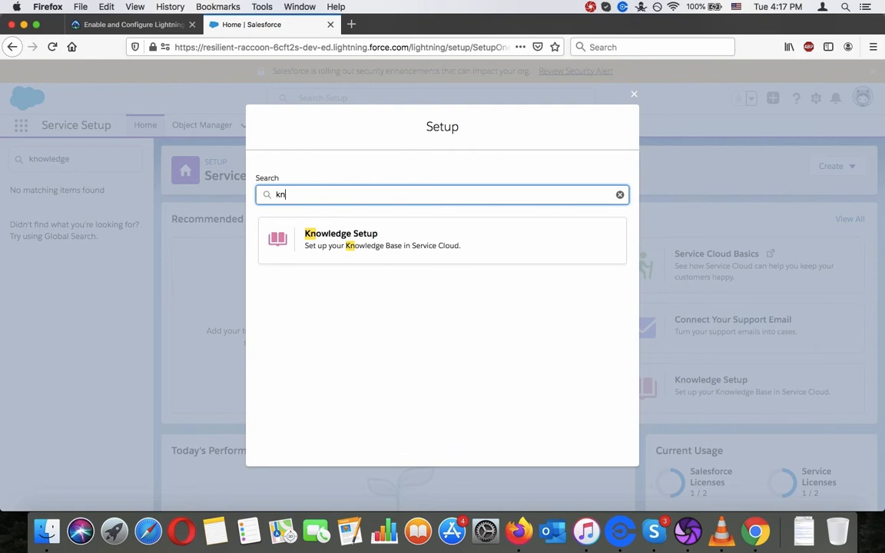
# Start the Knowledge Setup guide and continue past the author selection step.
pyautogui.click(442, 239)
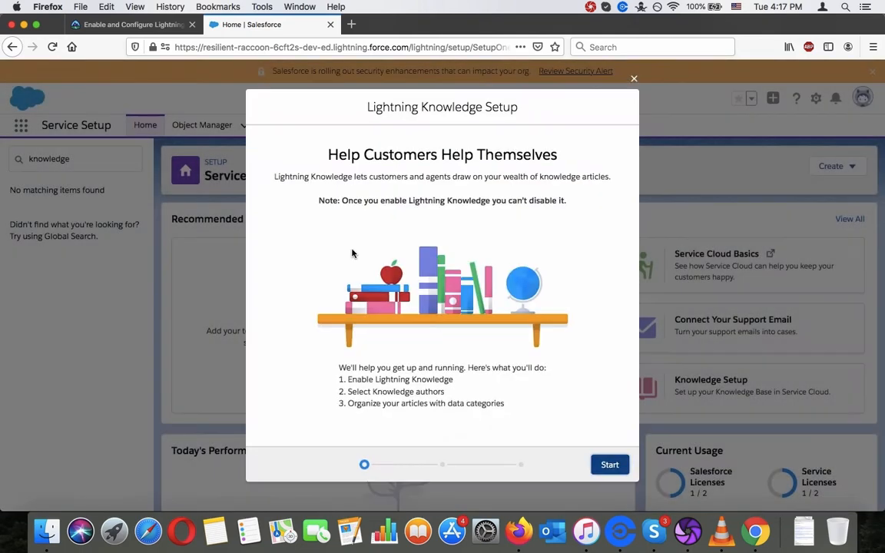
pyautogui.click(609, 464)
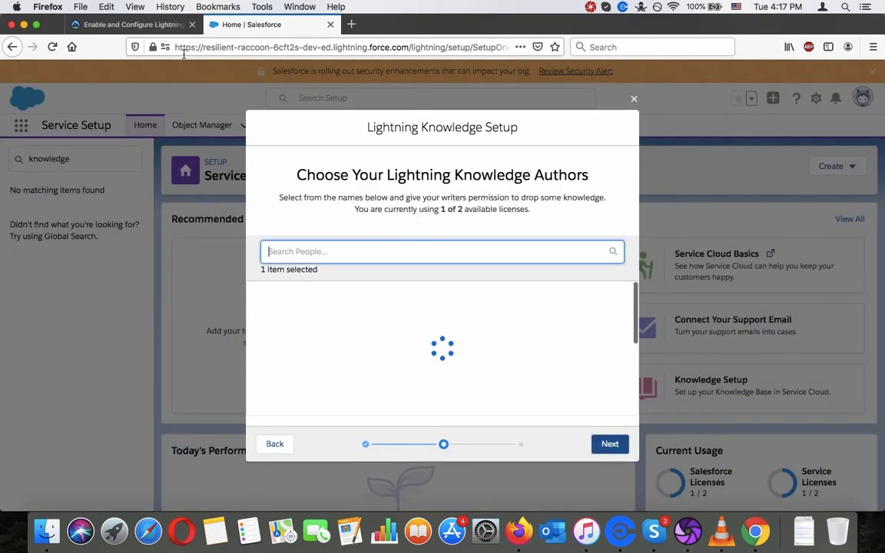
pyautogui.click(130, 24)
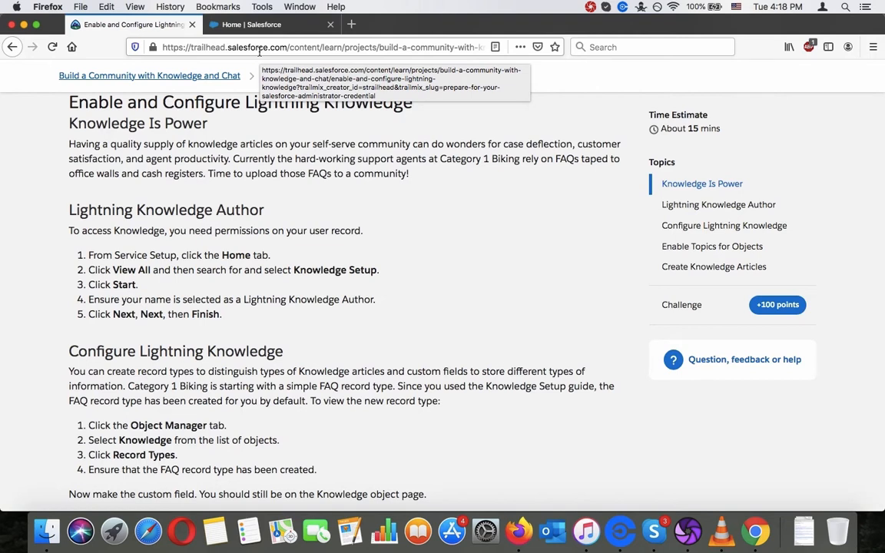
pyautogui.click(271, 24)
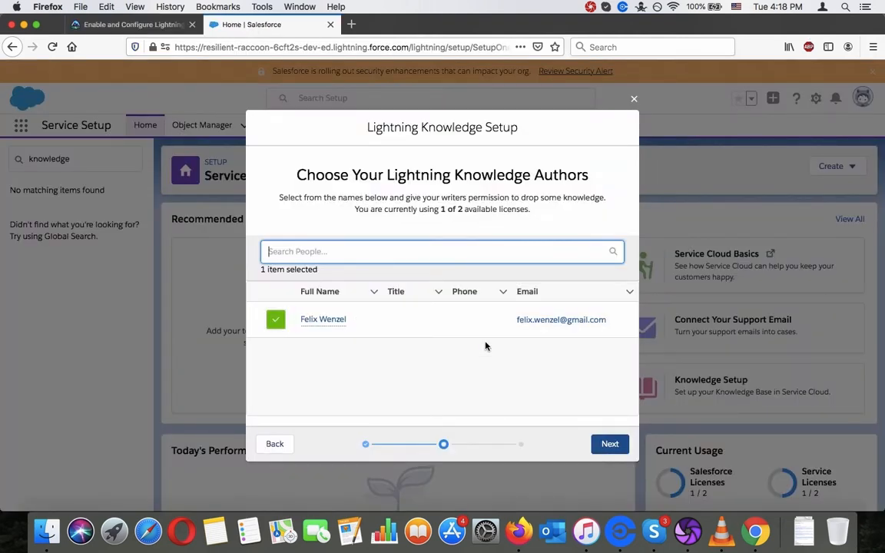
pyautogui.click(609, 443)
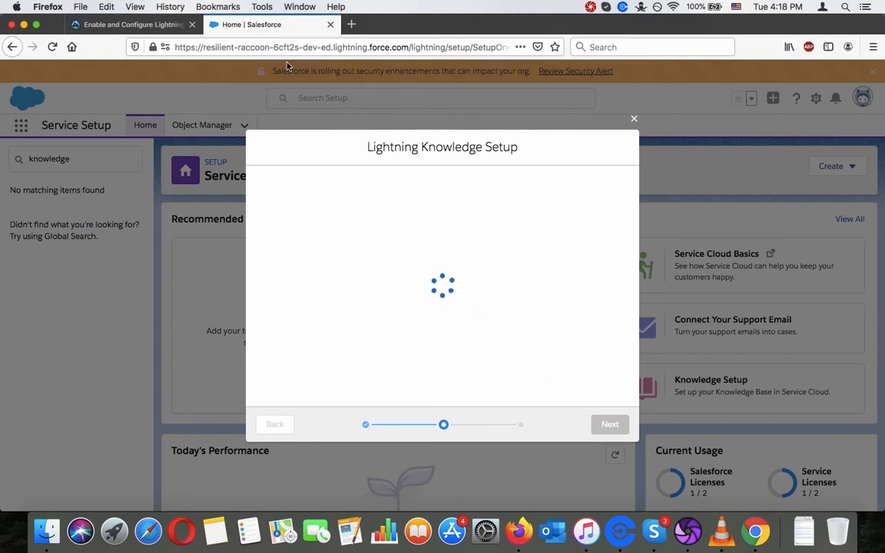
# Compare the data category step with the Trailhead instructions.
pyautogui.click(130, 24)
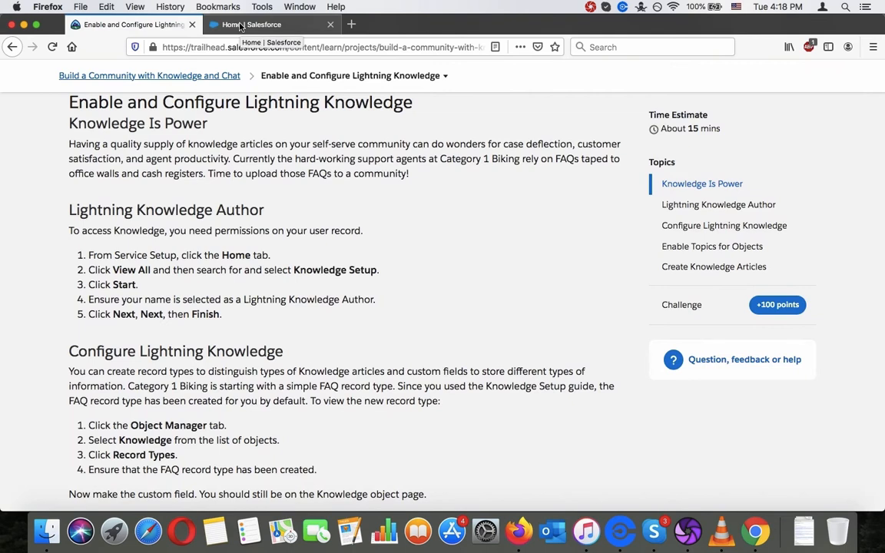
pyautogui.click(268, 24)
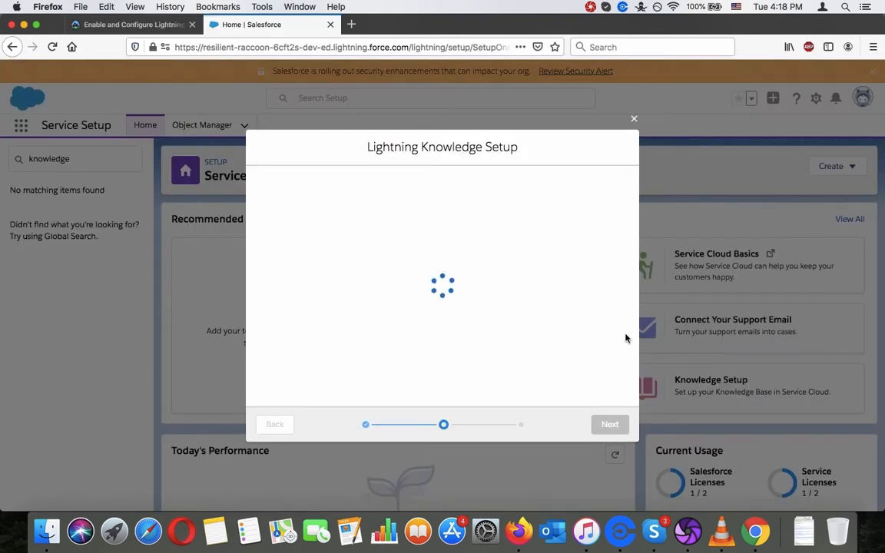
pyautogui.click(131, 23)
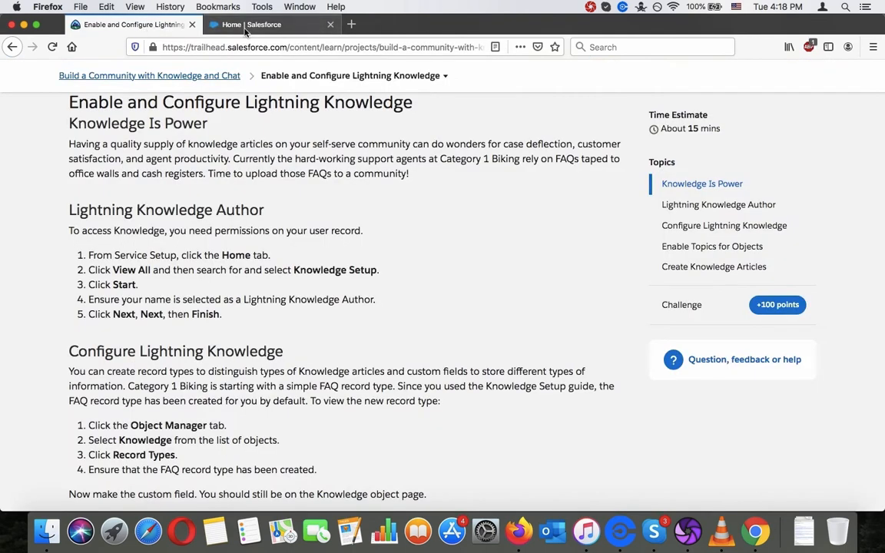
pyautogui.click(268, 24)
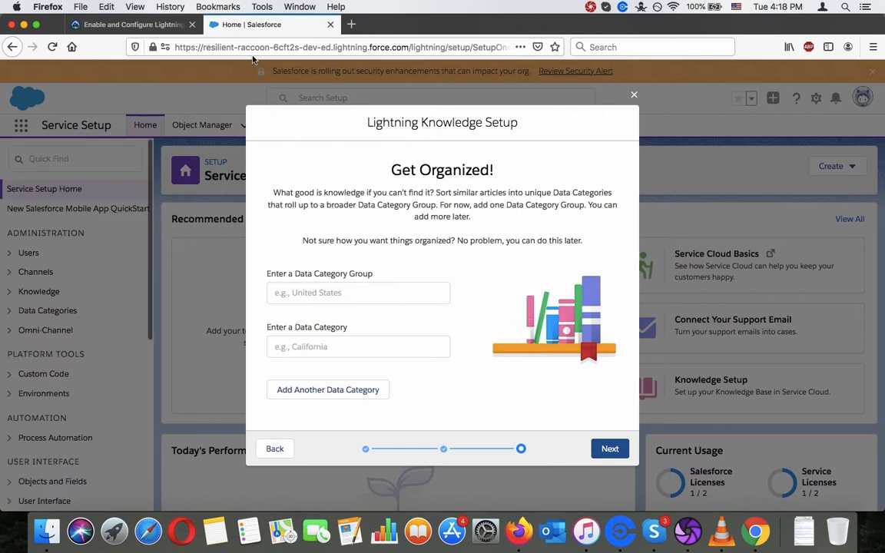
pyautogui.click(131, 24)
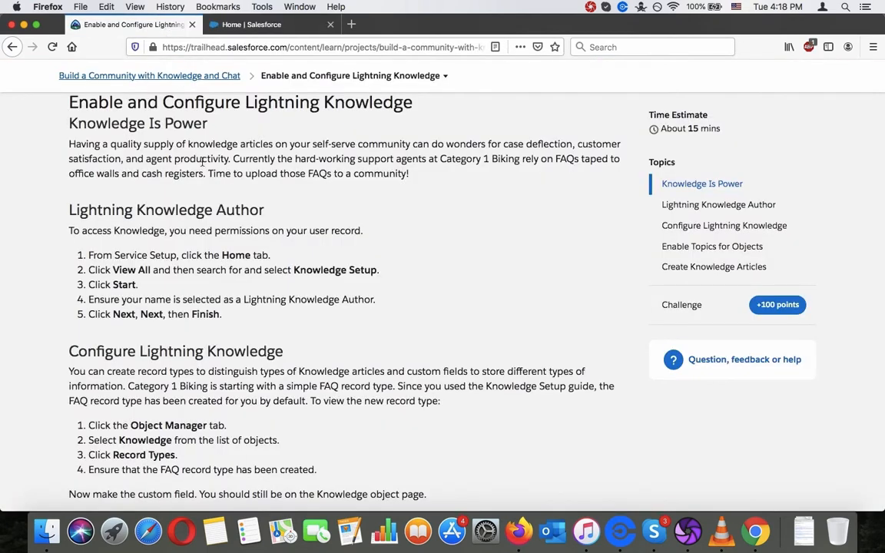
pyautogui.scroll(-3)
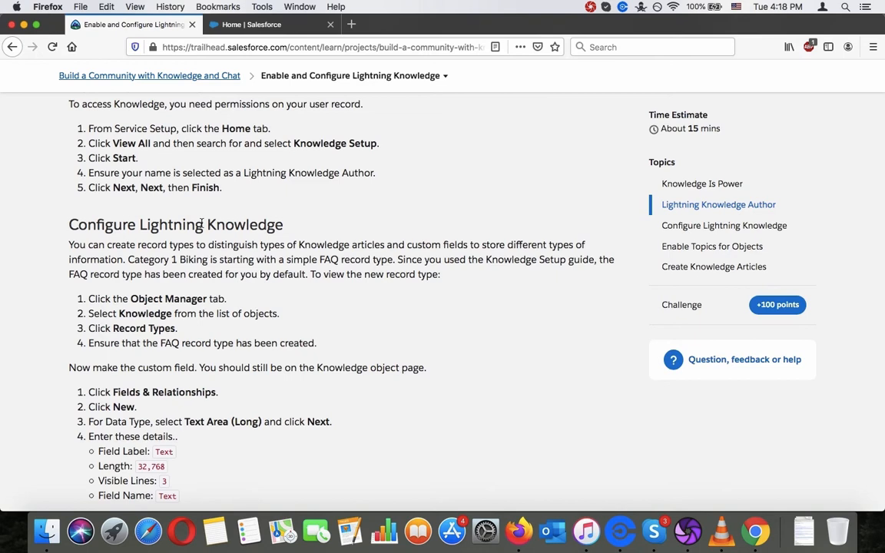
pyautogui.moveTo(205, 256)
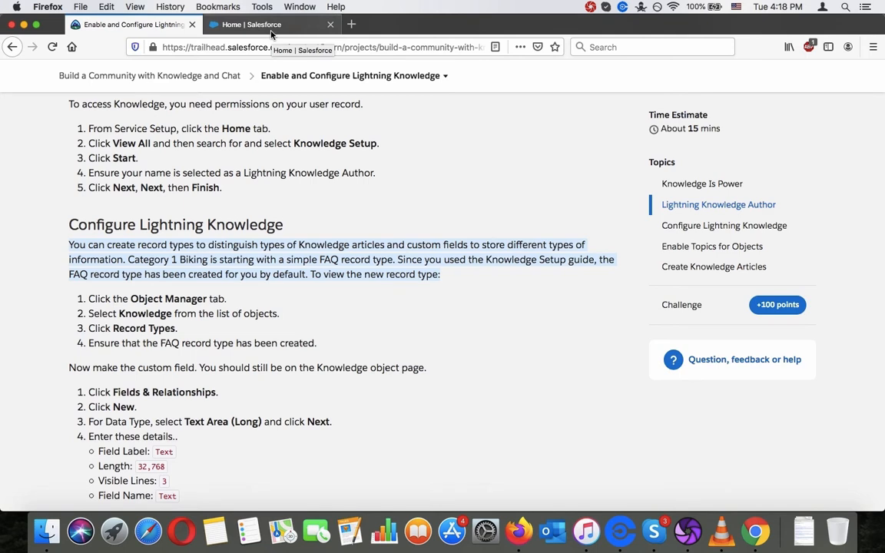
pyautogui.click(270, 24)
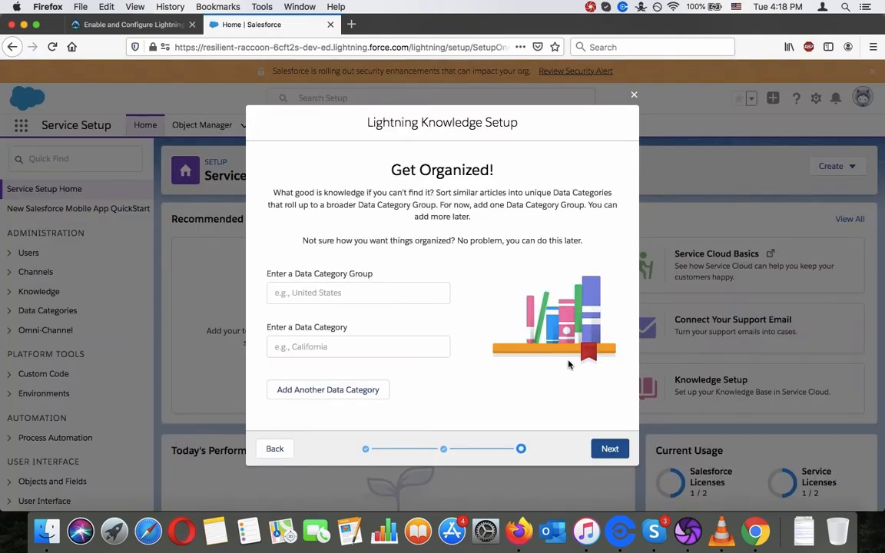
pyautogui.moveTo(476, 318)
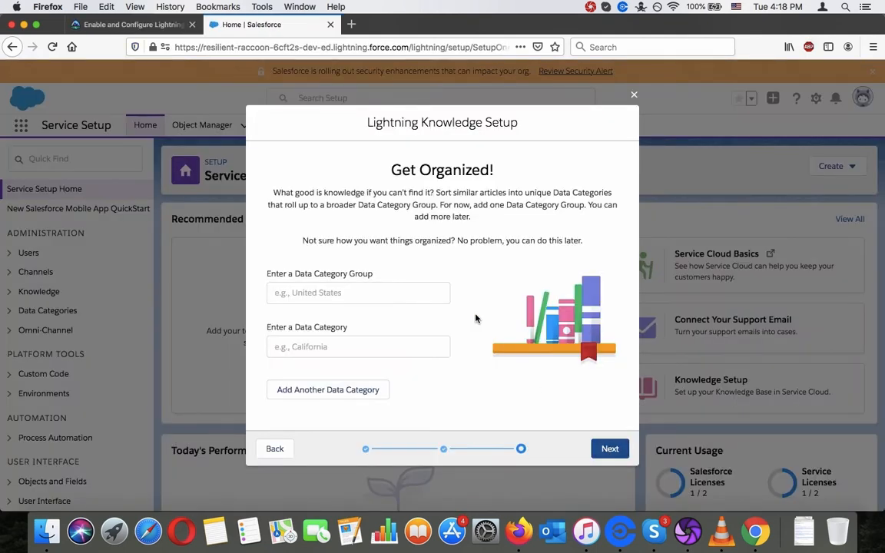
pyautogui.click(609, 448)
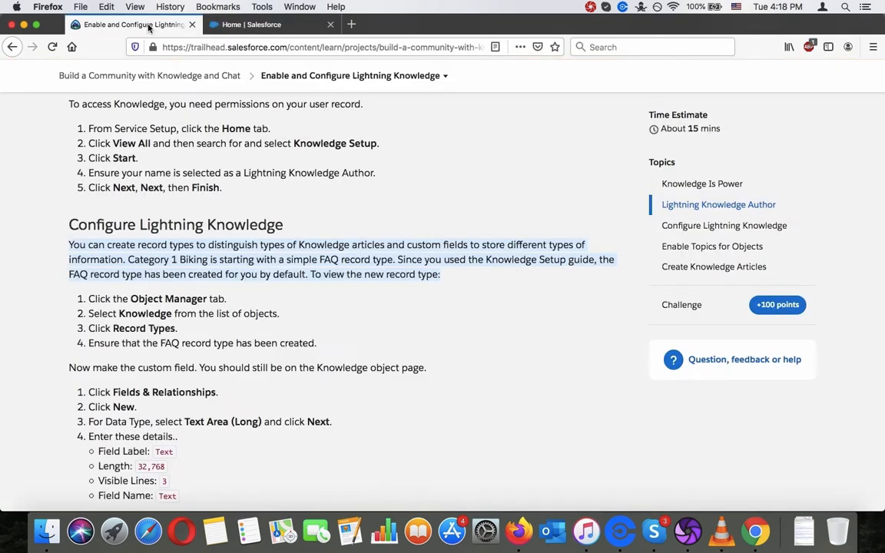
# Find the Knowledge object in Object Manager and open its details.
pyautogui.click(271, 24)
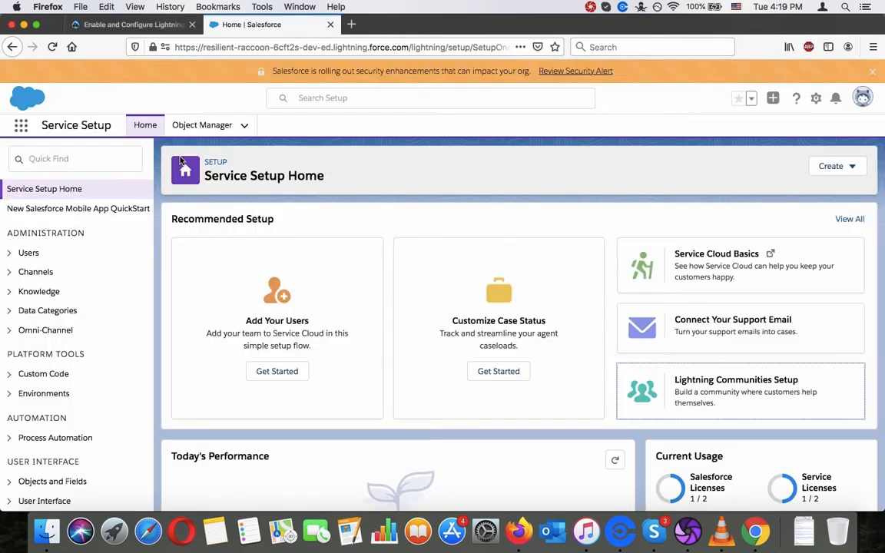
pyautogui.click(130, 24)
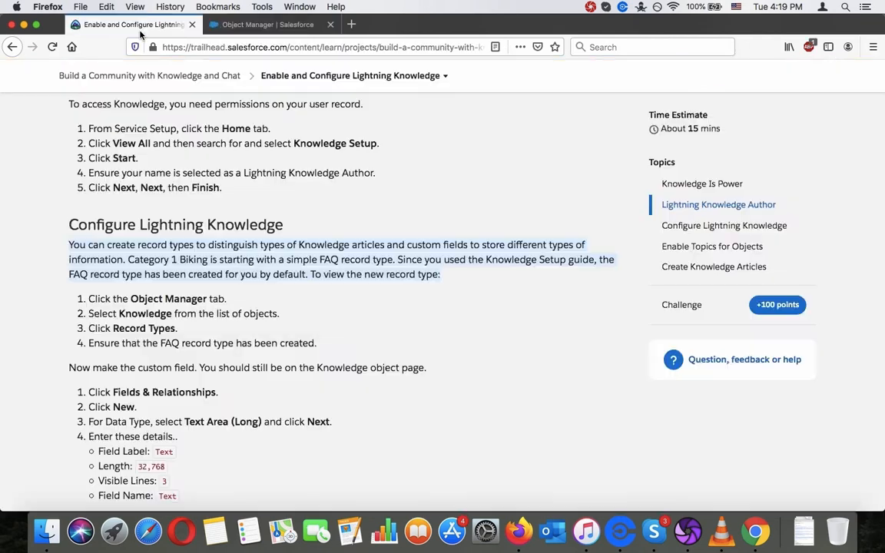
pyautogui.moveTo(261, 24)
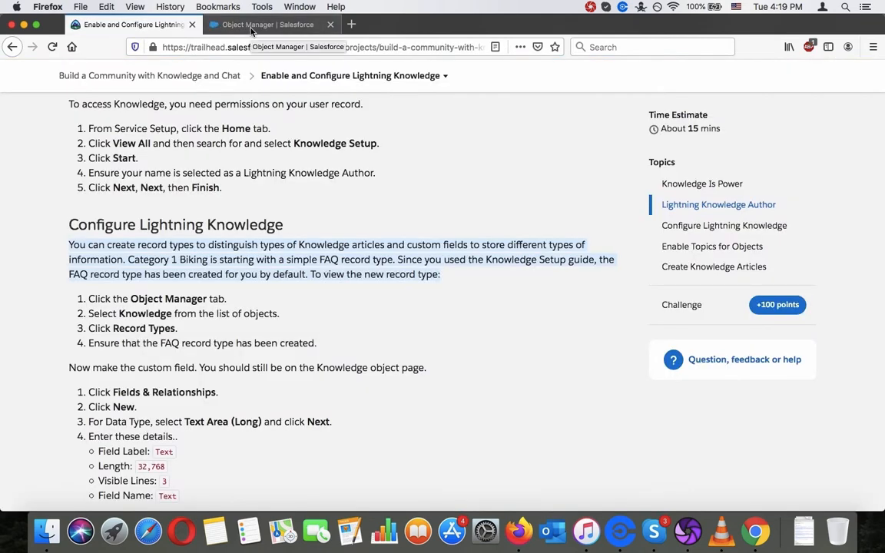
pyautogui.click(261, 24)
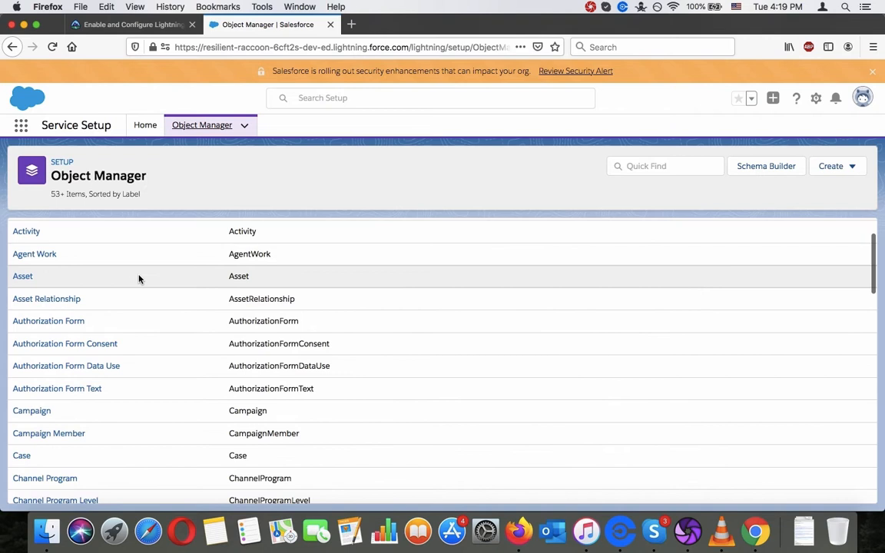
pyautogui.scroll(-3)
pyautogui.write('kn')
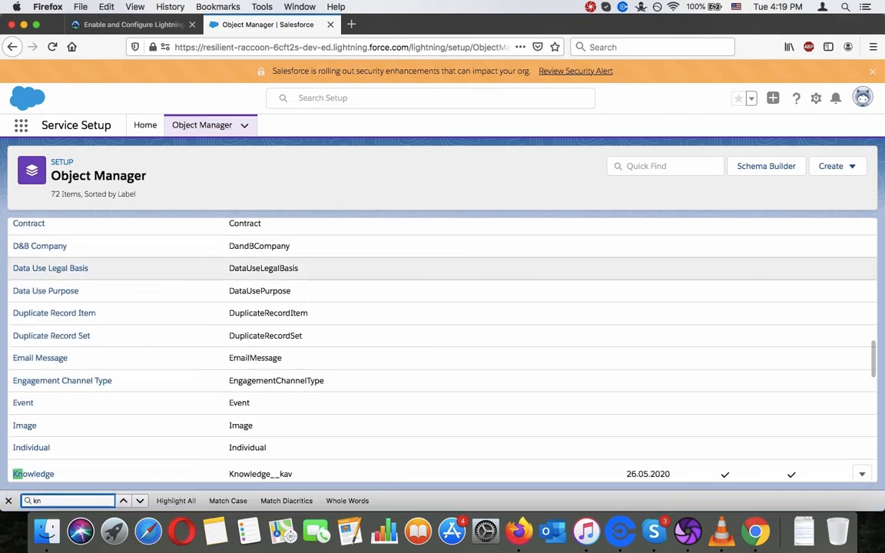
pyautogui.write('ow')
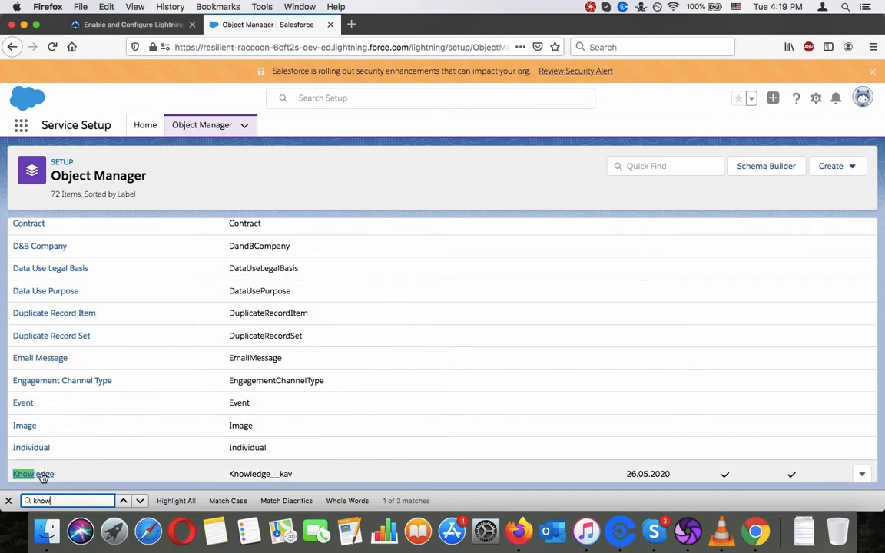
pyautogui.click(32, 473)
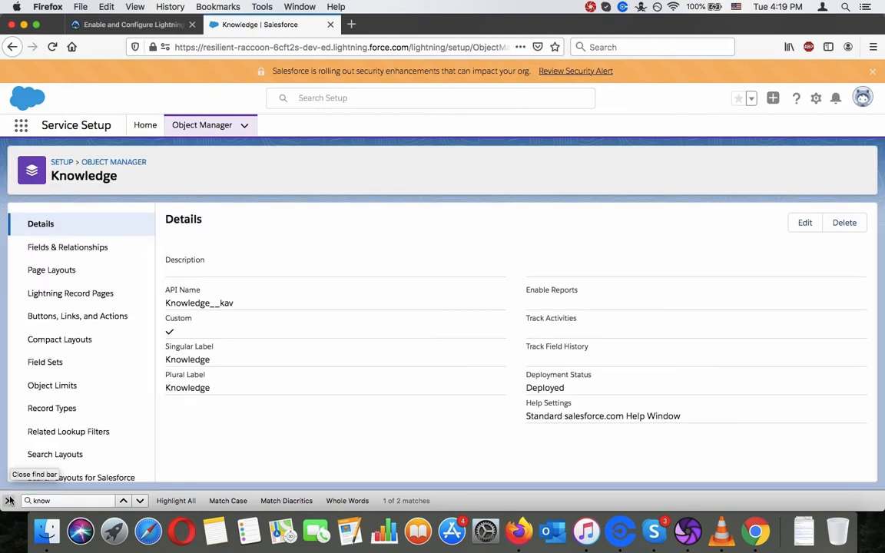
# Show the Knowledge Record Types list to confirm FAQ exists.
pyautogui.click(131, 24)
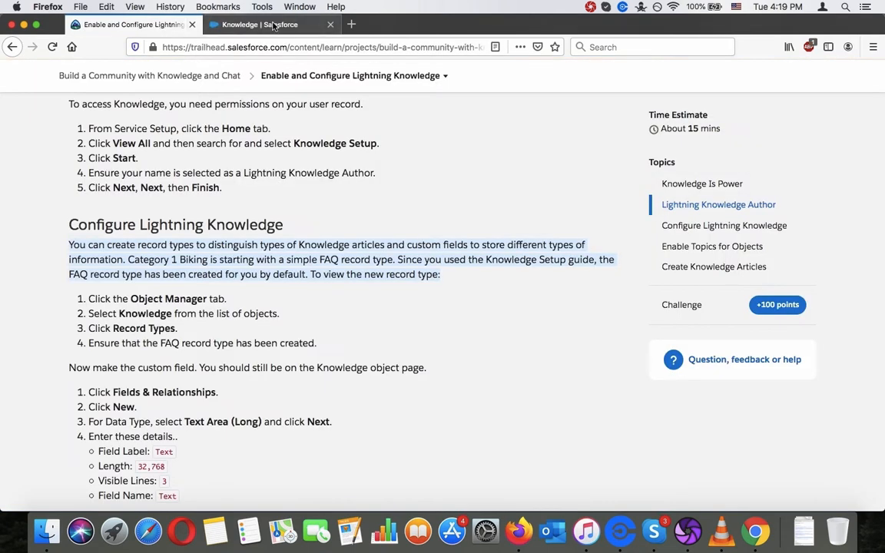
pyautogui.click(269, 24)
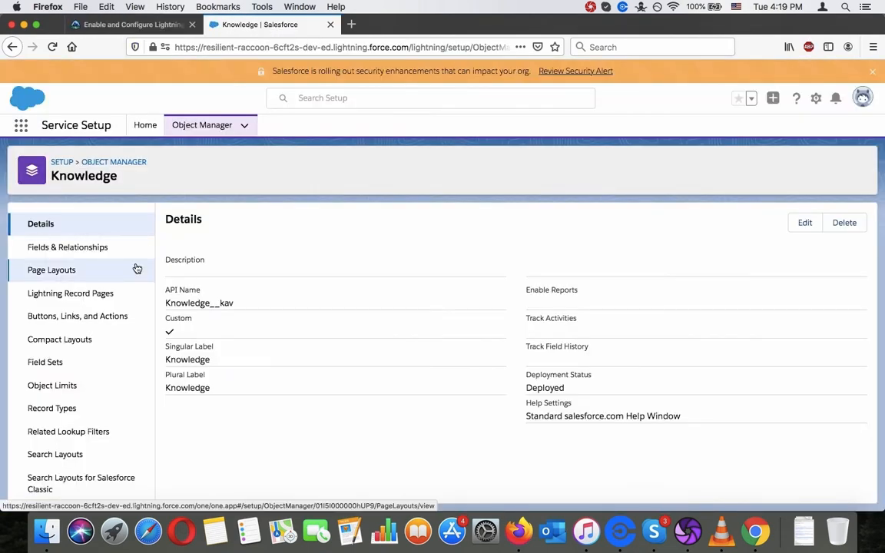
pyautogui.scroll(-3)
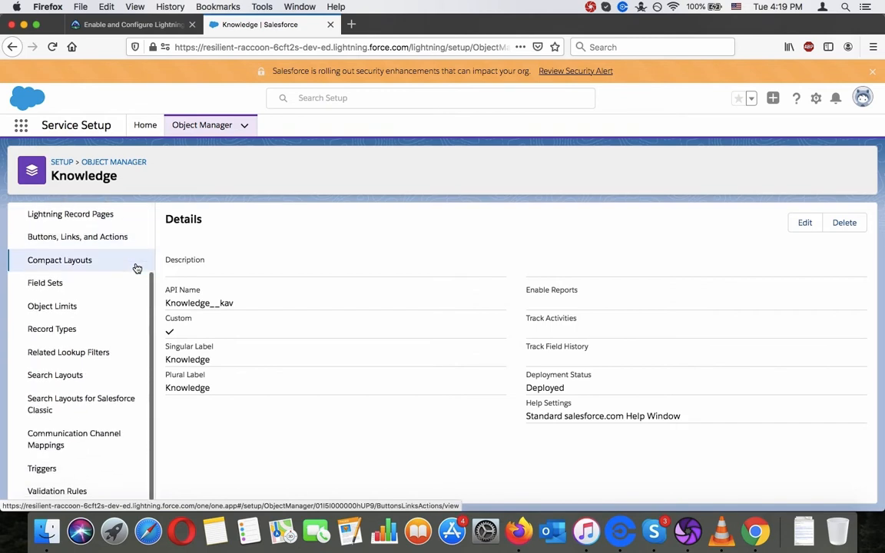
pyautogui.click(51, 328)
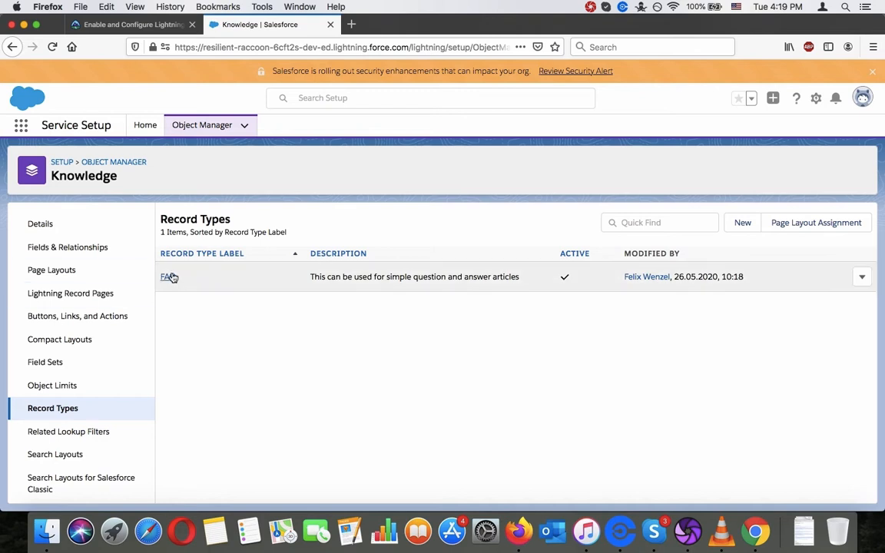
pyautogui.click(131, 24)
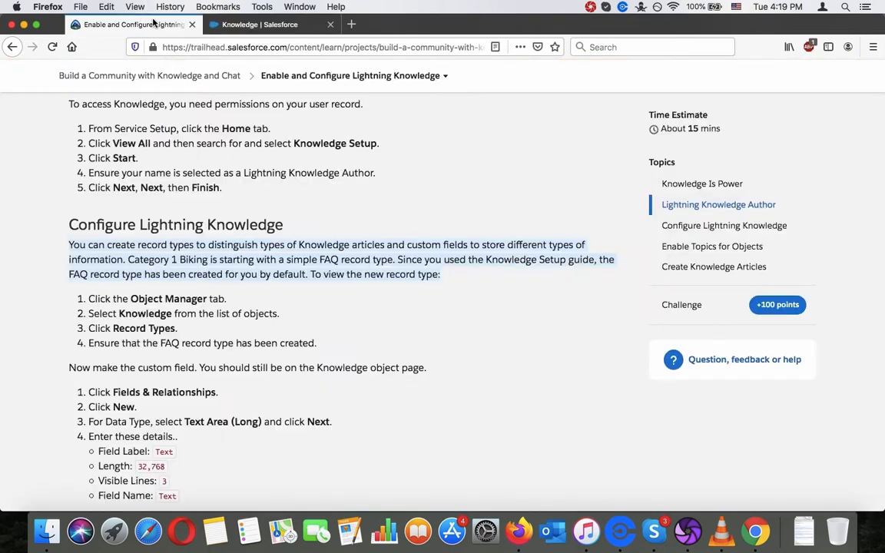
pyautogui.moveTo(215, 165)
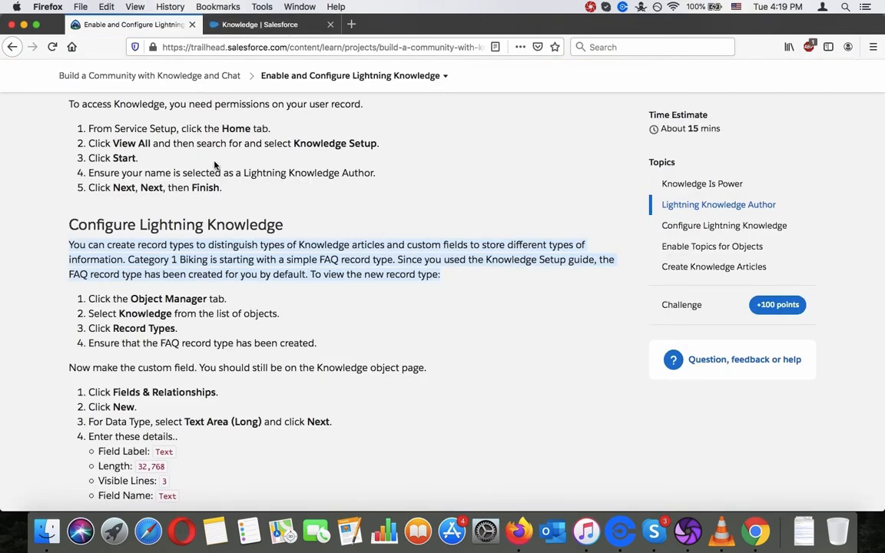
# Scroll Trailhead to the 'Now make the custom field' instructions.
pyautogui.scroll(-3)
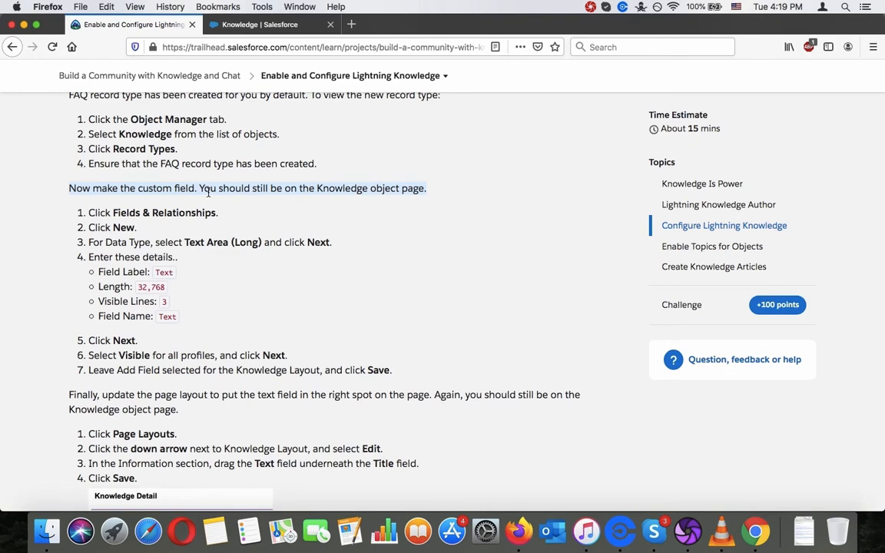
pyautogui.click(269, 24)
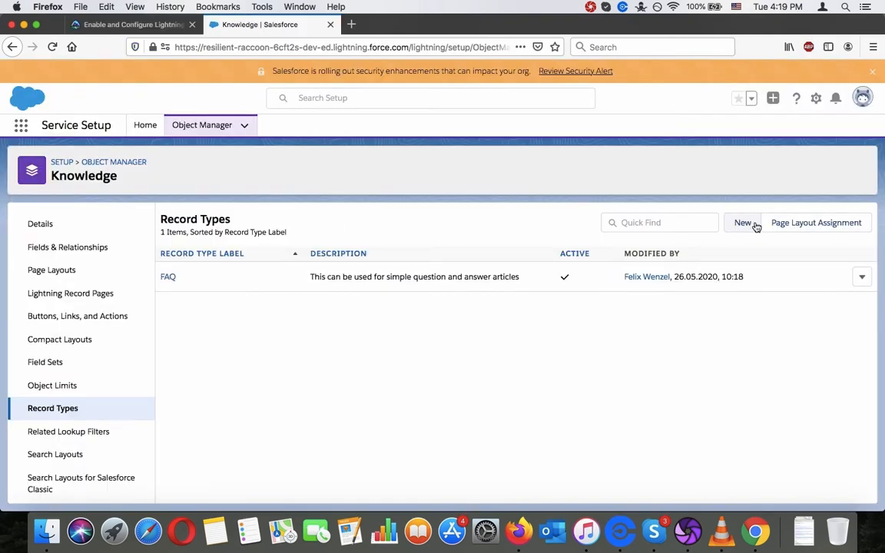
pyautogui.click(130, 24)
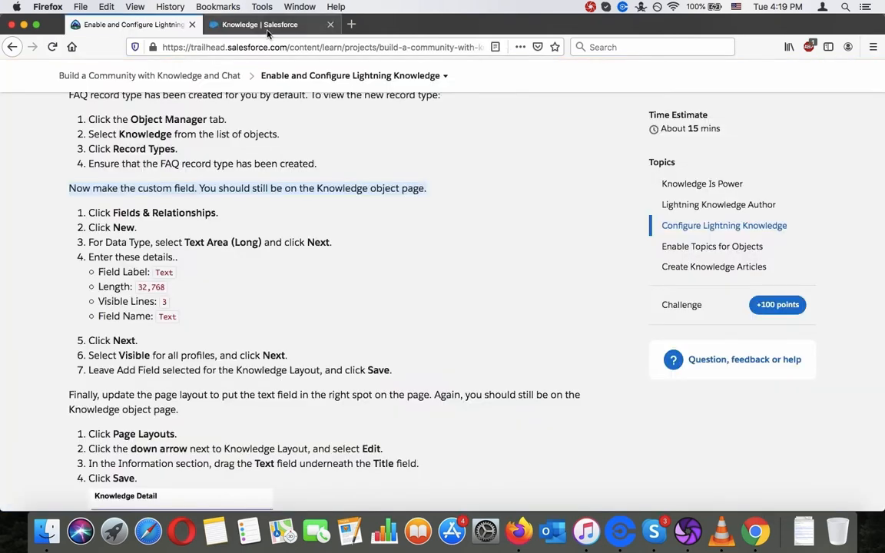
pyautogui.moveTo(268, 35)
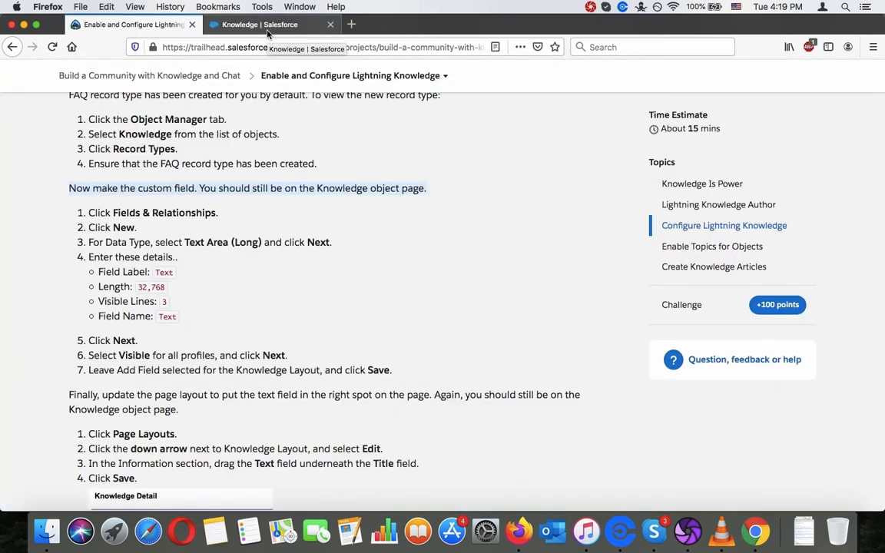
# Start a new Knowledge record type and view the existing record types to copy.
pyautogui.click(269, 24)
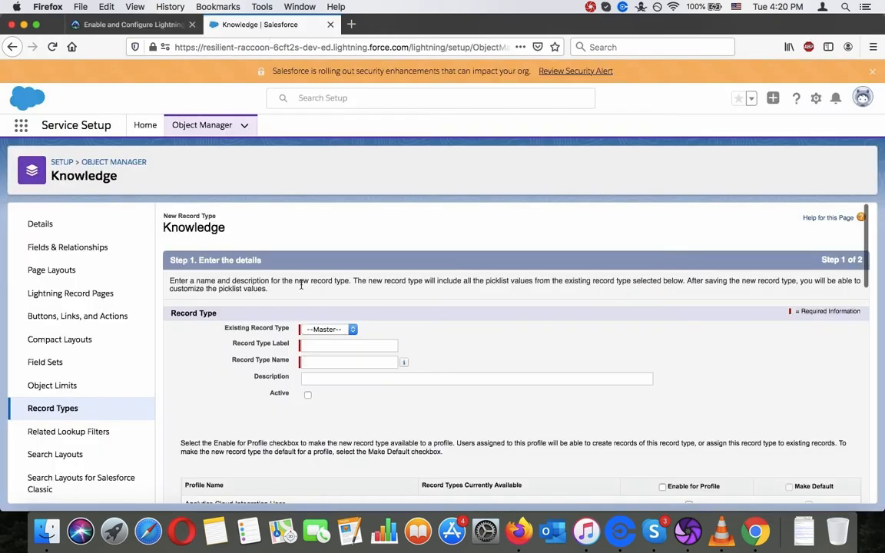
pyautogui.click(131, 24)
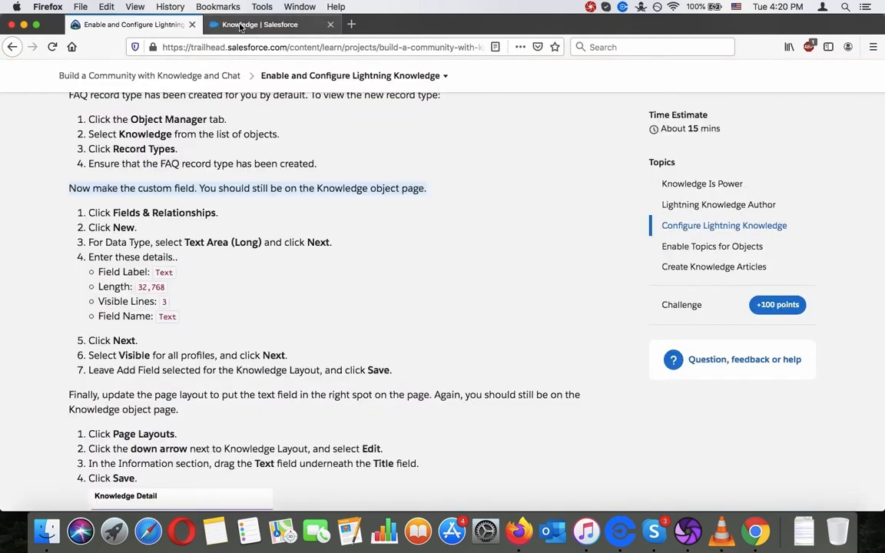
pyautogui.click(264, 24)
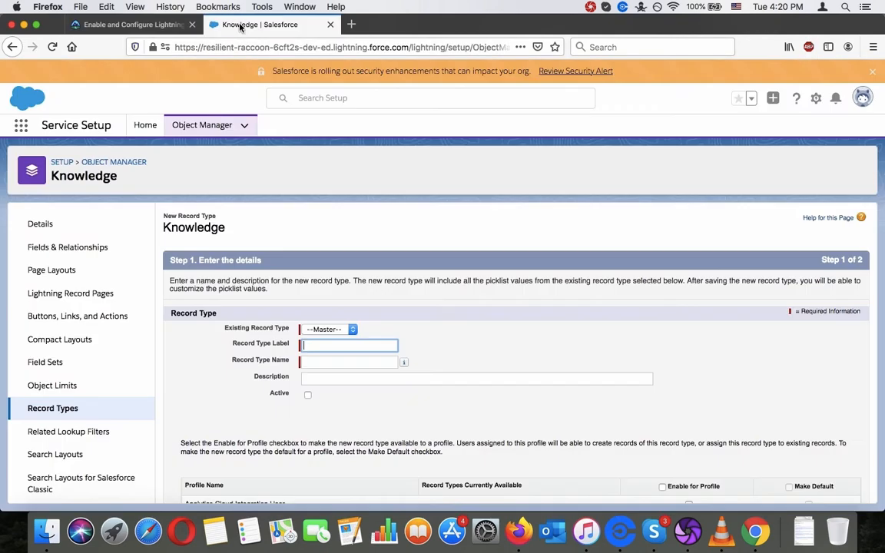
pyautogui.click(331, 328)
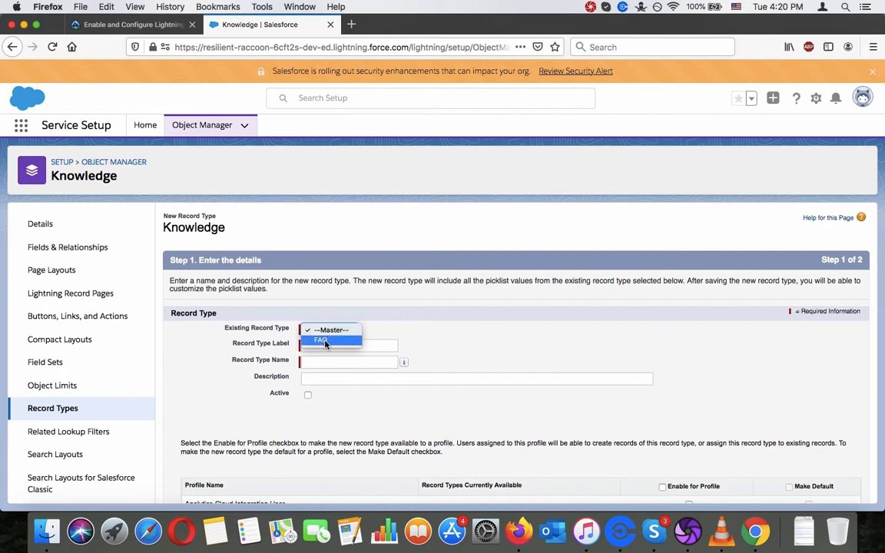
pyautogui.click(131, 24)
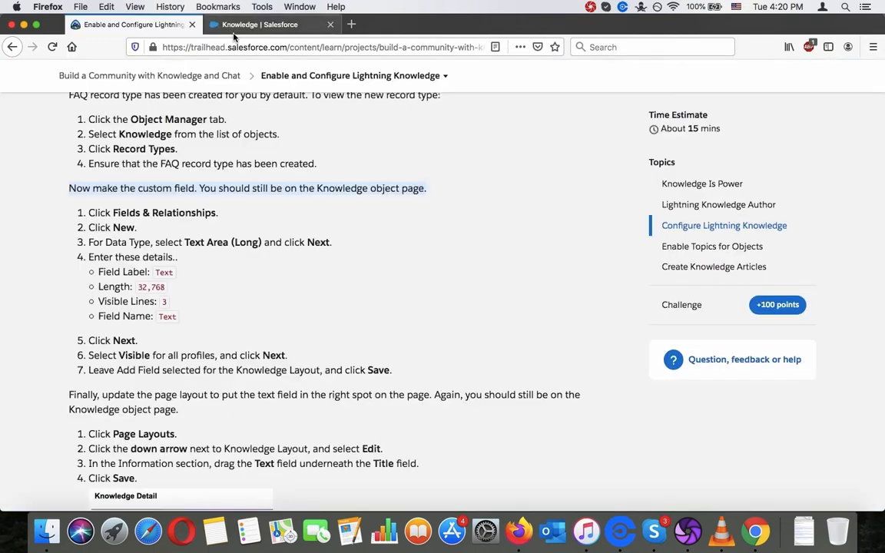
# Review FAQ as the base and its profiles, then cancel without saving.
pyautogui.click(269, 24)
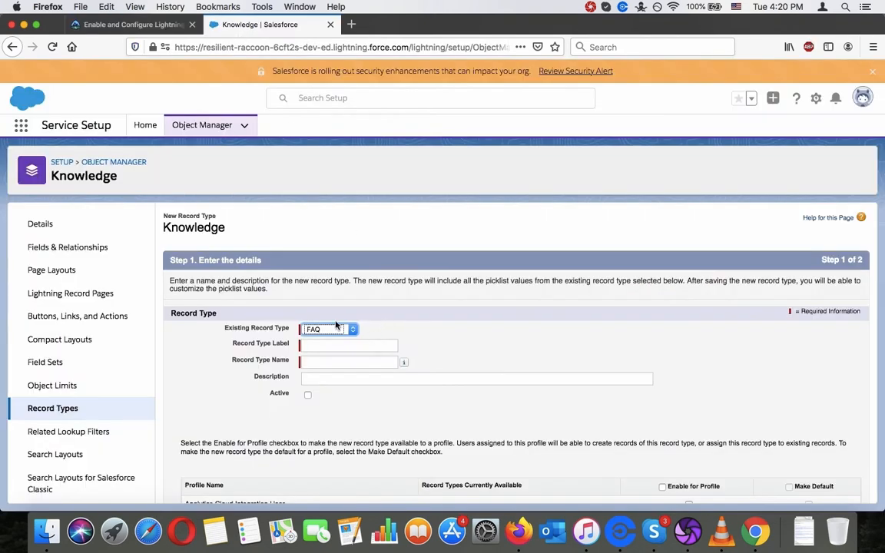
pyautogui.click(330, 329)
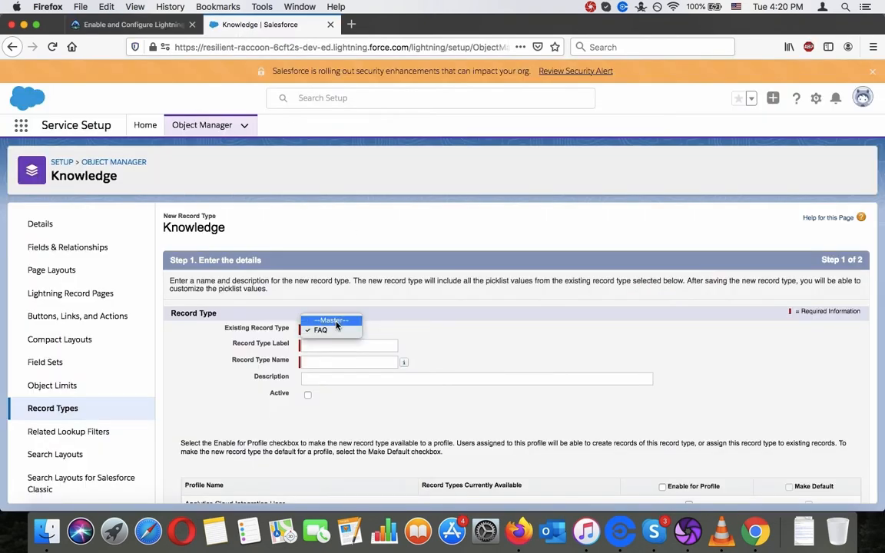
pyautogui.scroll(-3)
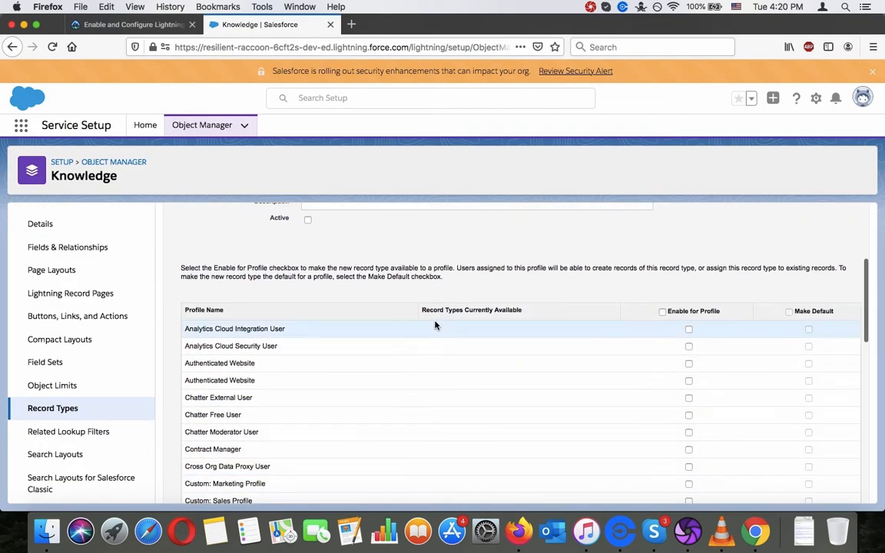
pyautogui.click(131, 24)
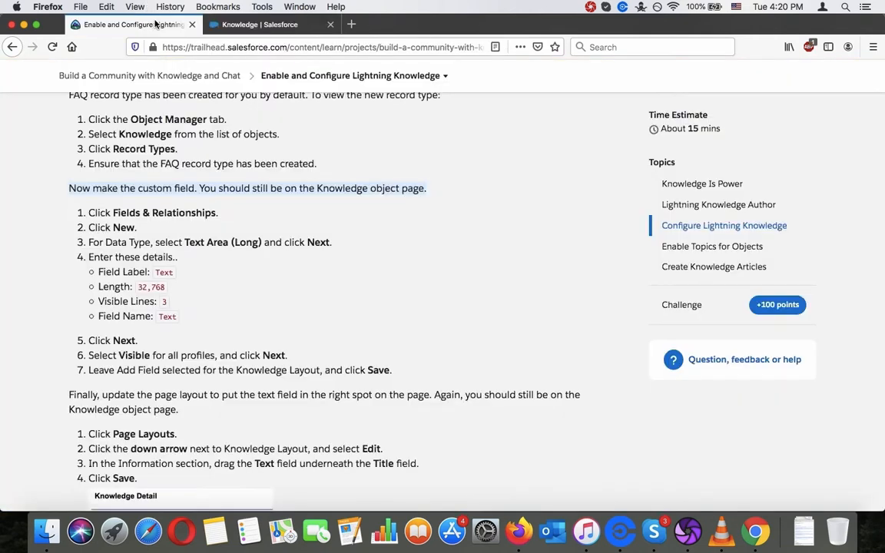
pyautogui.moveTo(249, 23)
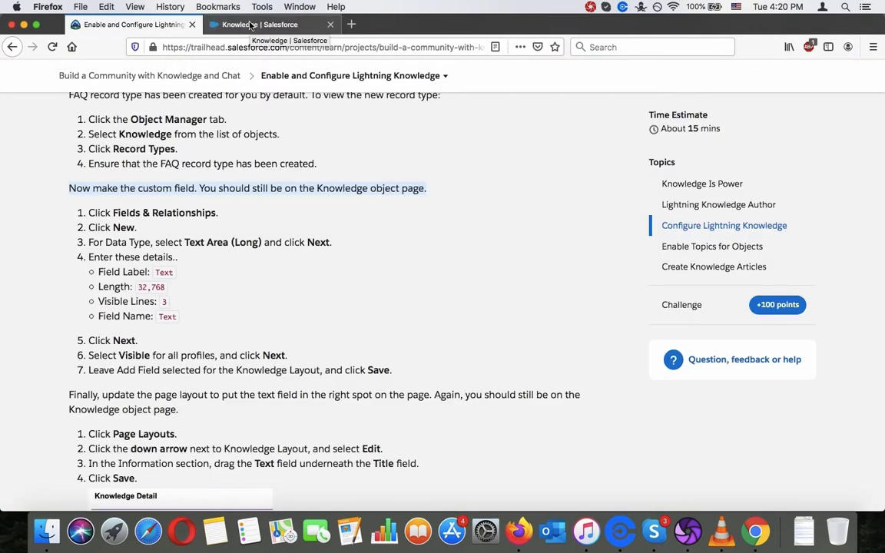
pyautogui.click(269, 24)
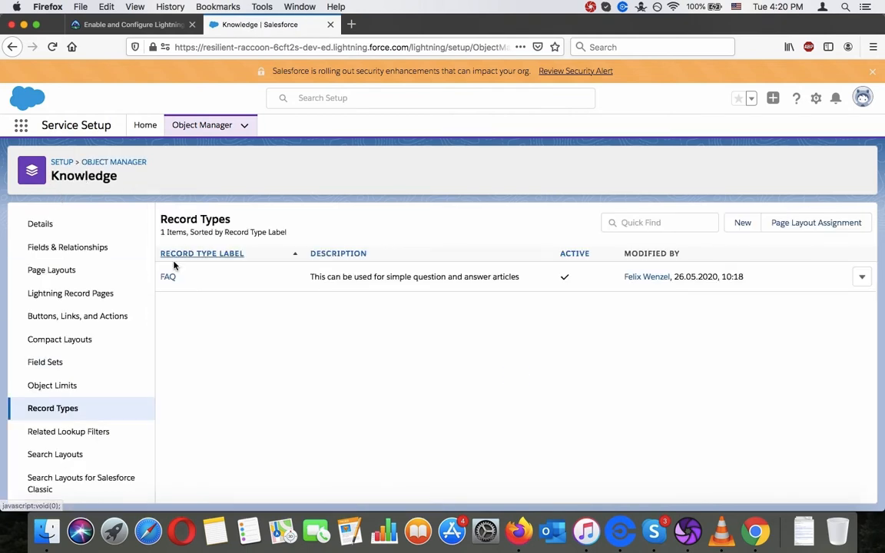
pyautogui.moveTo(117, 362)
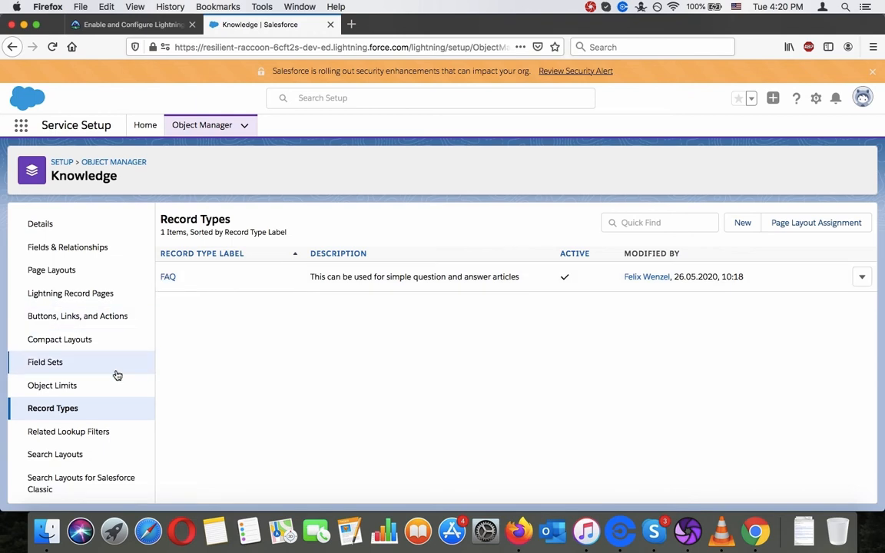
# Open the Knowledge object's Fields & Relationships page.
pyautogui.click(130, 24)
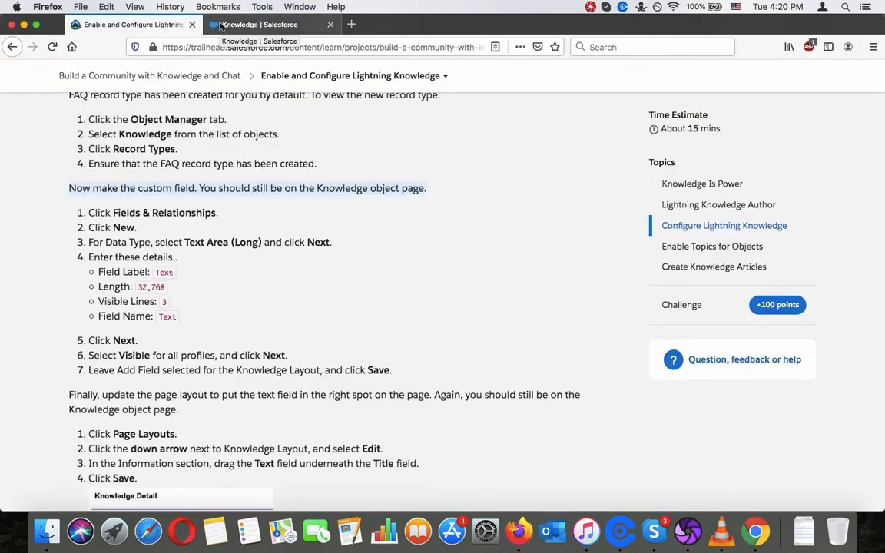
pyautogui.click(271, 24)
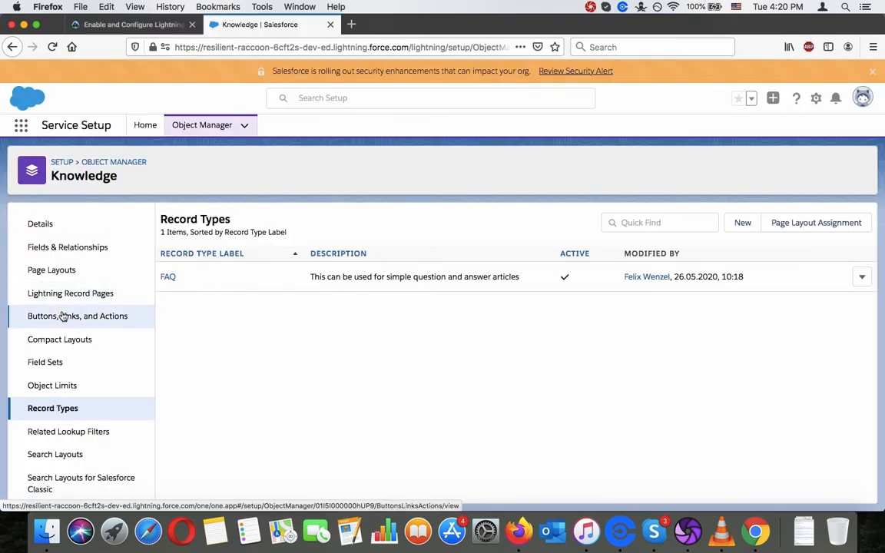
pyautogui.click(114, 161)
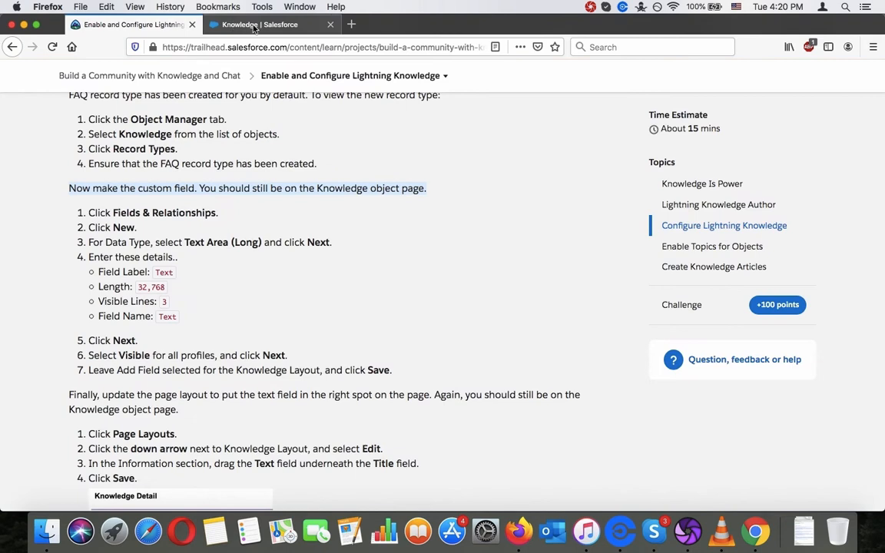
# Choose Text Area (Long) as the data type and label the field 'Text'.
pyautogui.click(261, 24)
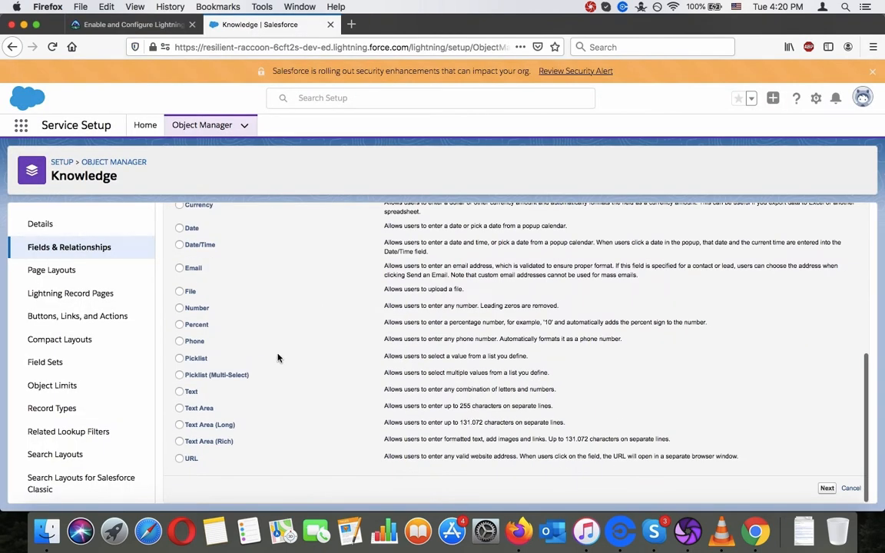
pyautogui.click(178, 424)
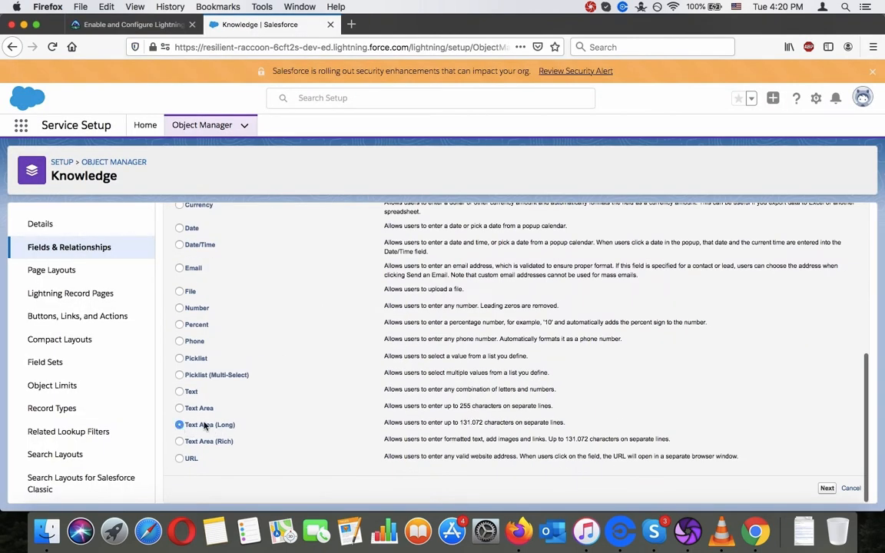
pyautogui.click(131, 24)
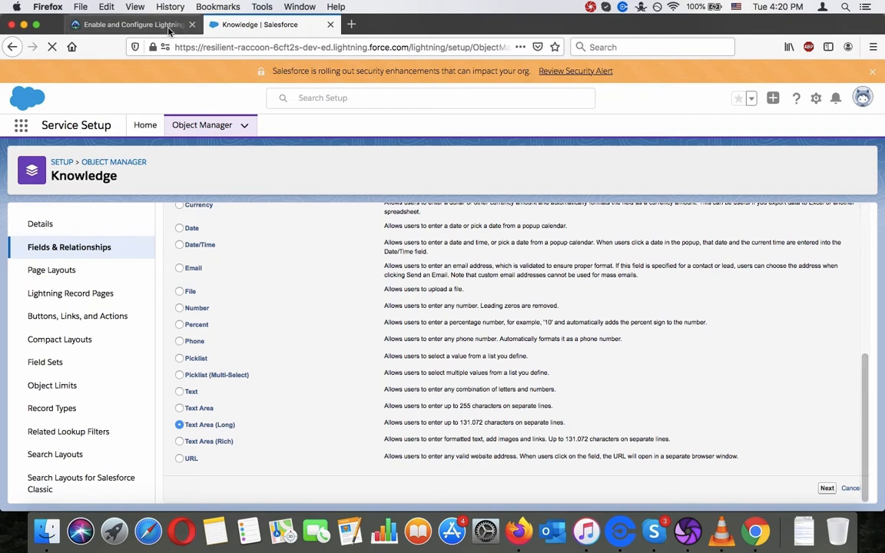
pyautogui.click(130, 23)
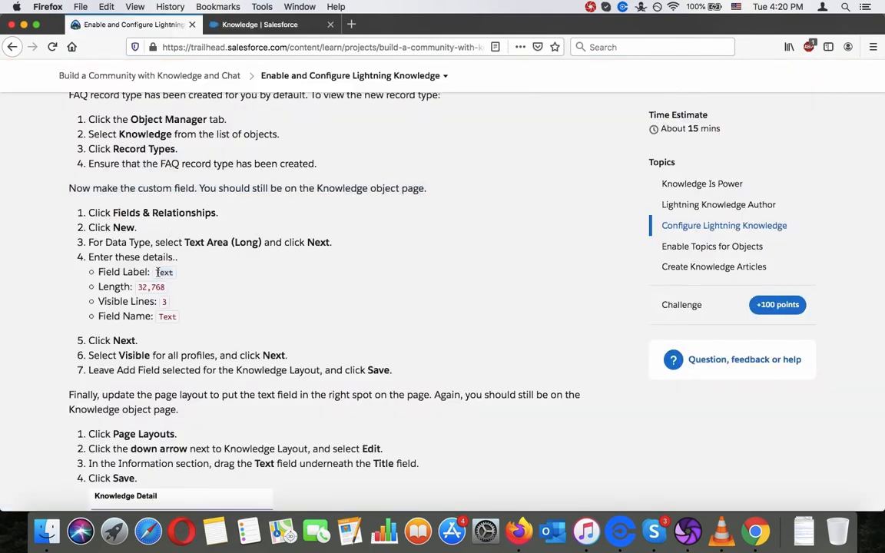
pyautogui.click(261, 23)
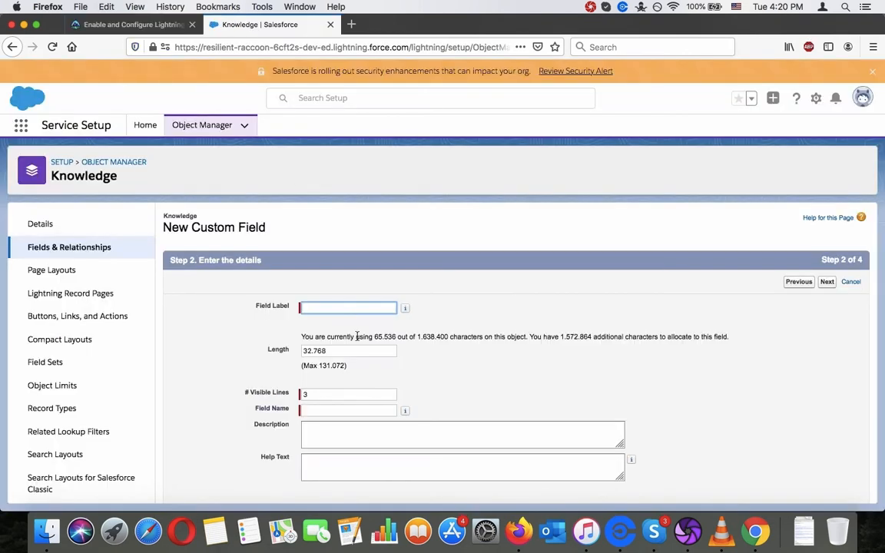
pyautogui.write('Text')
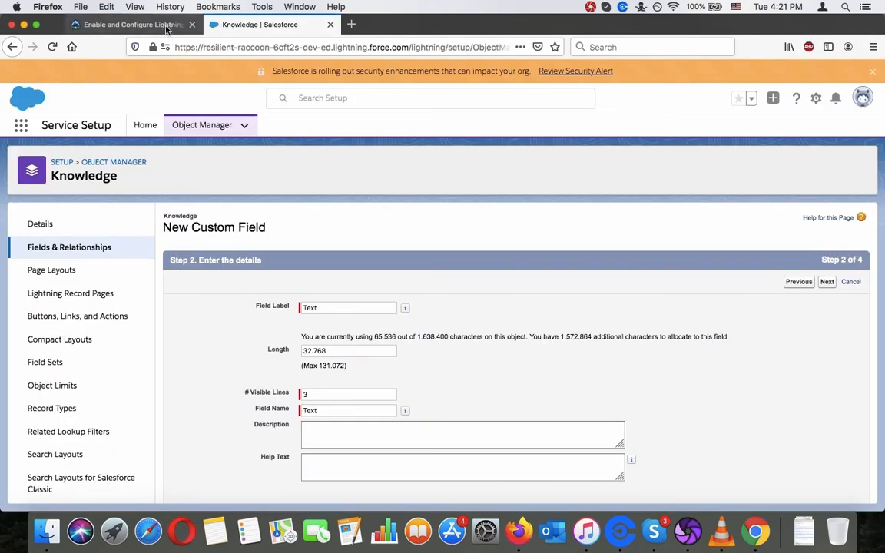
# Finish the field details and keep the field visible to all profiles.
pyautogui.click(131, 24)
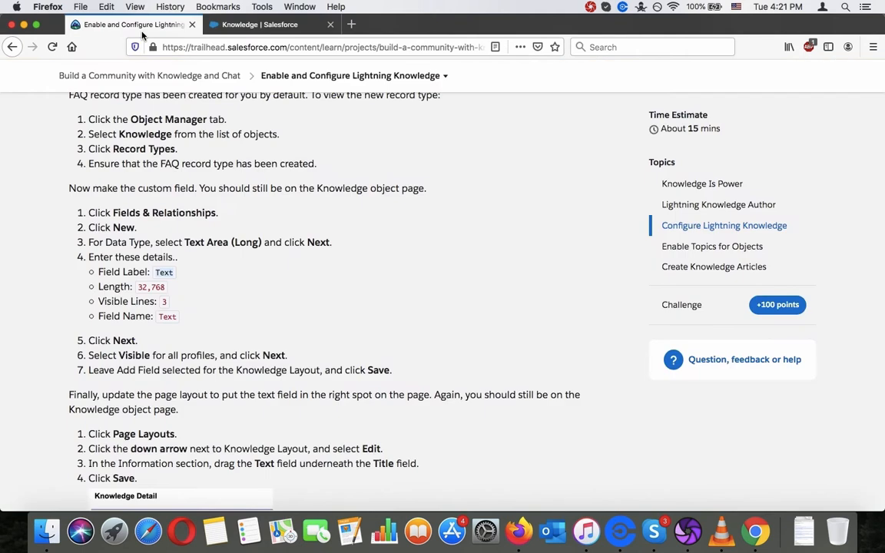
pyautogui.click(269, 24)
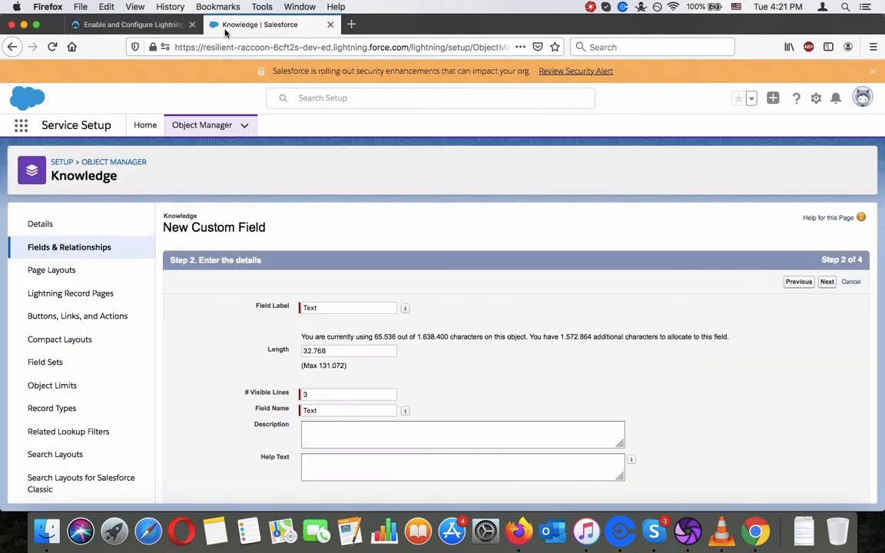
pyautogui.scroll(-3)
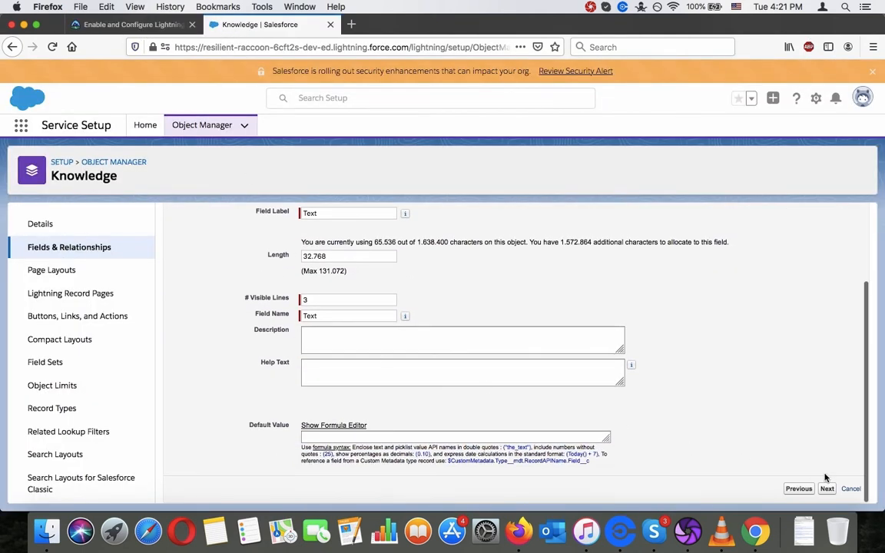
pyautogui.click(130, 24)
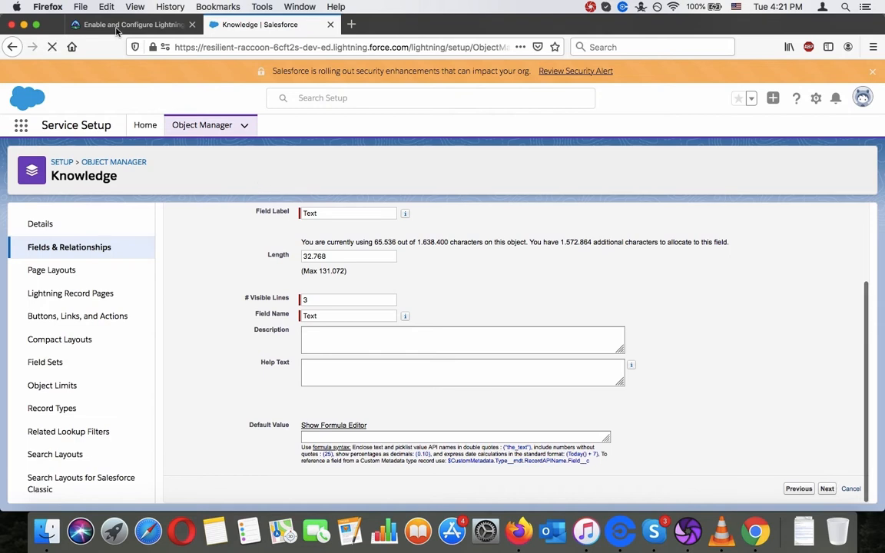
pyautogui.click(127, 24)
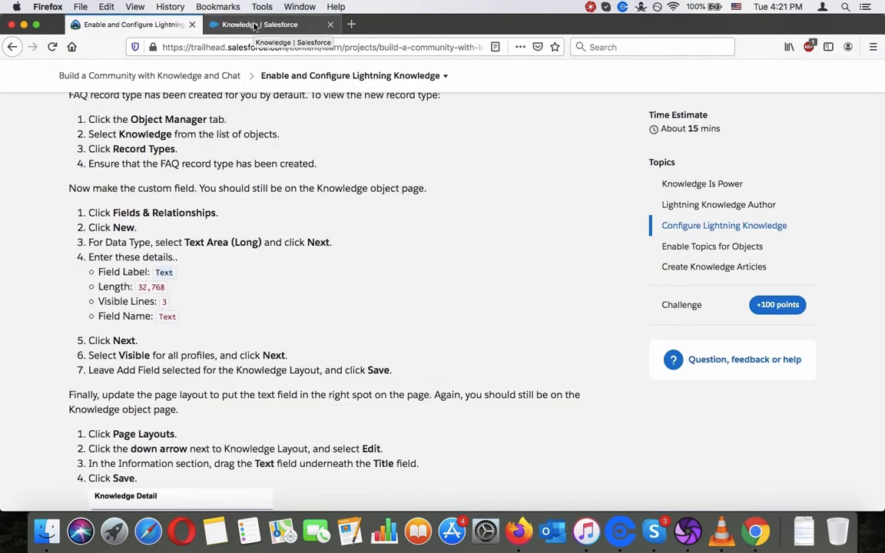
pyautogui.click(261, 24)
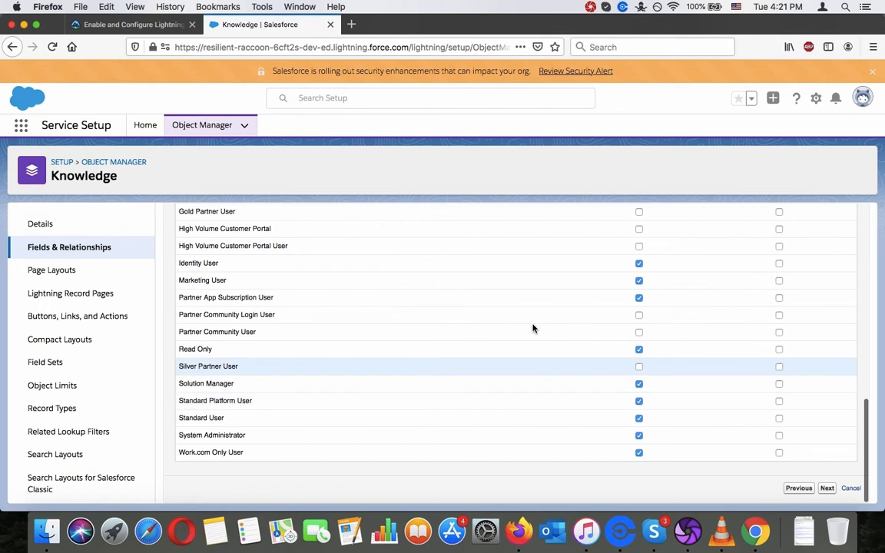
pyautogui.click(131, 24)
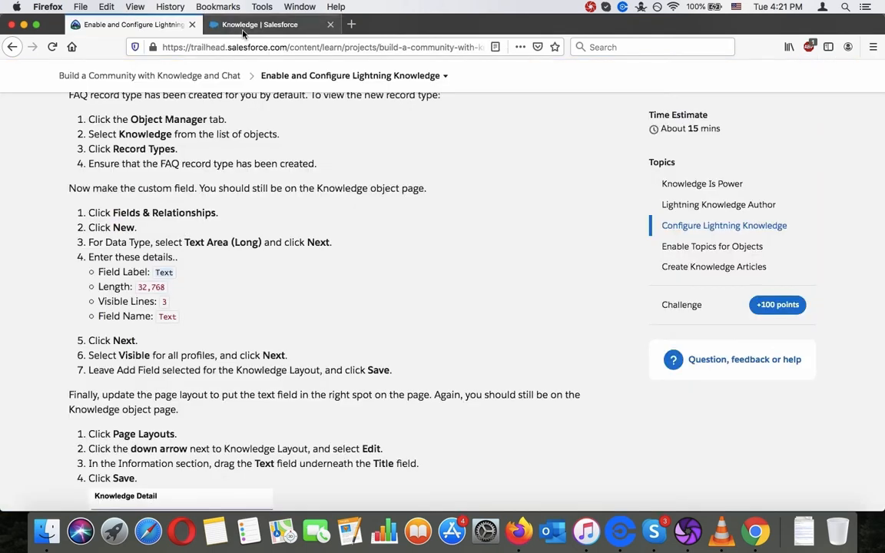
pyautogui.click(265, 23)
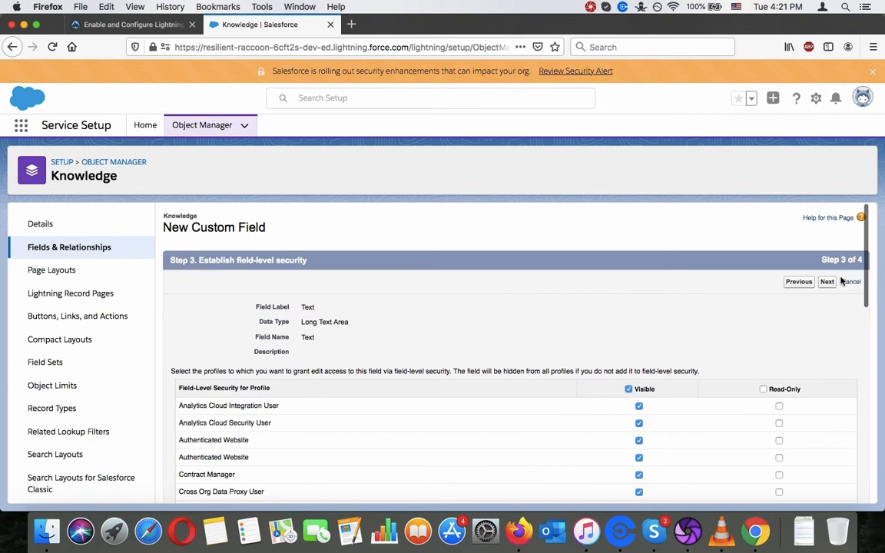
# Keep Knowledge Layout and FAQ Layout checked and save the Text field.
pyautogui.click(827, 281)
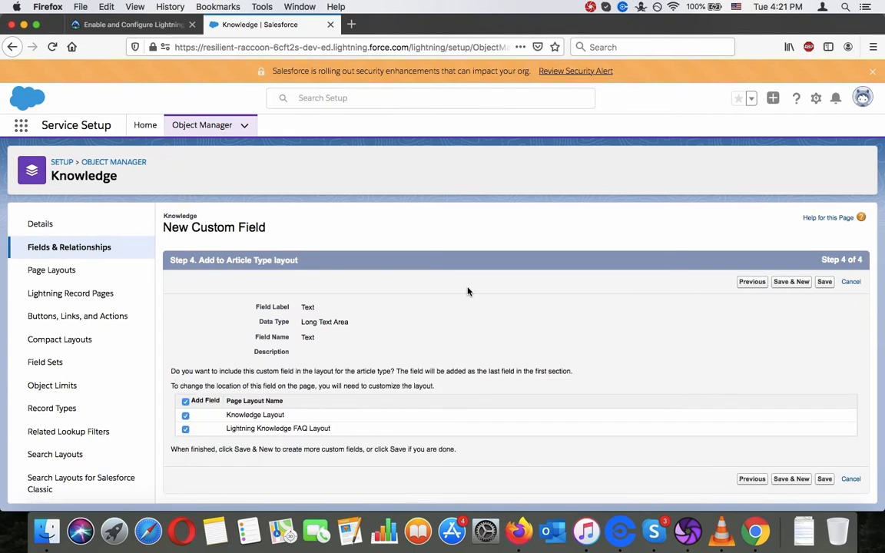
pyautogui.click(131, 24)
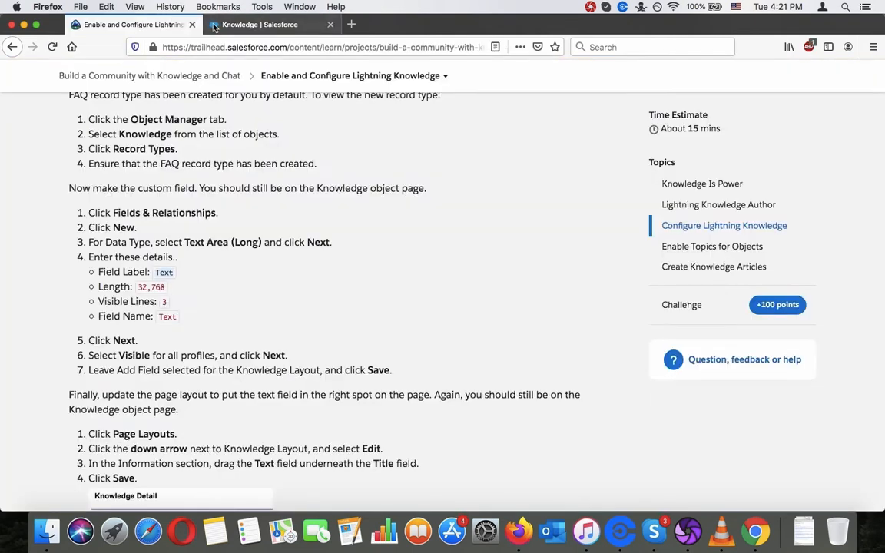
pyautogui.click(269, 24)
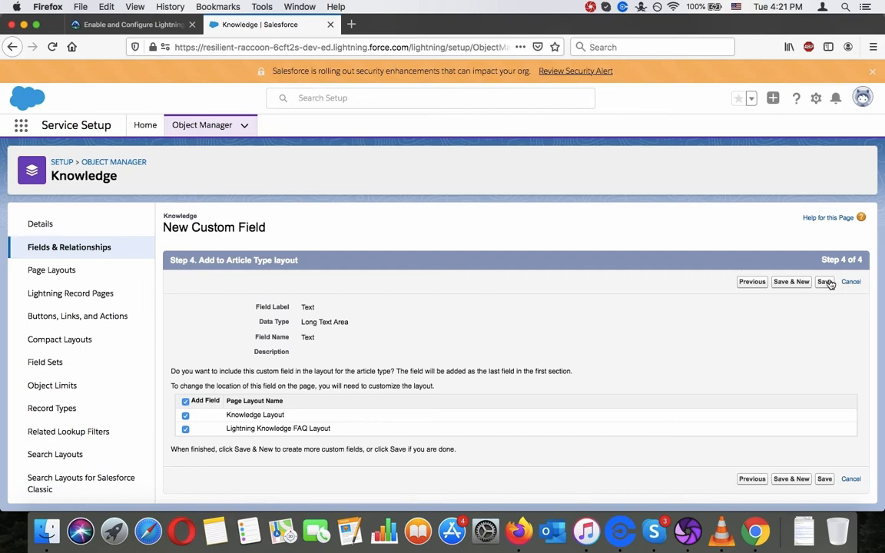
pyautogui.click(131, 23)
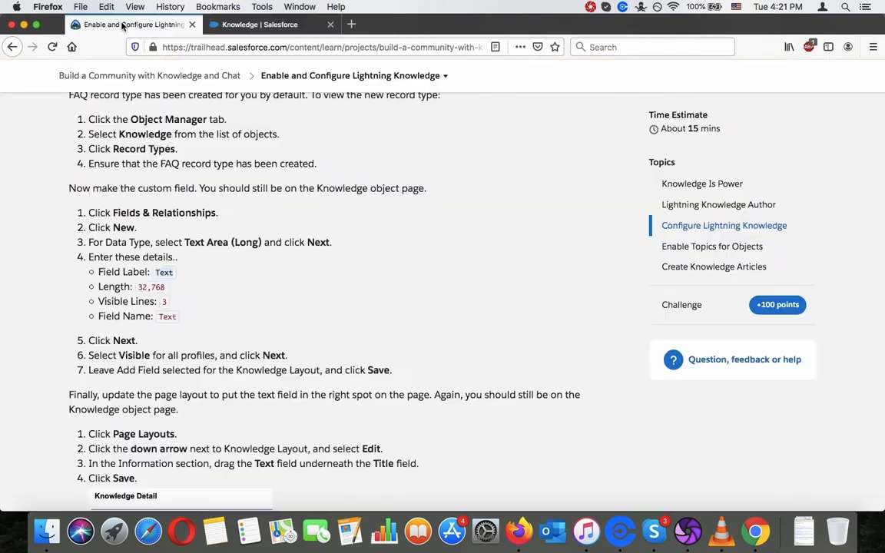
pyautogui.scroll(-3)
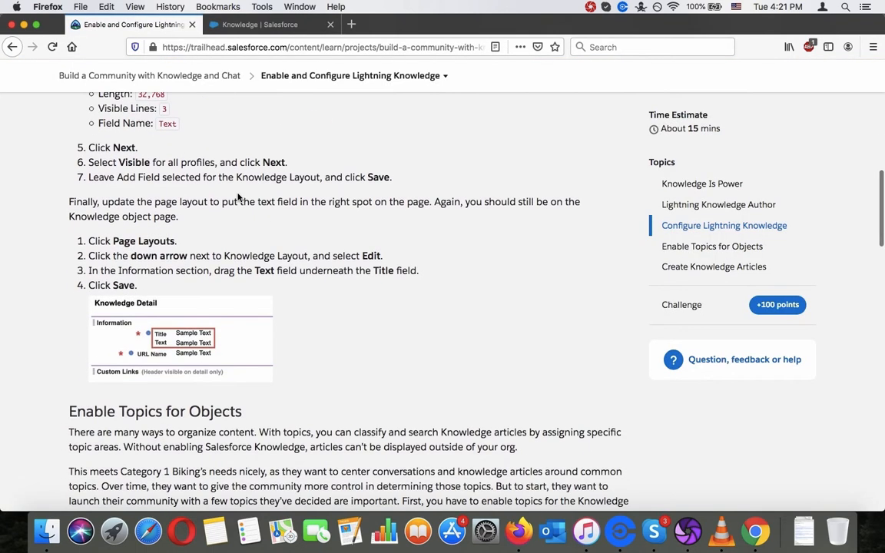
pyautogui.click(269, 23)
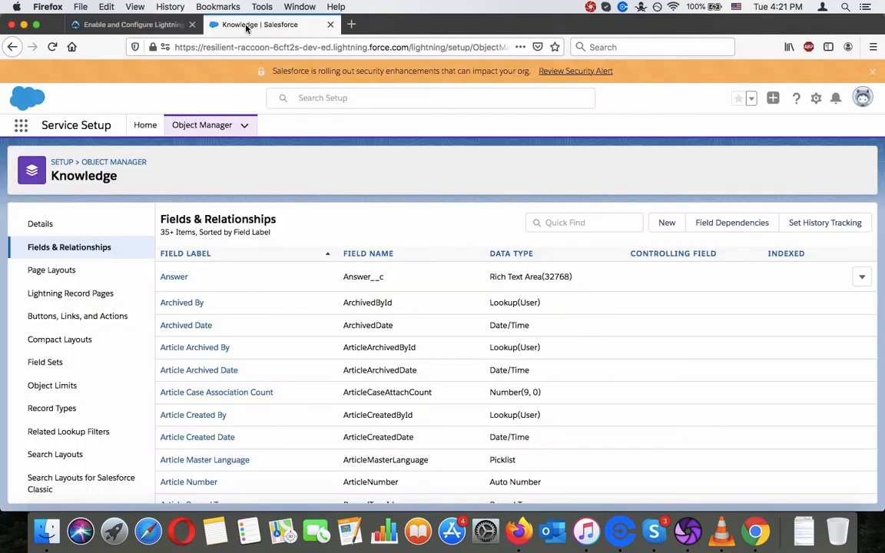
pyautogui.click(130, 23)
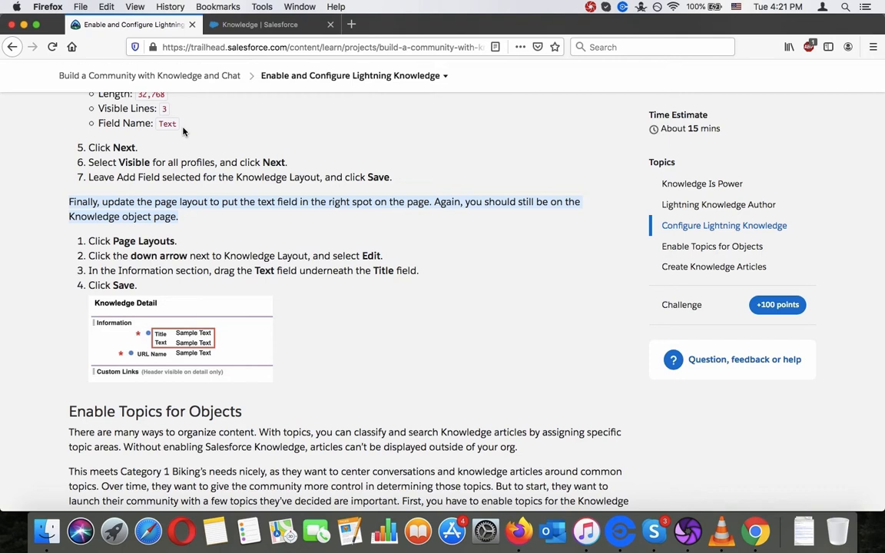
pyautogui.moveTo(218, 7)
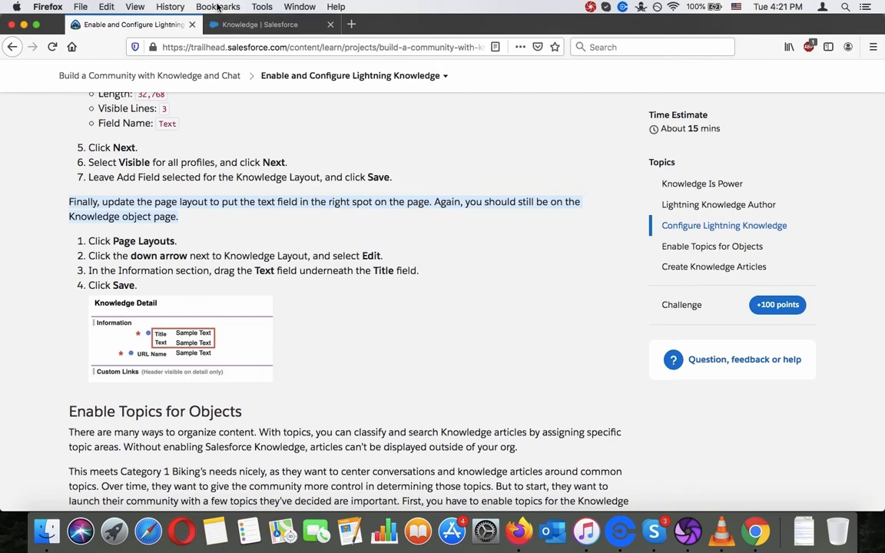
pyautogui.moveTo(261, 24)
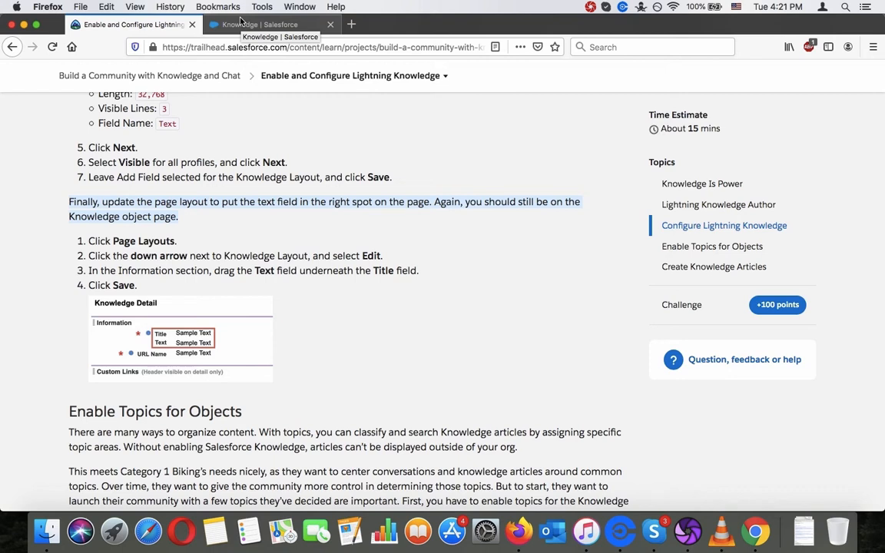
pyautogui.click(269, 24)
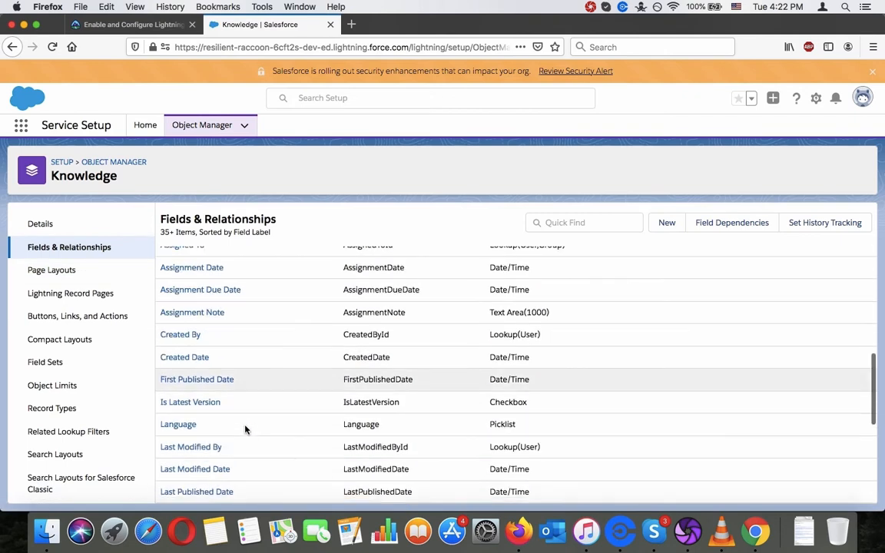
pyautogui.scroll(-3)
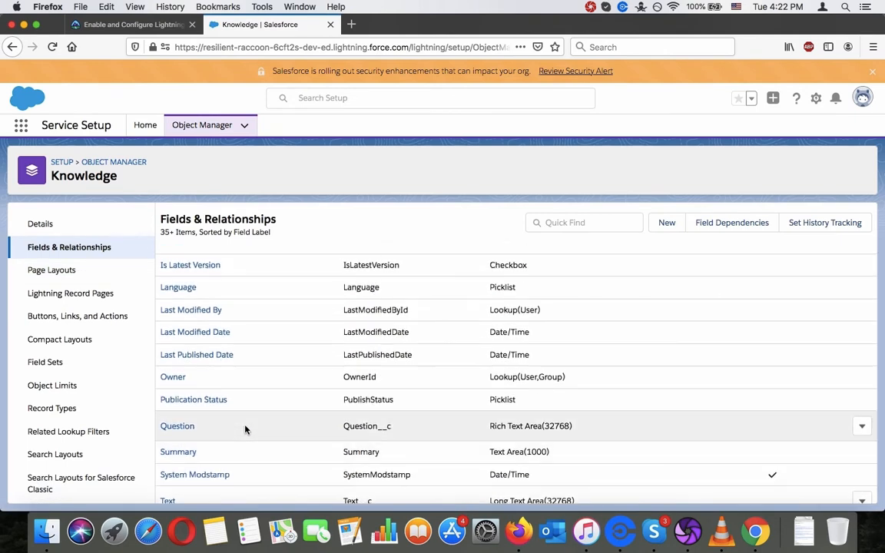
pyautogui.click(127, 24)
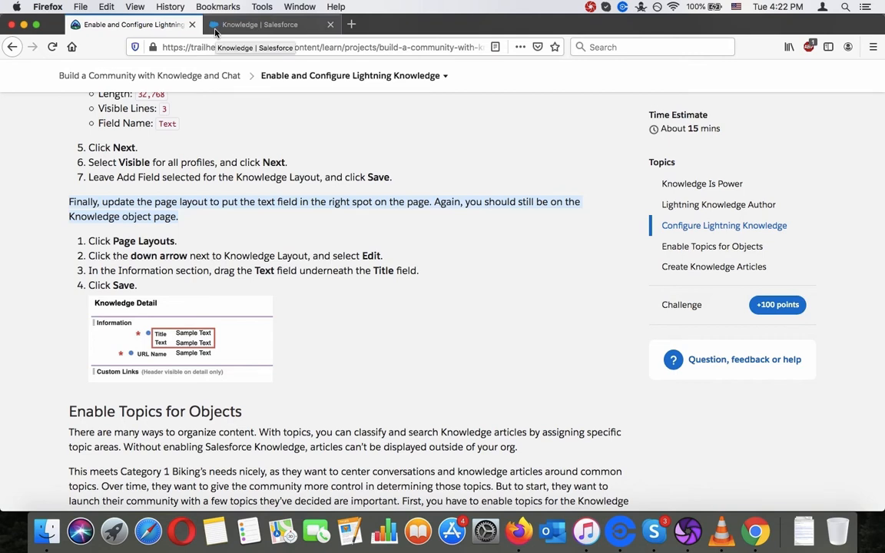
pyautogui.click(268, 24)
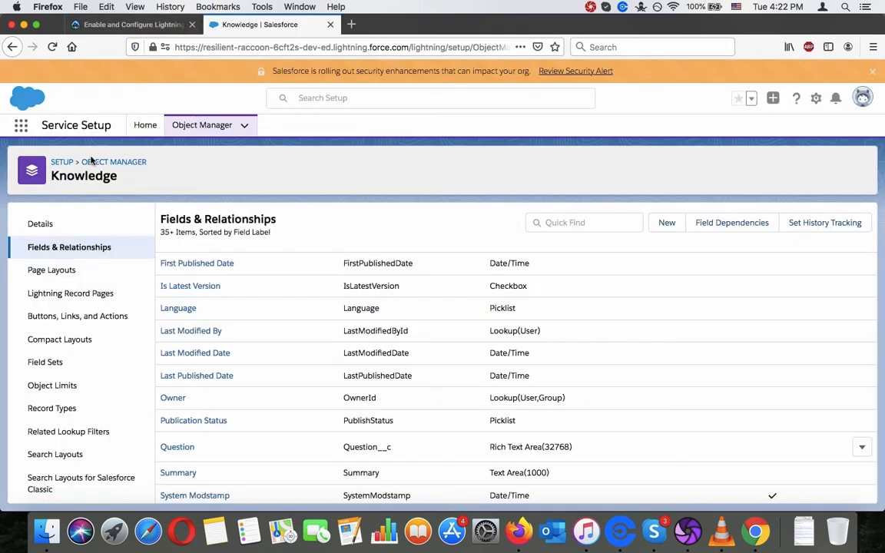
# Edit Knowledge Layout, find 'text' in Quick Find, place the Text field, and save.
pyautogui.click(51, 269)
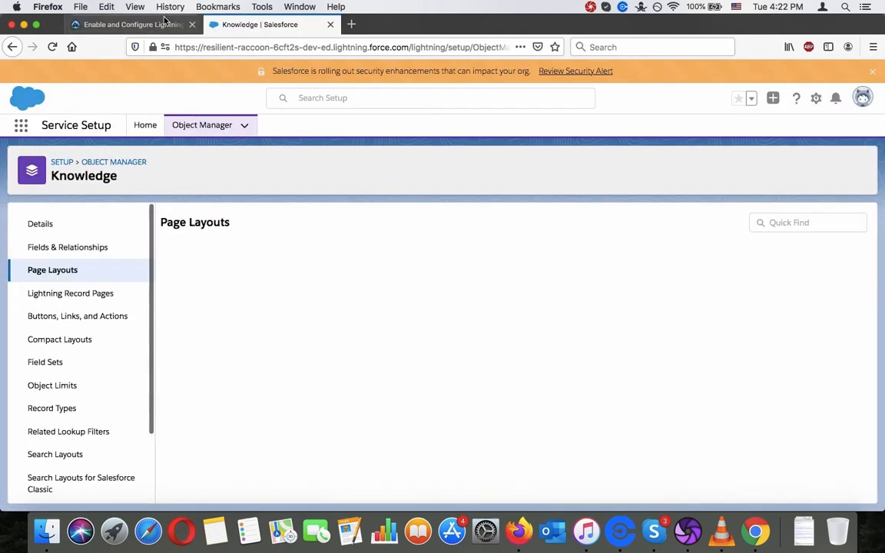
pyautogui.click(130, 24)
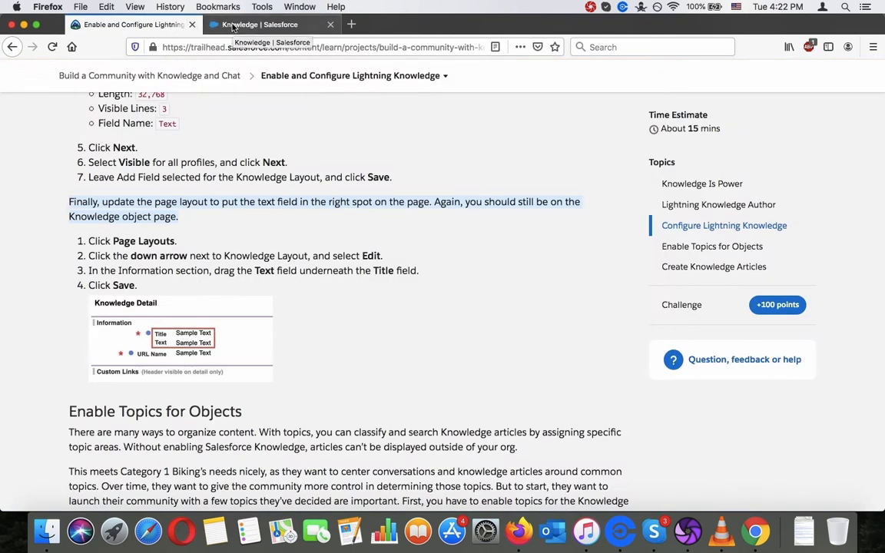
pyautogui.click(269, 24)
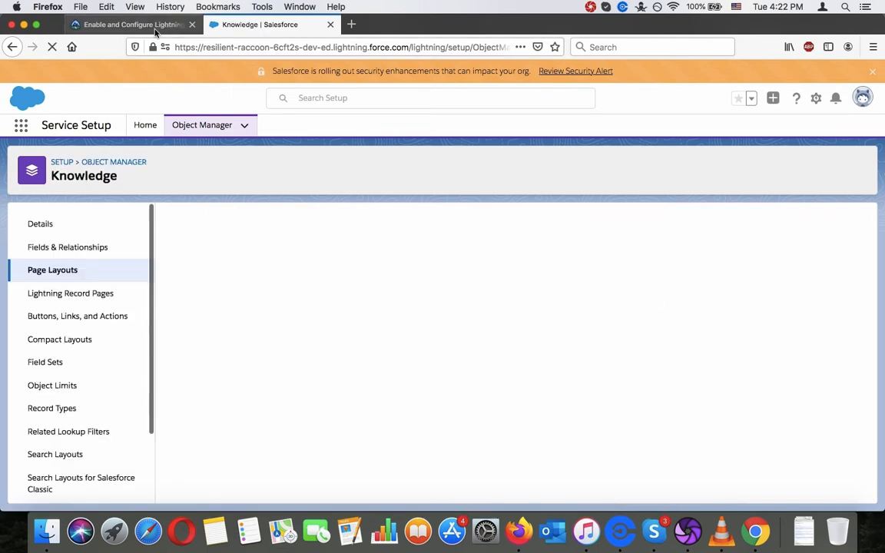
pyautogui.click(130, 24)
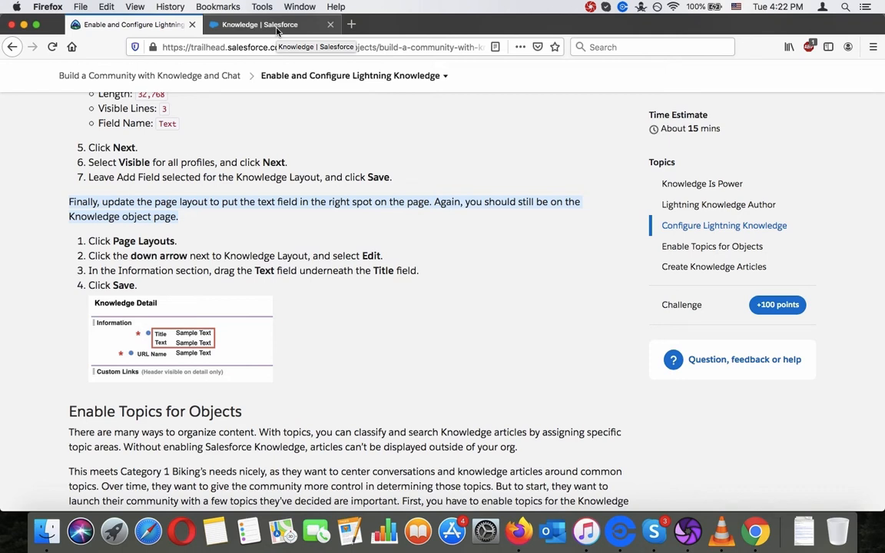
pyautogui.click(271, 24)
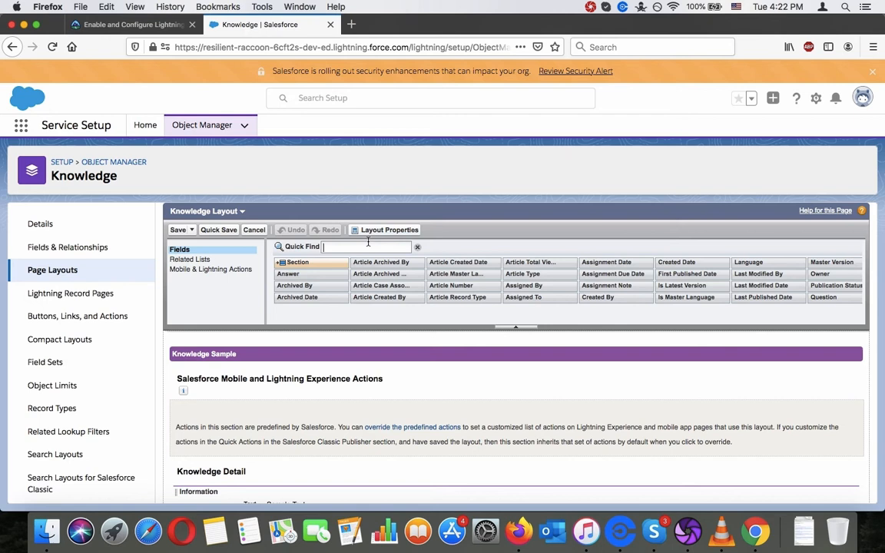
pyautogui.write('text')
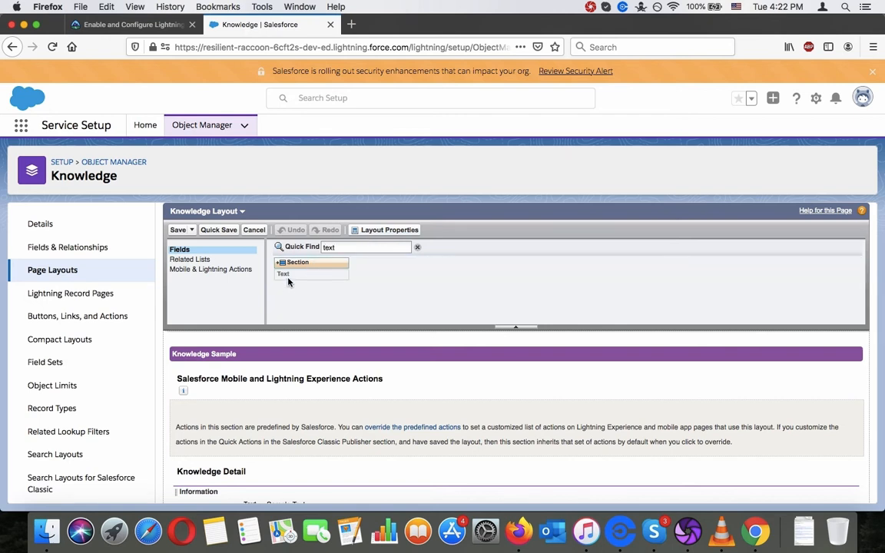
pyautogui.scroll(-3)
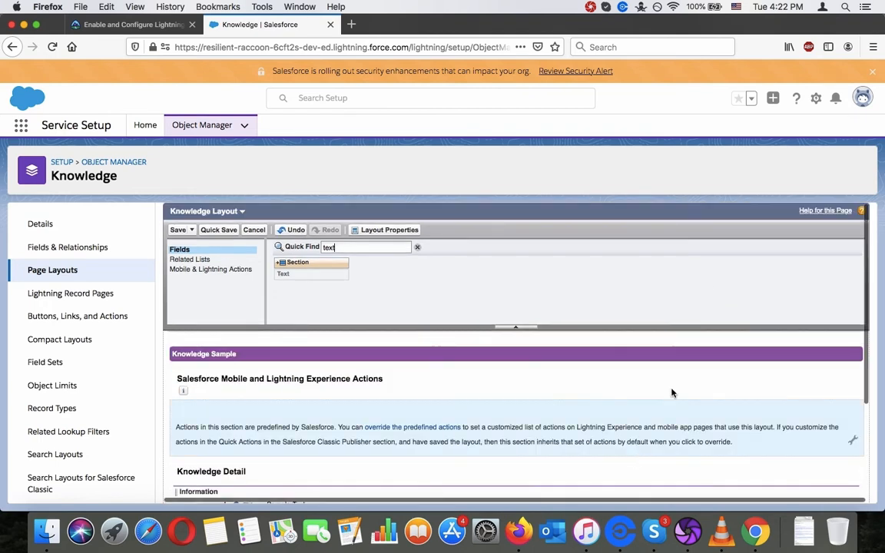
pyautogui.moveTo(179, 224)
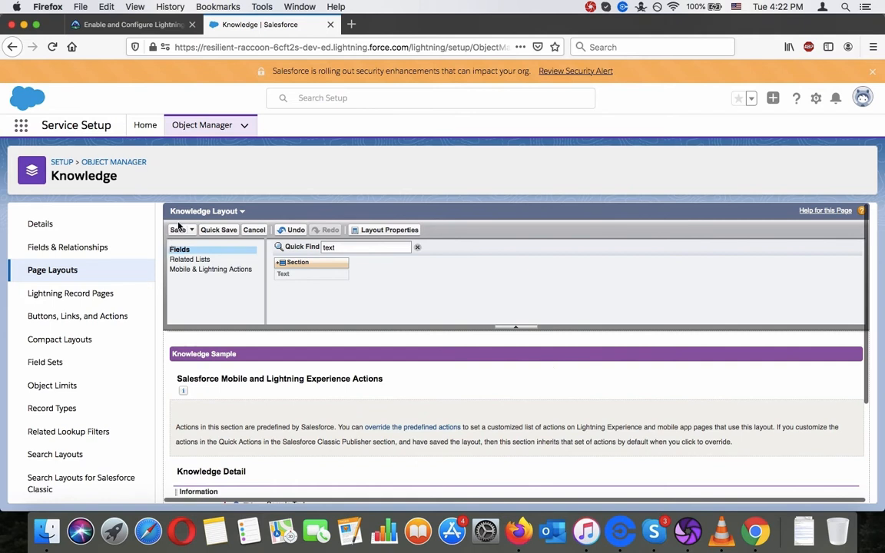
pyautogui.click(130, 25)
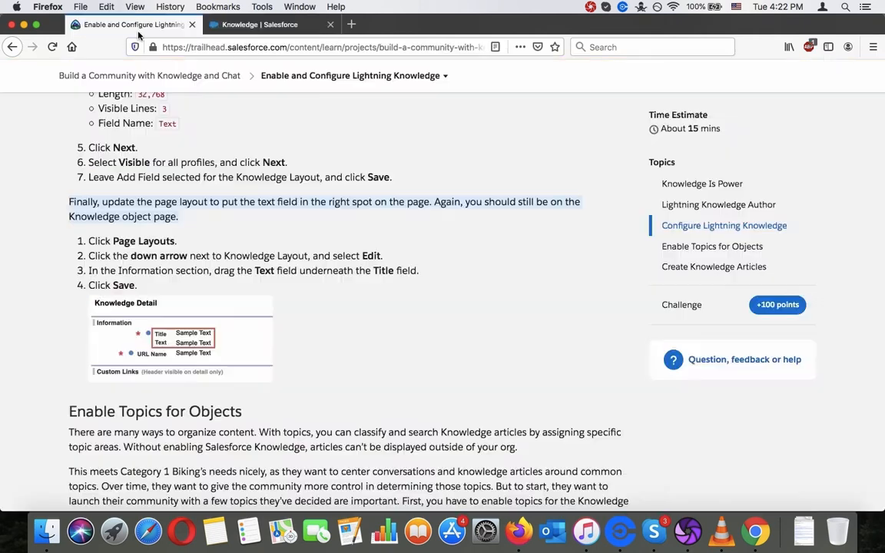
pyautogui.scroll(-3)
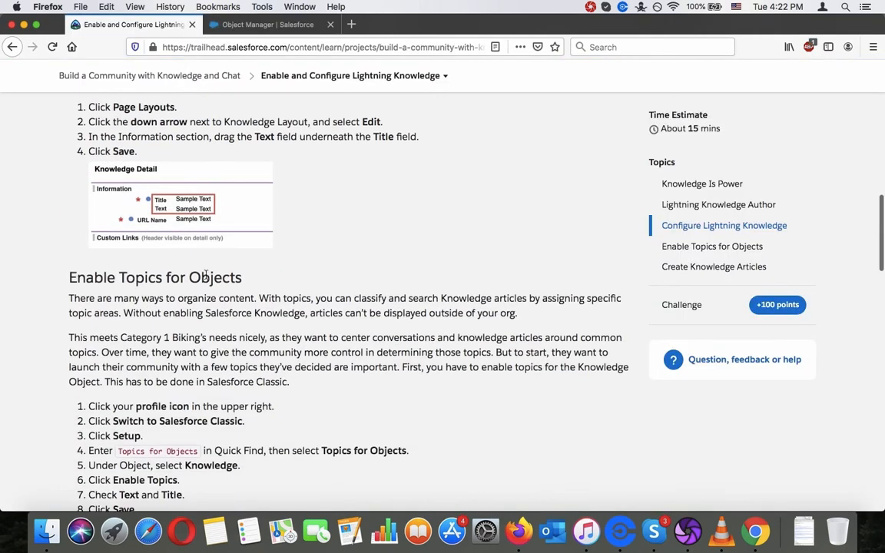
pyautogui.scroll(-3)
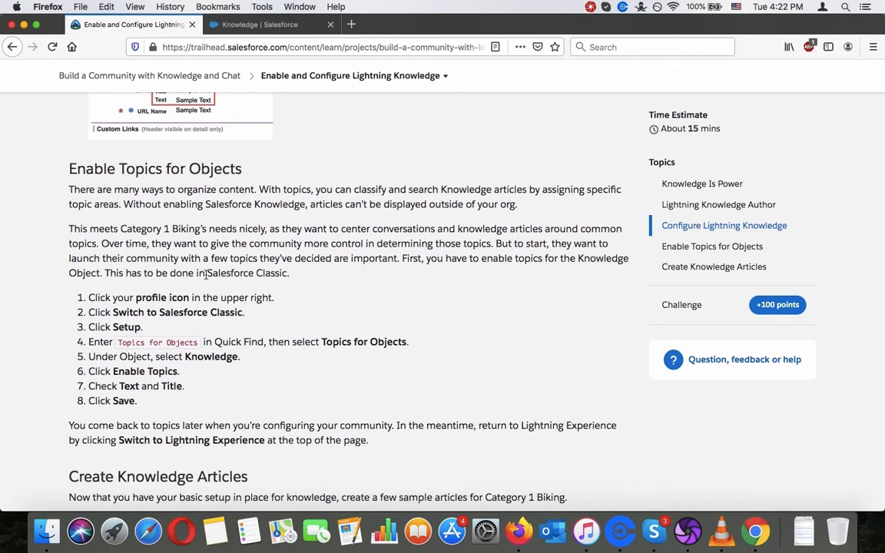
pyautogui.scroll(-3)
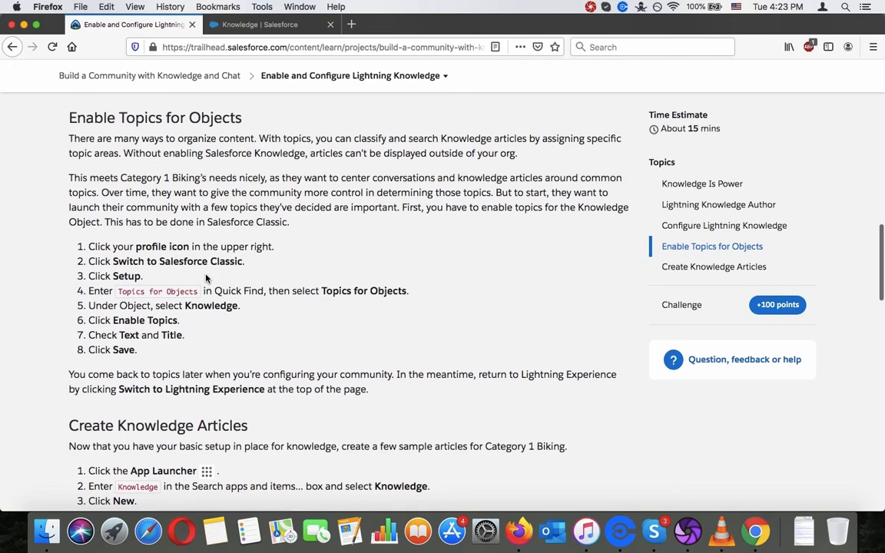
pyautogui.scroll(-3)
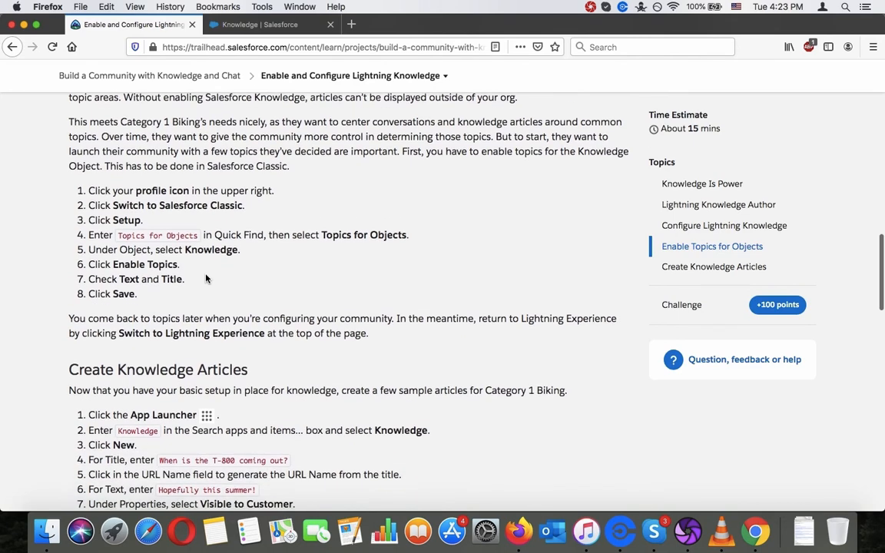
pyautogui.scroll(3)
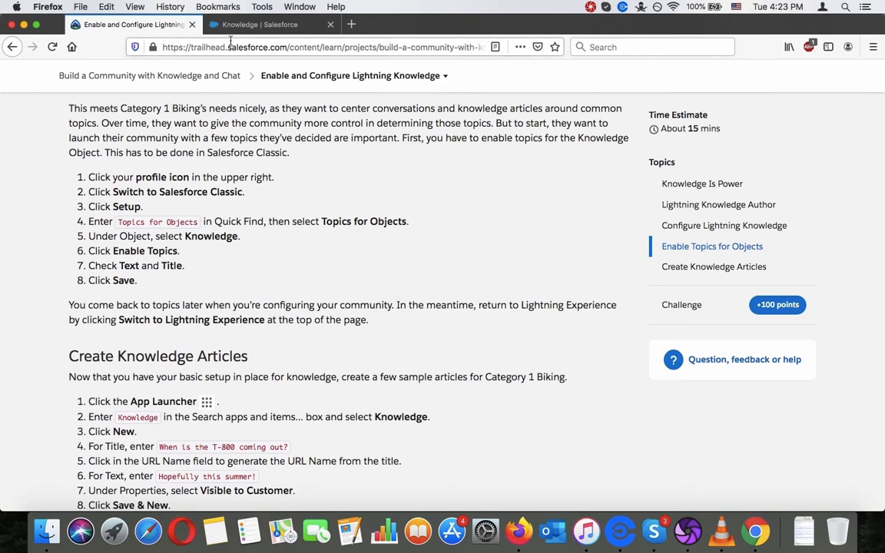
pyautogui.moveTo(255, 15)
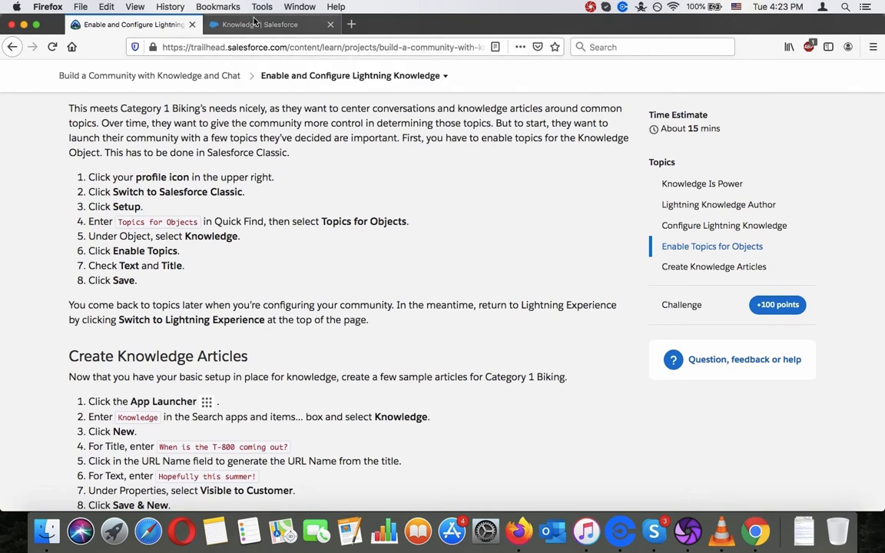
# Switch the org to Salesforce Classic from the profile menu.
pyautogui.click(265, 24)
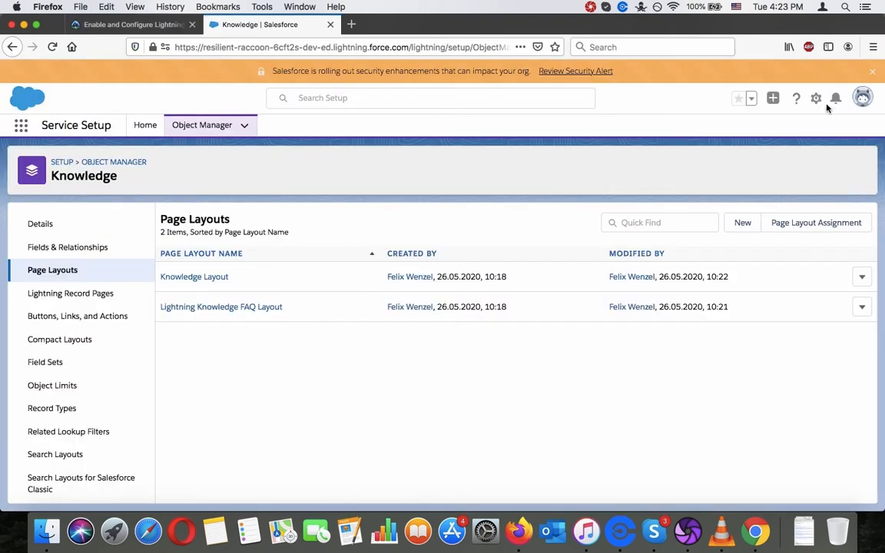
pyautogui.moveTo(862, 98)
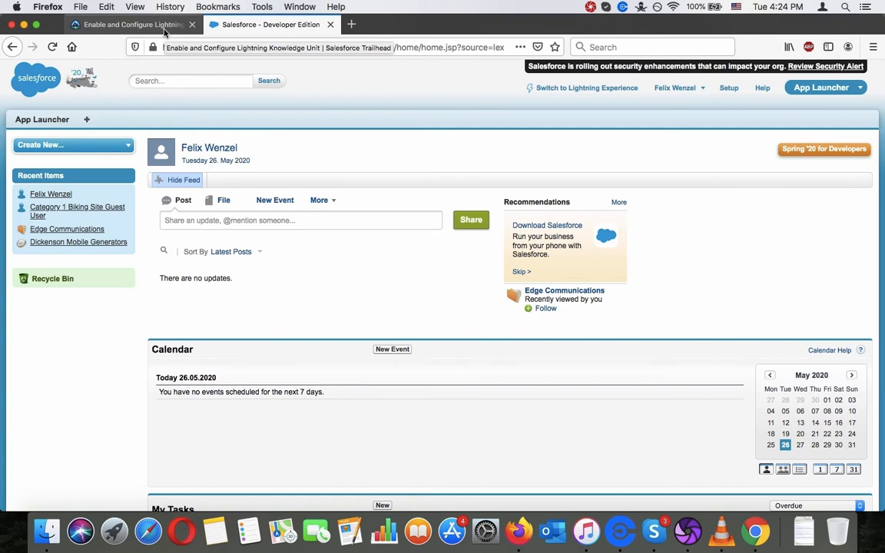
pyautogui.click(130, 24)
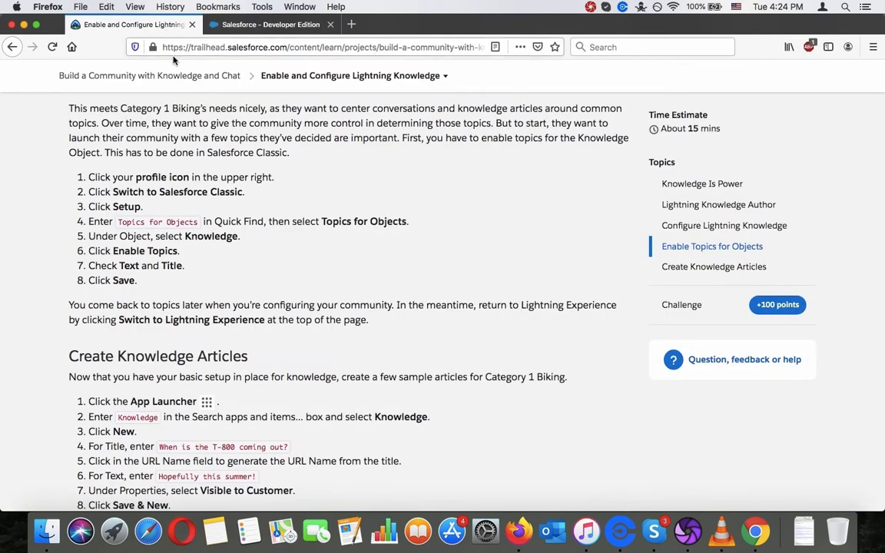
pyautogui.moveTo(234, 102)
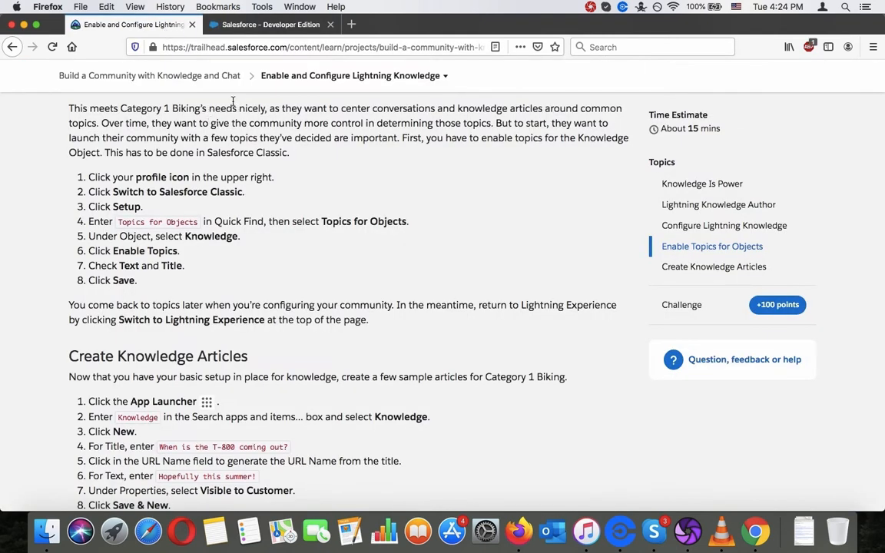
pyautogui.moveTo(184, 165)
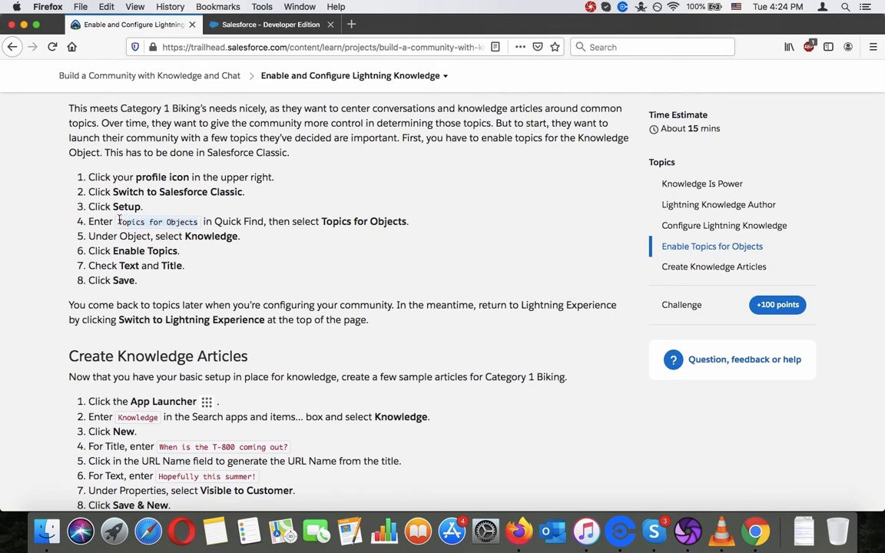
pyautogui.click(271, 23)
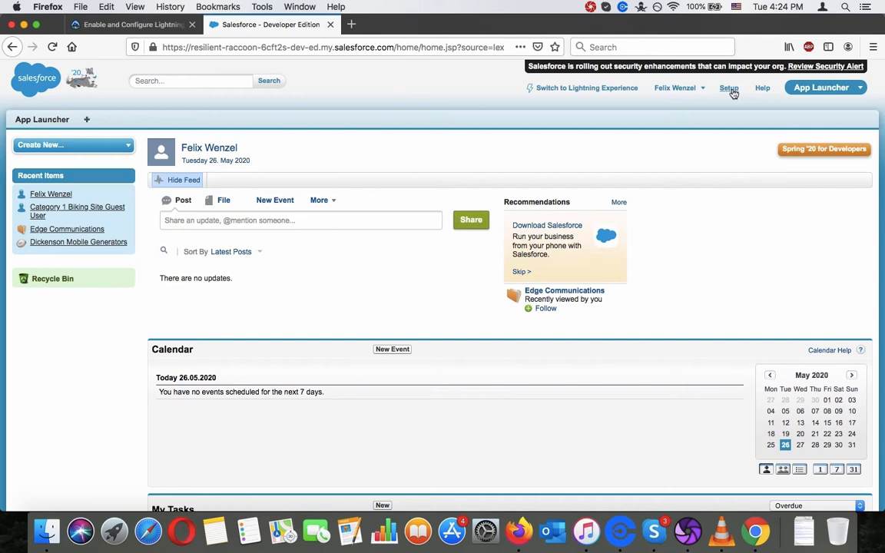
# Search Classic Setup for 'Topics for Objects' and view the filtered Customize › Topics entry.
pyautogui.click(728, 88)
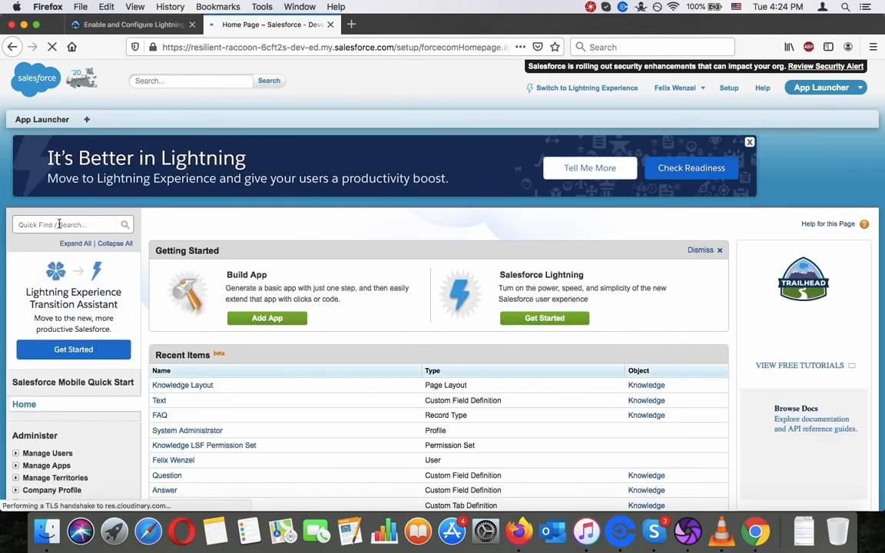
pyautogui.write('Topics for Objects')
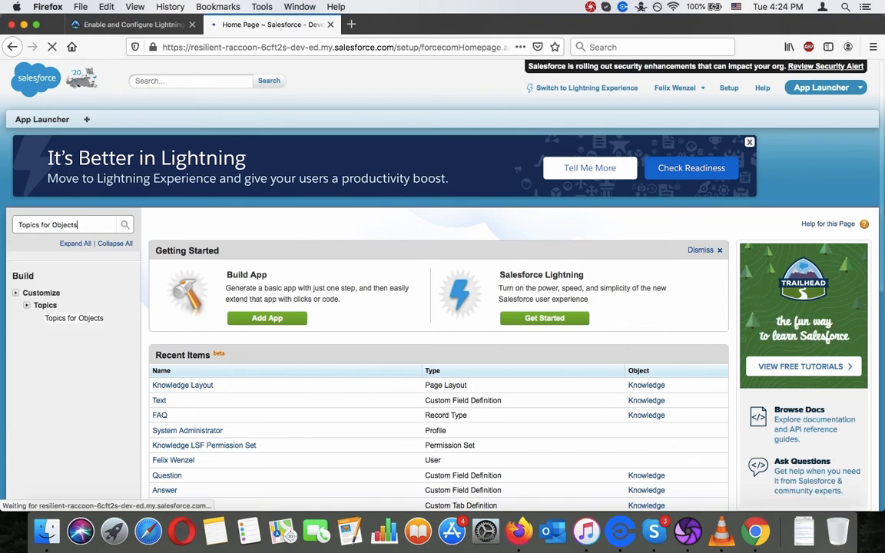
pyautogui.click(125, 224)
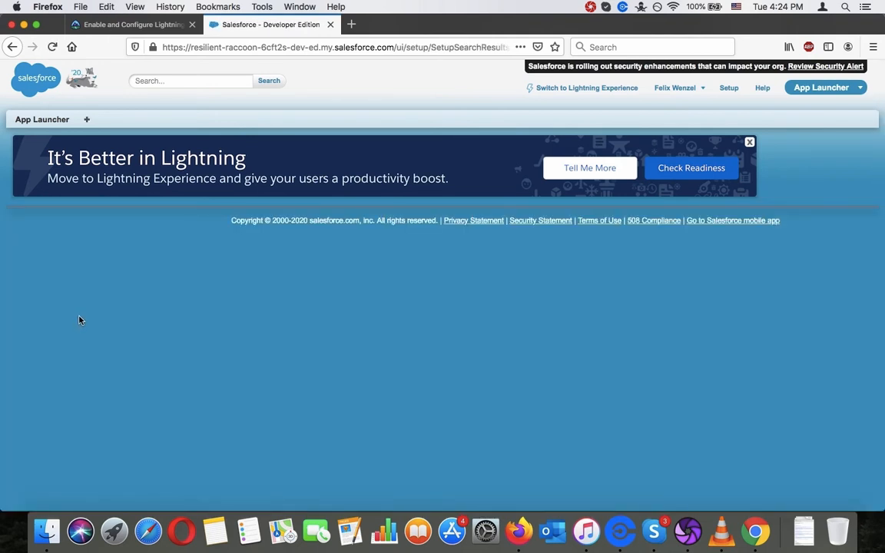
pyautogui.moveTo(88, 62)
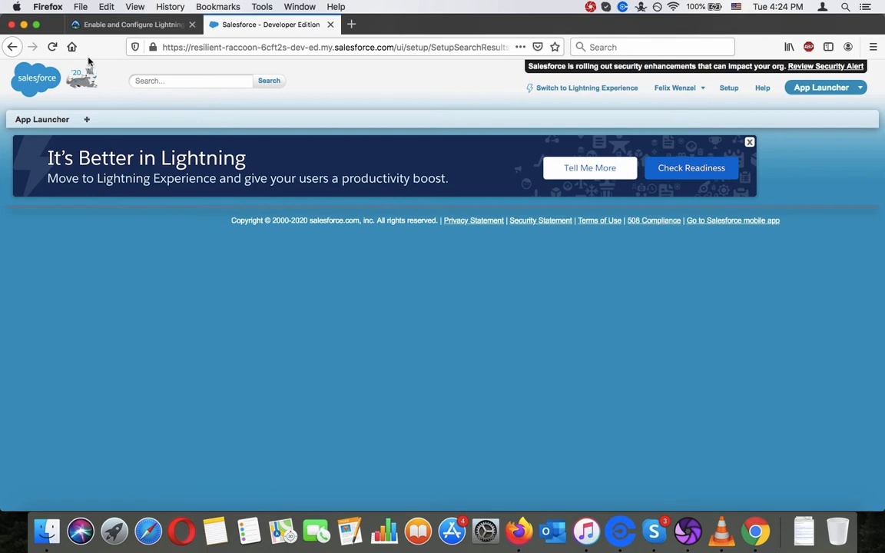
pyautogui.click(269, 80)
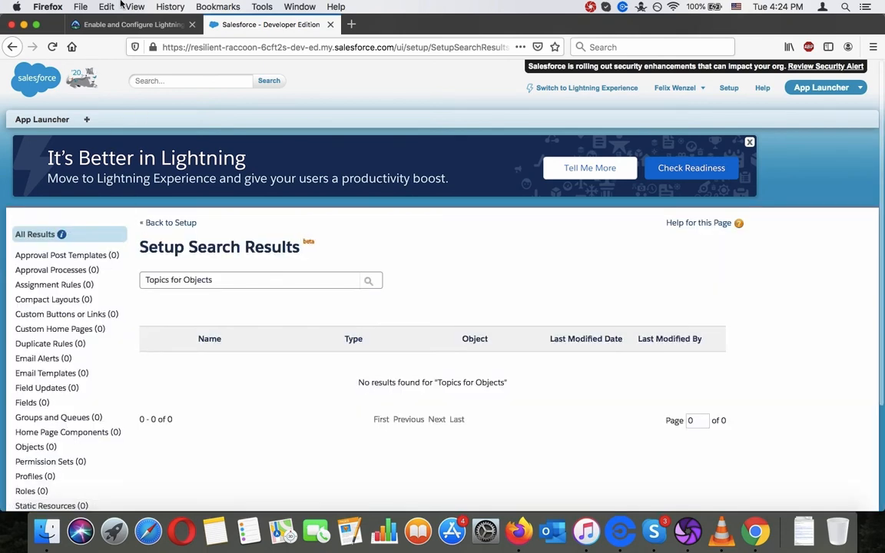
pyautogui.click(131, 24)
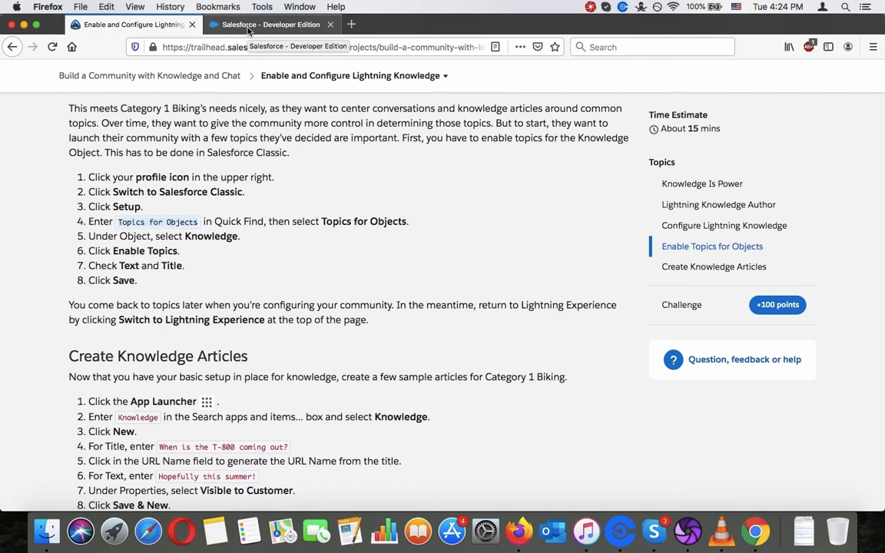
pyautogui.click(269, 24)
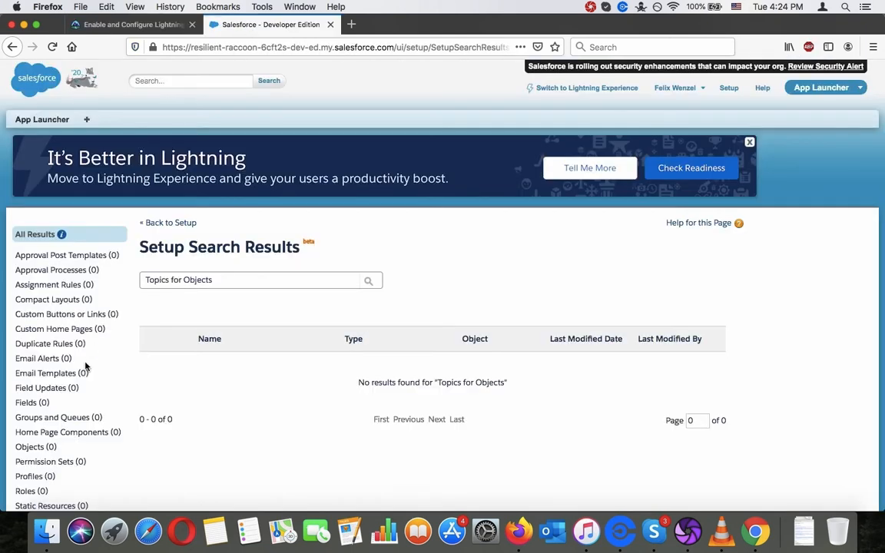
pyautogui.scroll(-3)
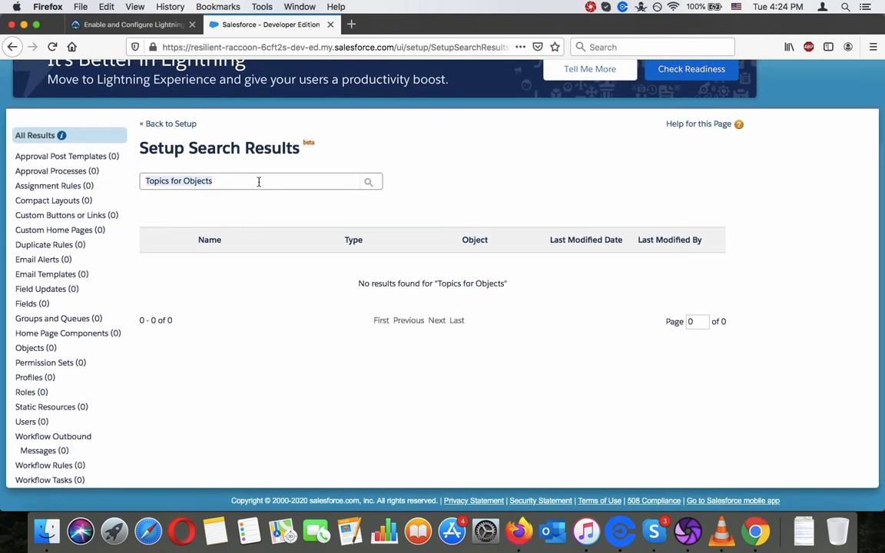
pyautogui.moveTo(34, 42)
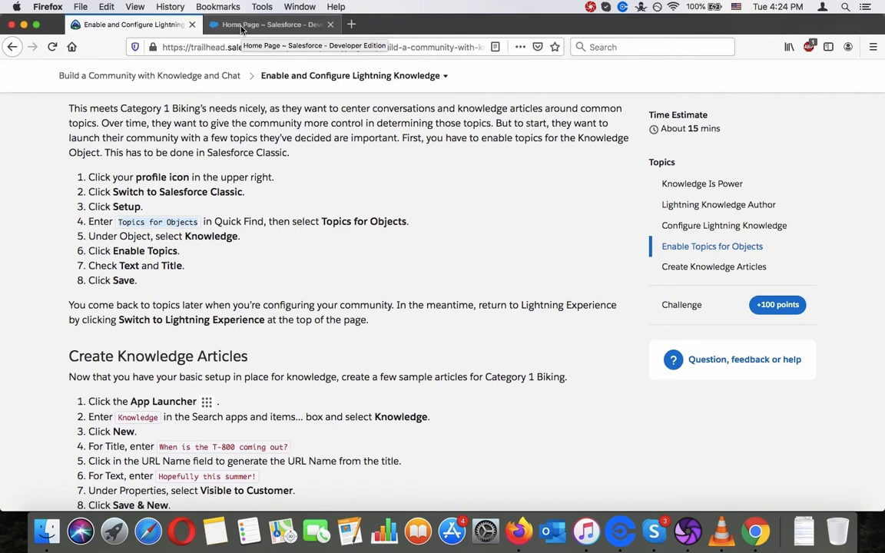
pyautogui.click(268, 24)
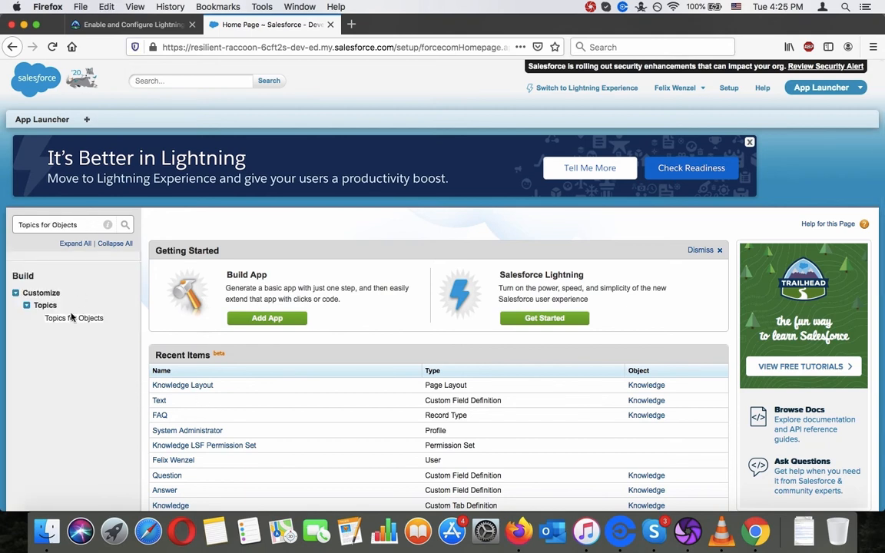
# Select Knowledge under Topics for Objects, enable topics, and check the Text and Title fields.
pyautogui.click(73, 317)
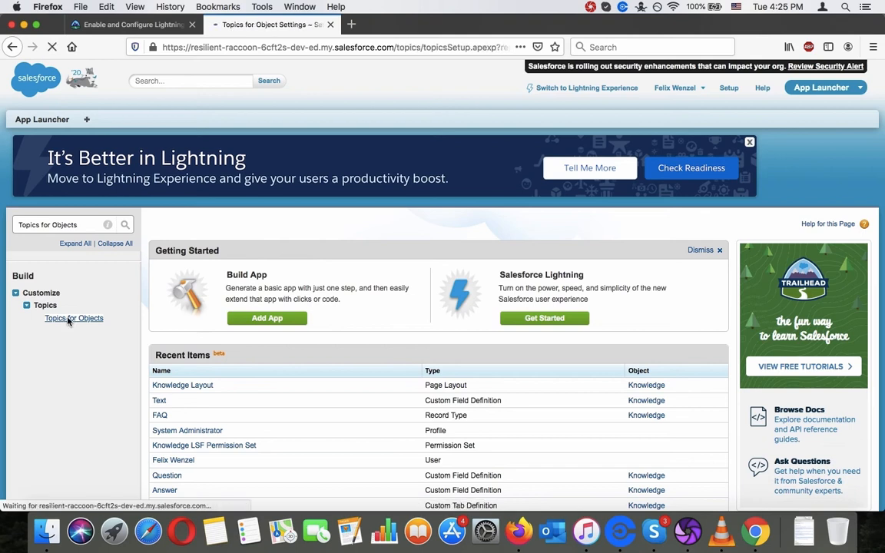
pyautogui.click(130, 24)
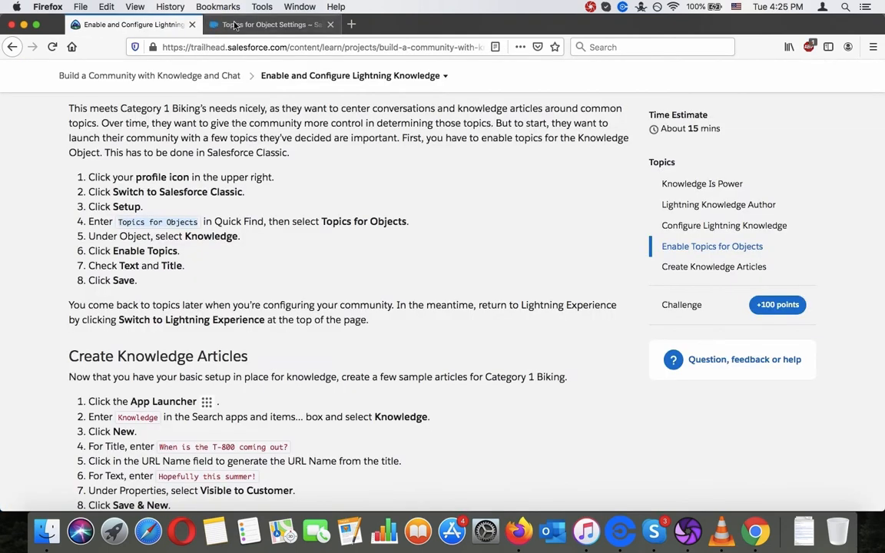
pyautogui.click(265, 24)
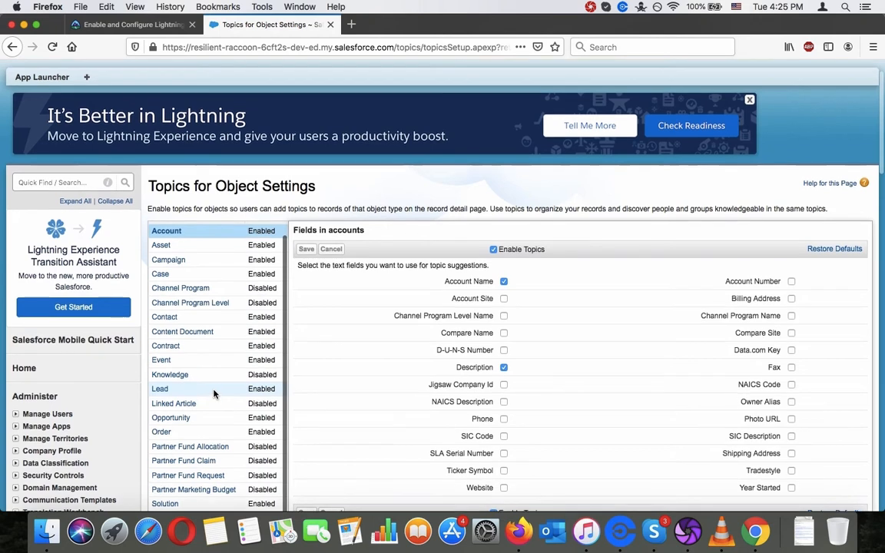
pyautogui.click(170, 374)
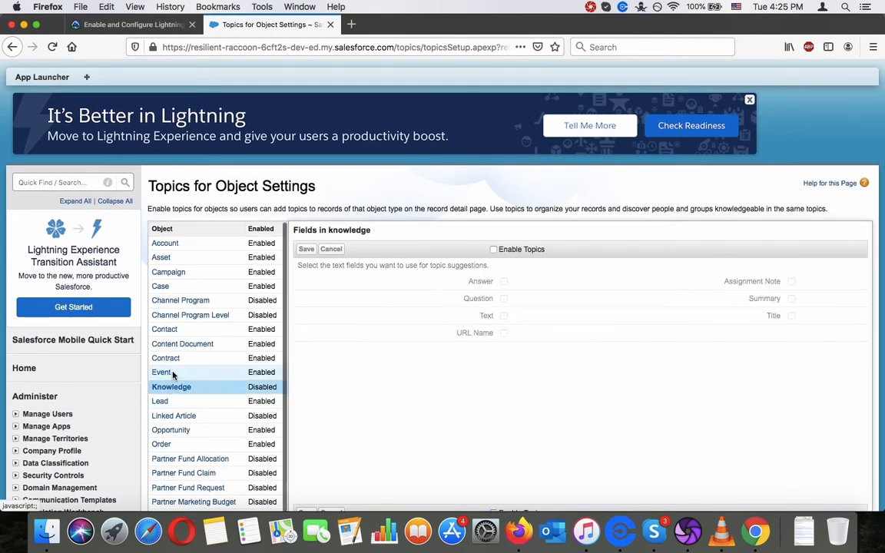
pyautogui.click(131, 24)
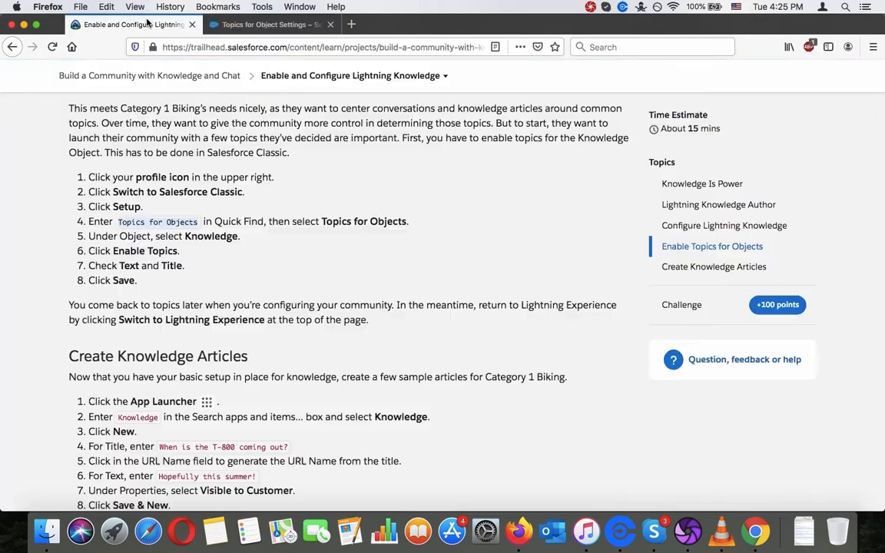
pyautogui.moveTo(268, 24)
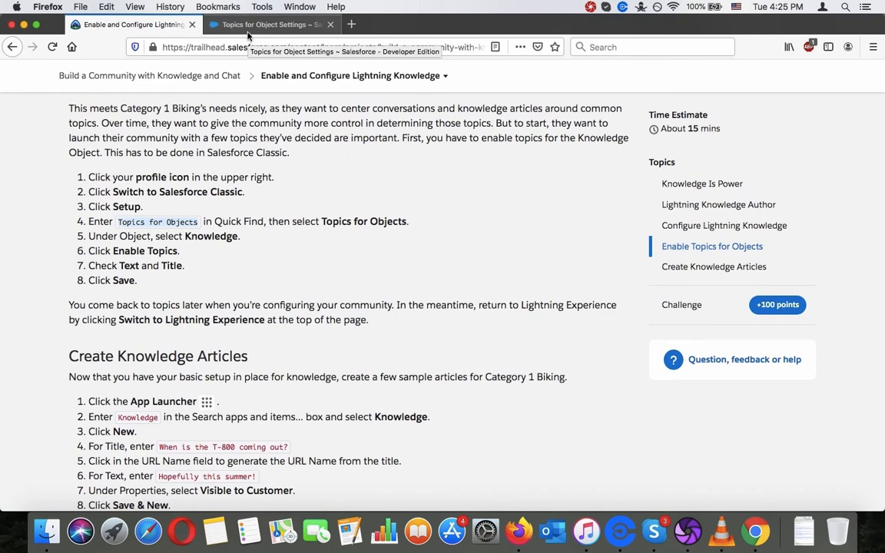
pyautogui.click(265, 24)
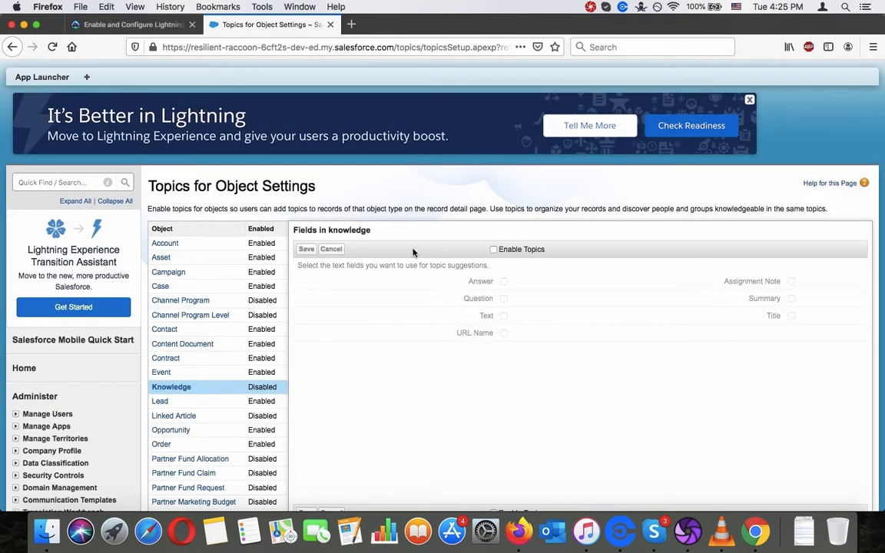
pyautogui.click(493, 249)
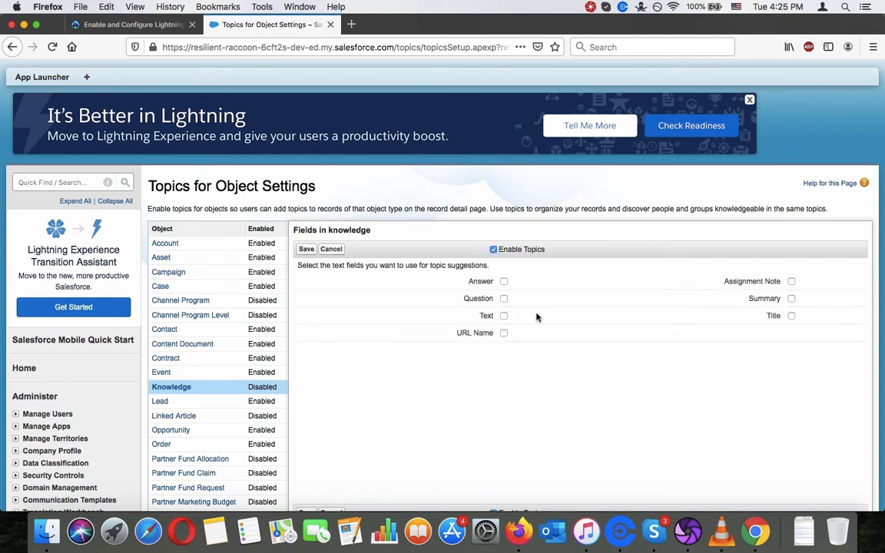
pyautogui.click(791, 316)
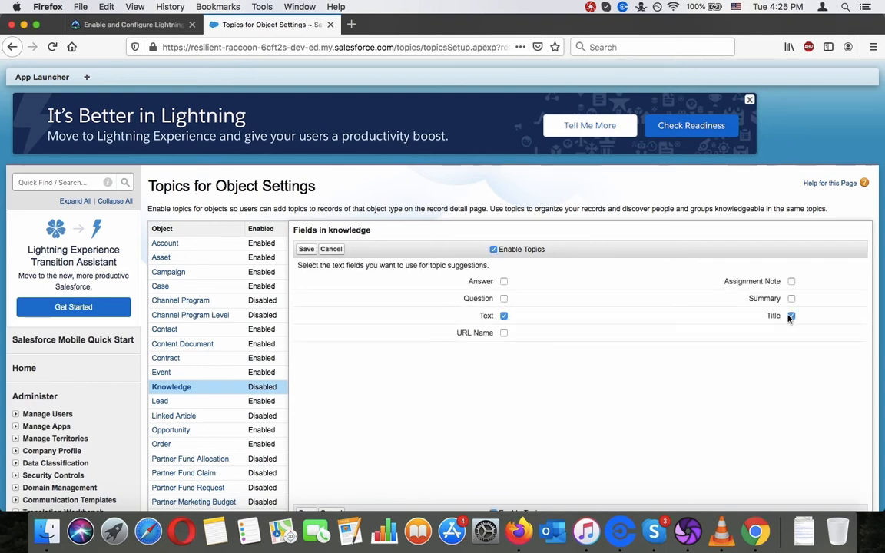
pyautogui.click(791, 316)
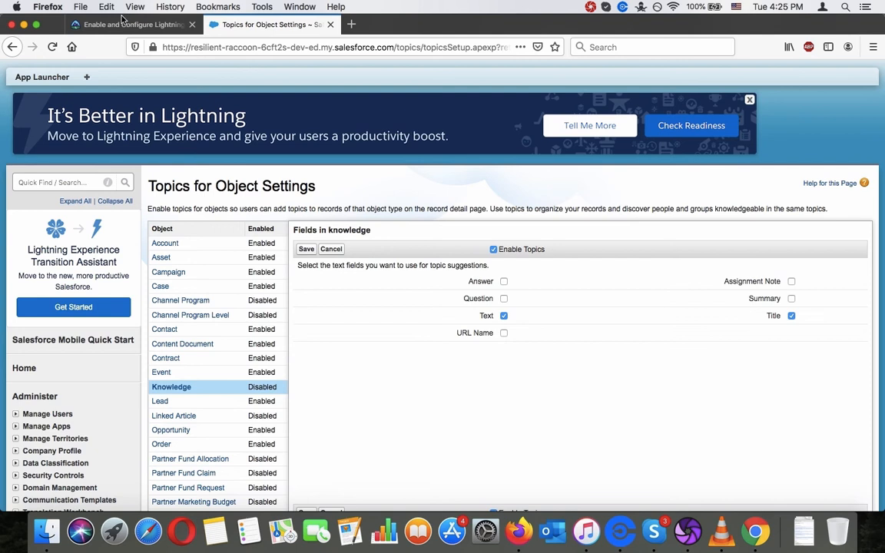
# Switch the org from Classic to Lightning Experience, then go back to Trailhead's instructions.
pyautogui.click(130, 24)
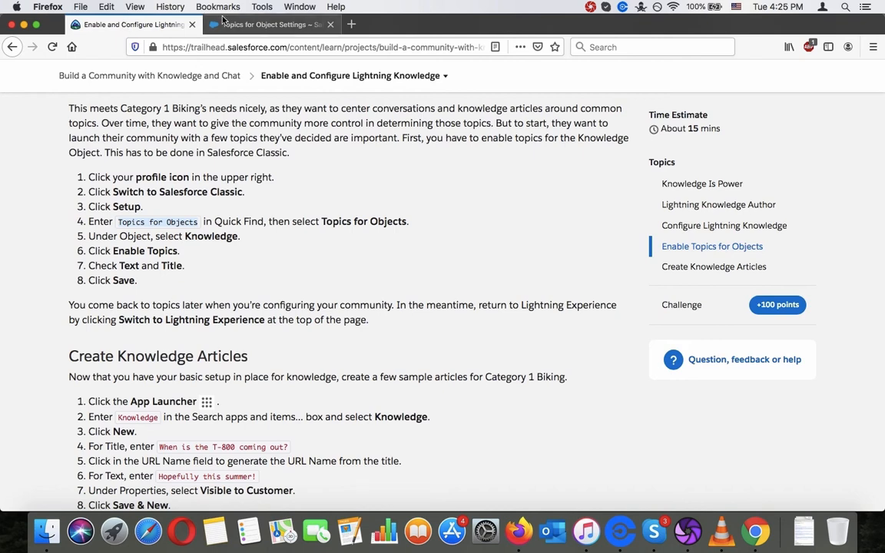
pyautogui.click(269, 23)
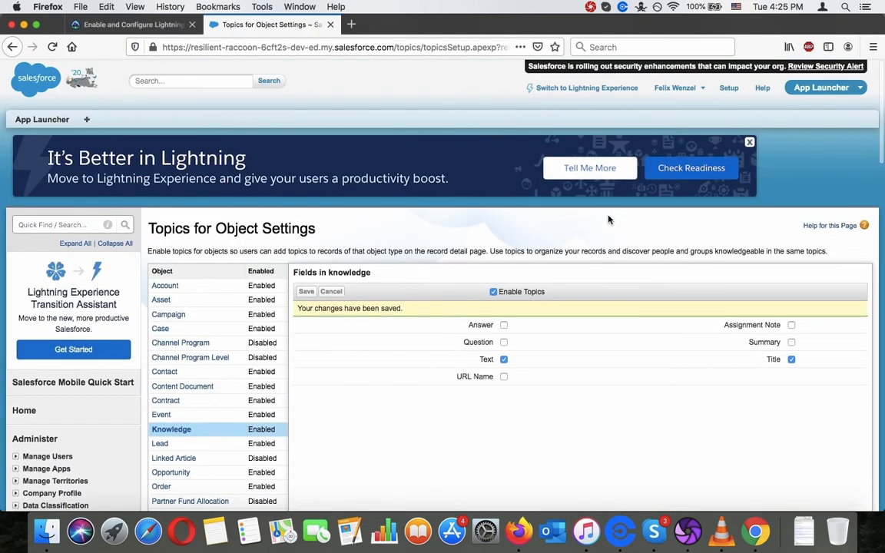
pyautogui.moveTo(603, 108)
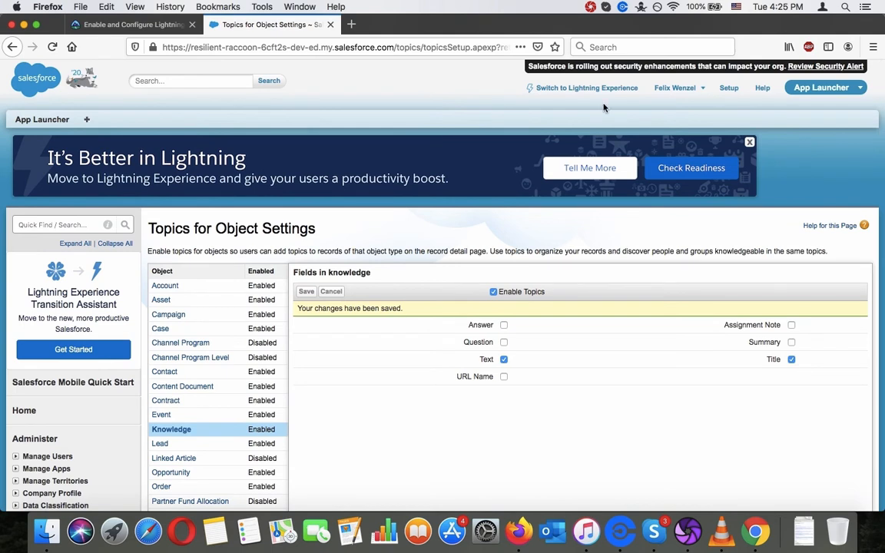
pyautogui.click(586, 88)
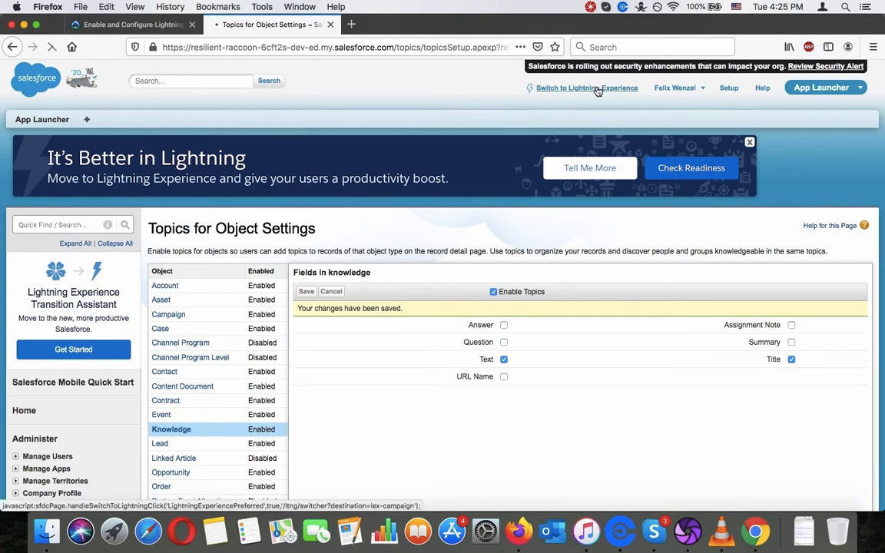
pyautogui.click(130, 24)
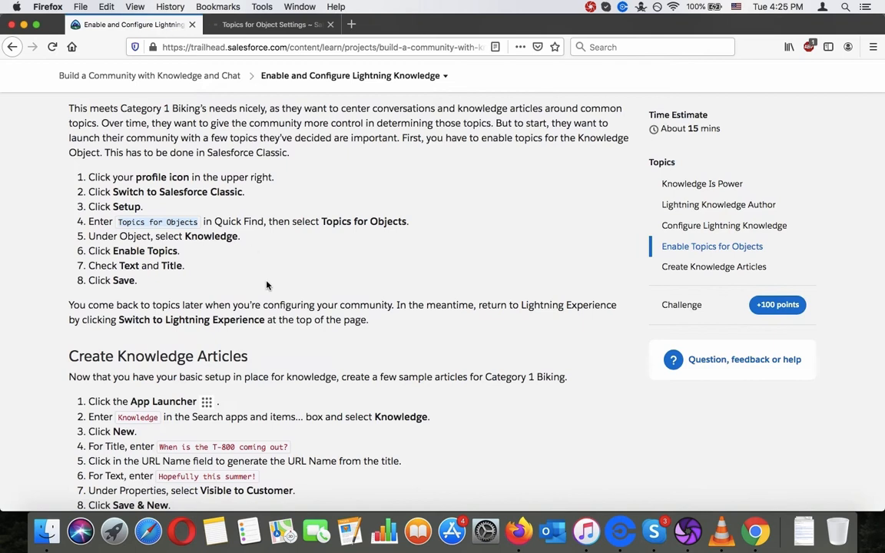
# Search the App Launcher for 'Knowledge' to open the empty Recently Viewed article list.
pyautogui.scroll(-3)
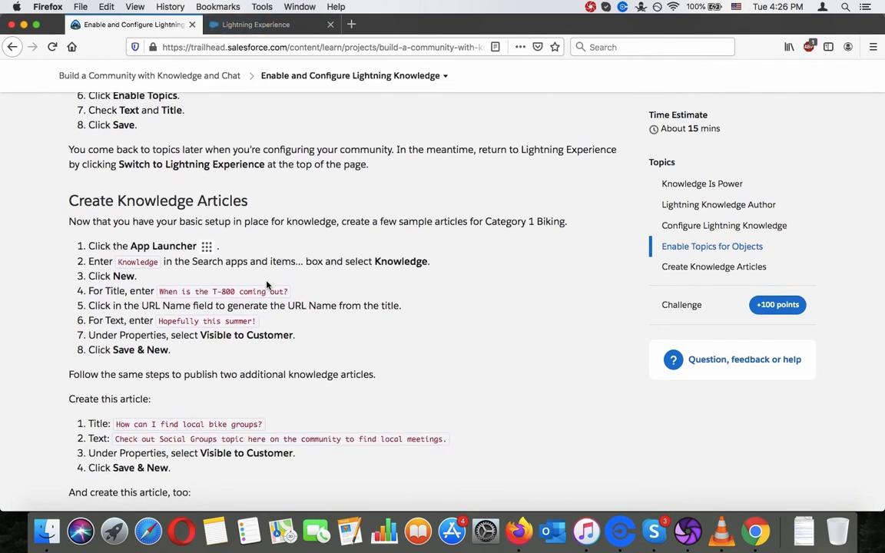
pyautogui.scroll(-3)
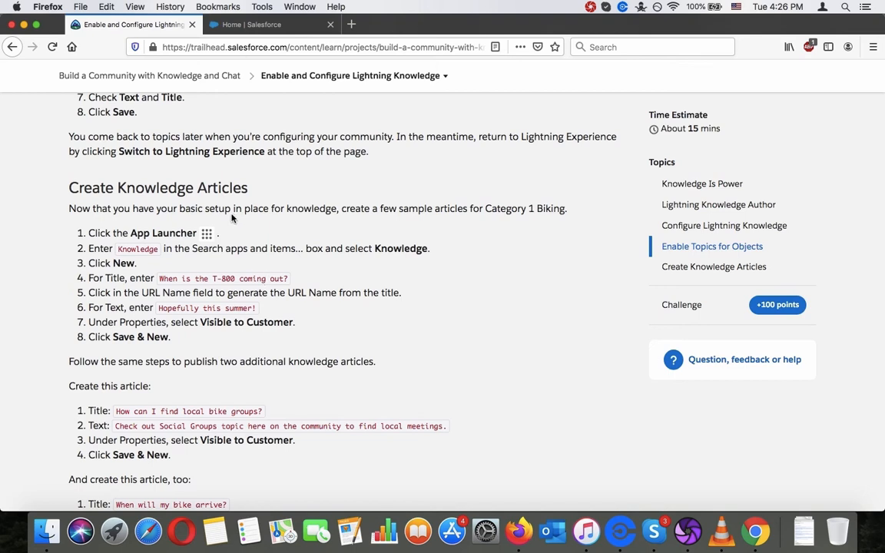
pyautogui.moveTo(147, 259)
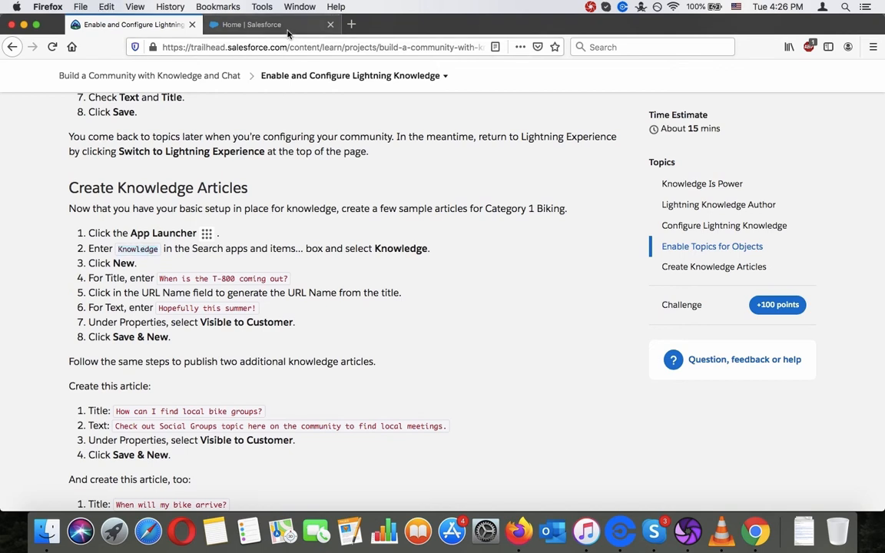
pyautogui.click(271, 24)
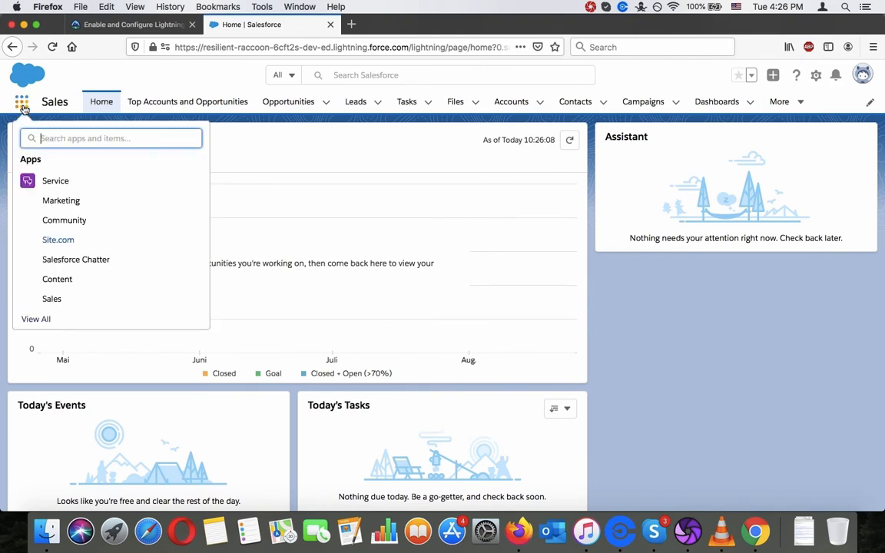
pyautogui.write('Knowledge')
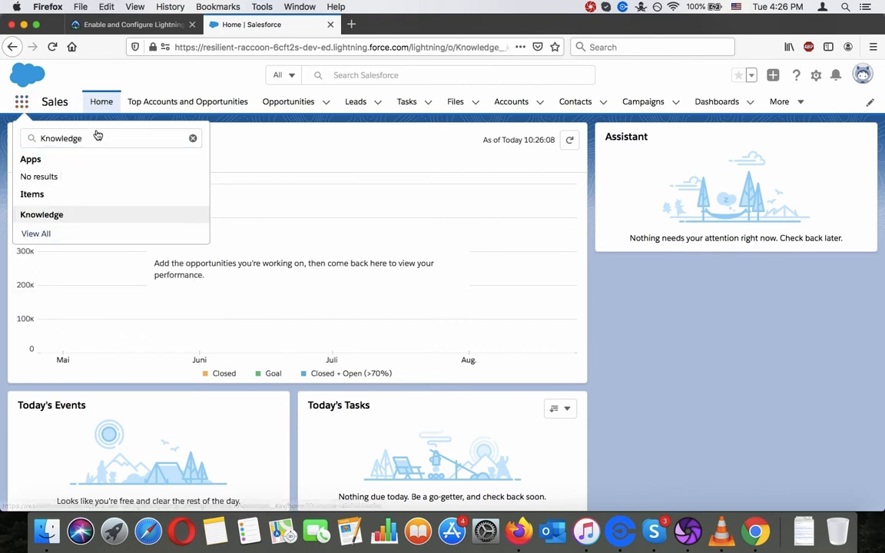
pyautogui.click(131, 24)
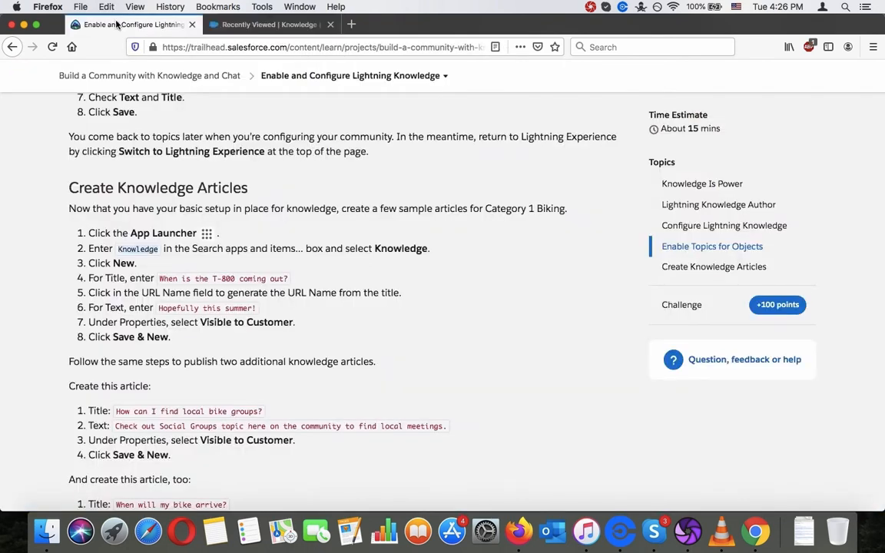
pyautogui.moveTo(169, 128)
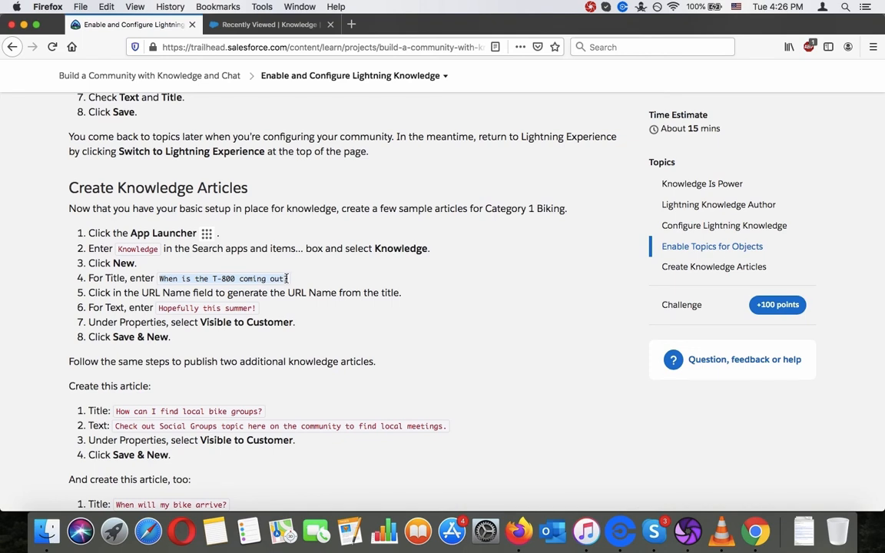
pyautogui.click(269, 24)
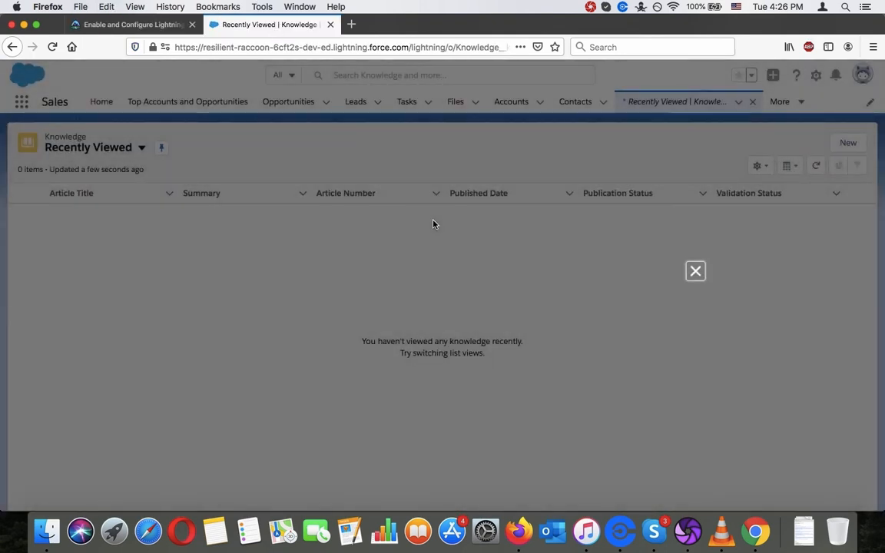
# Fill a new FAQ 'When is the T-800 coming out?' with 'Hopefully this summer!', customer-visible.
pyautogui.click(848, 142)
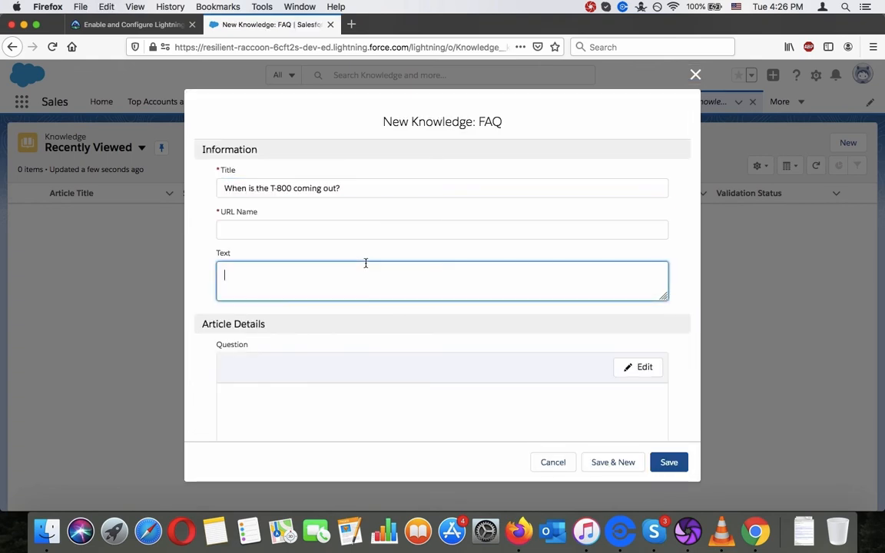
pyautogui.click(131, 24)
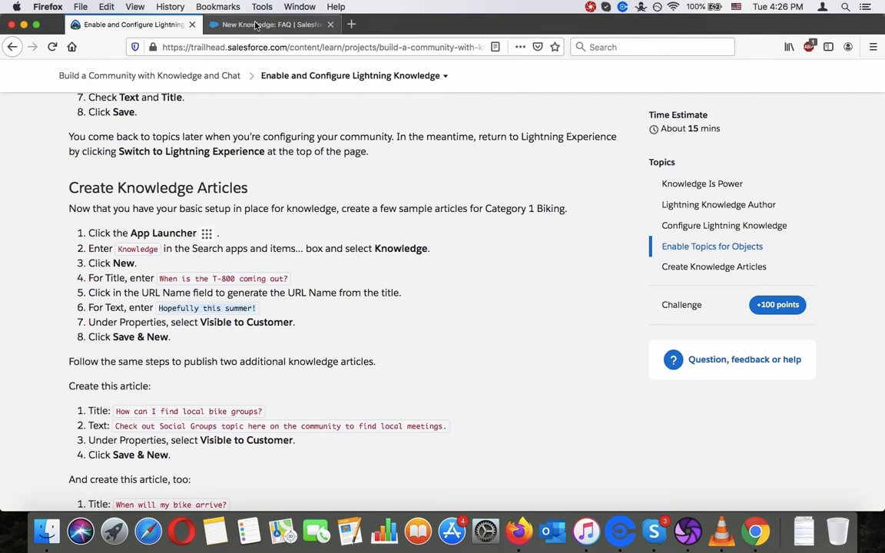
pyautogui.click(269, 23)
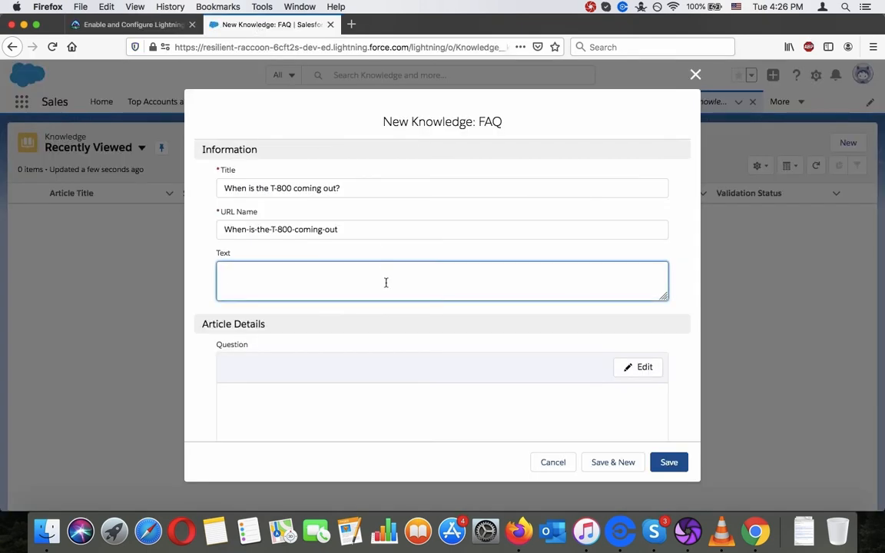
pyautogui.scroll(-3)
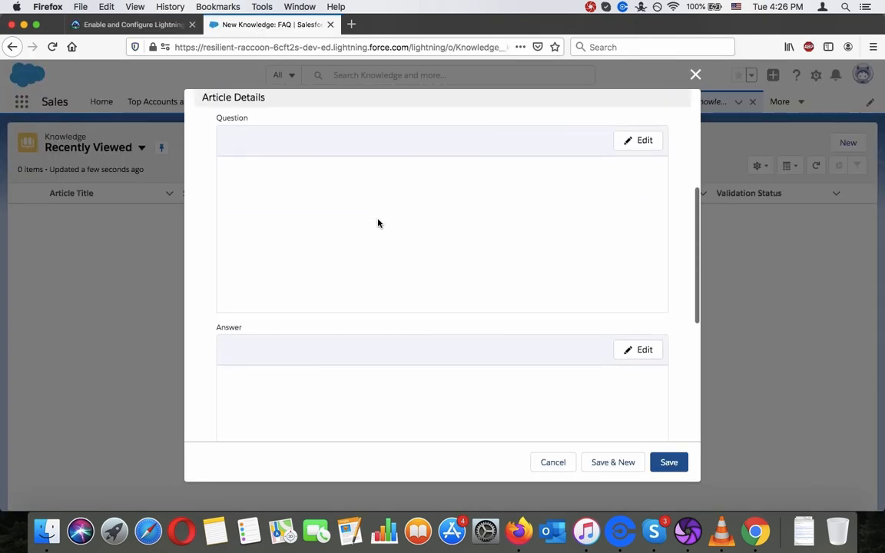
pyautogui.scroll(3)
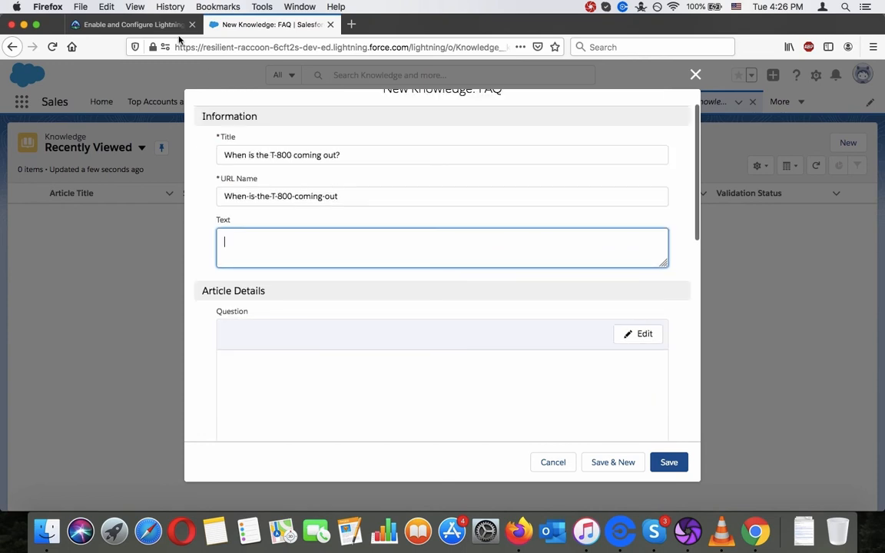
pyautogui.click(130, 24)
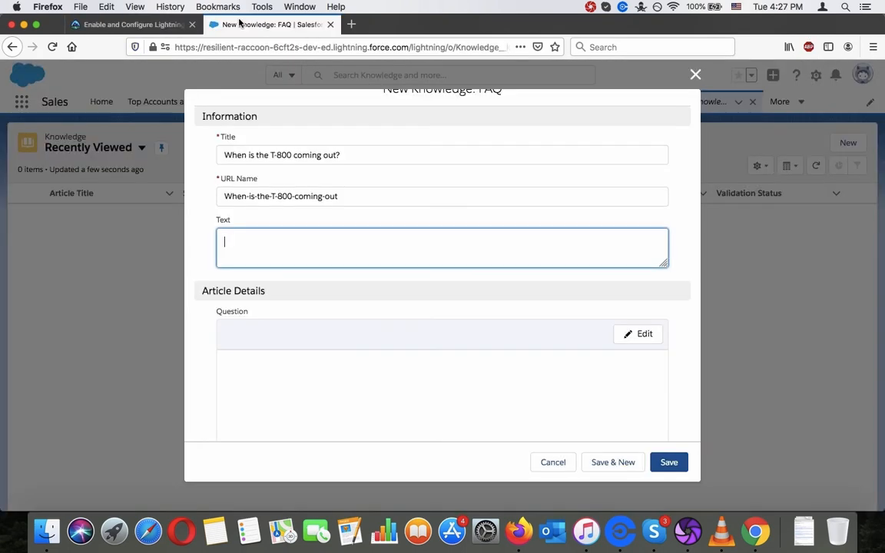
pyautogui.write('Hopefully this summer!')
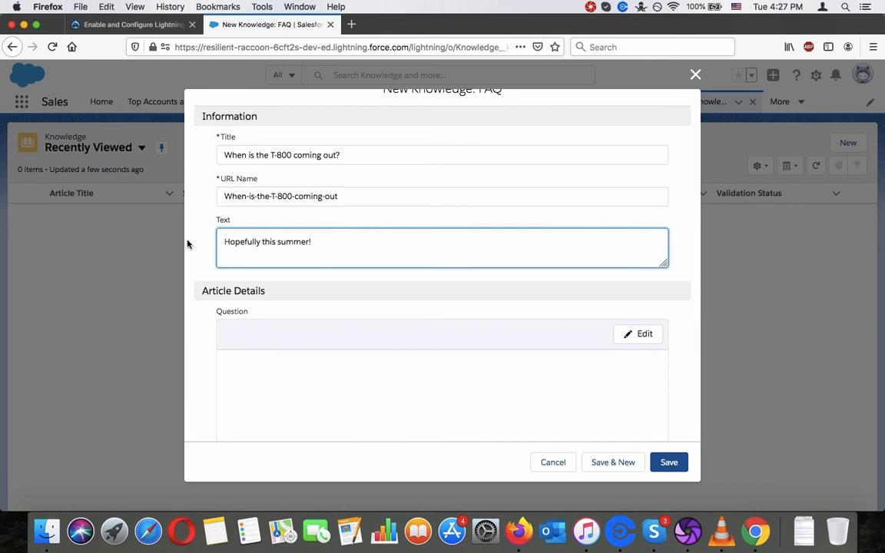
pyautogui.scroll(-3)
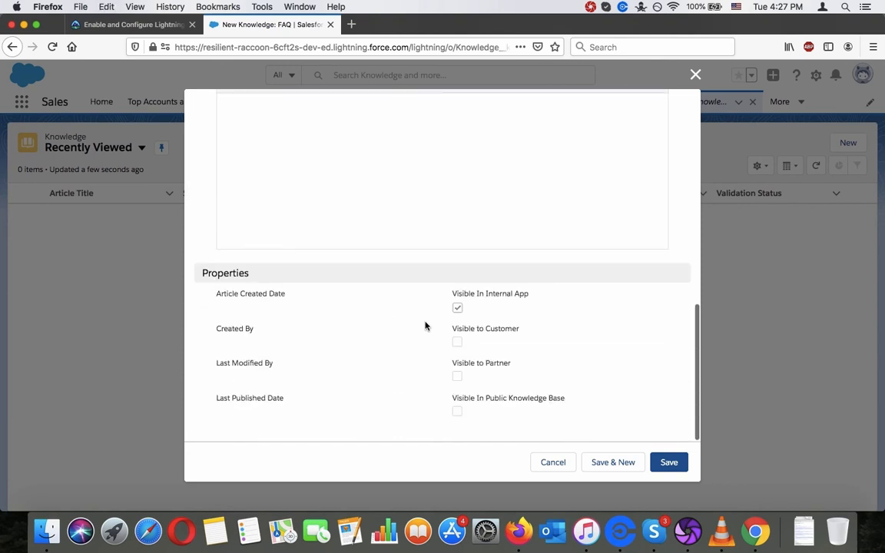
pyautogui.click(457, 341)
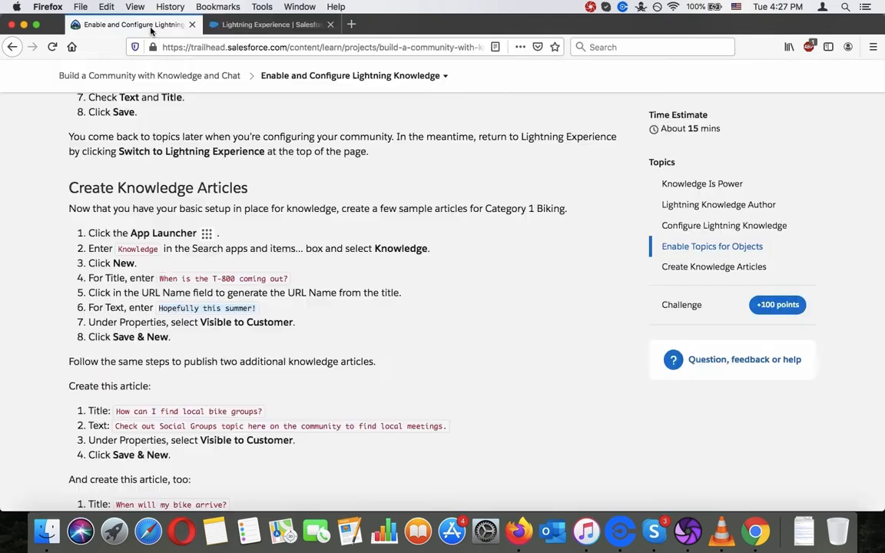
pyautogui.scroll(-3)
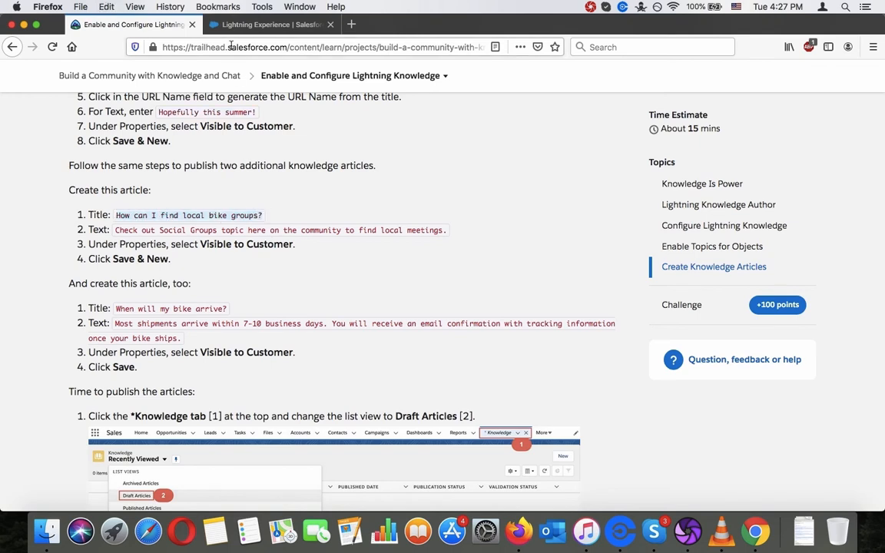
# Enter the 'How can I find local bike groups?' FAQ with Social Groups text, customer-visible.
pyautogui.click(265, 24)
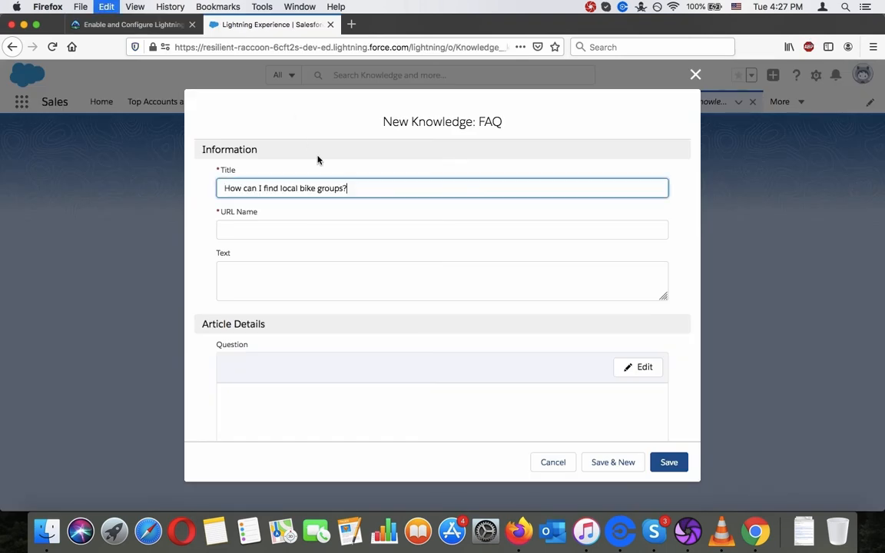
pyautogui.click(130, 23)
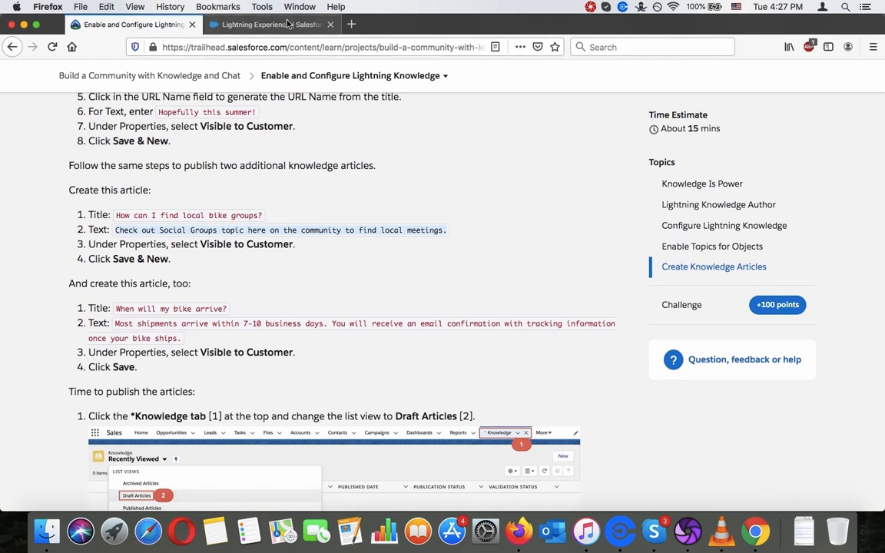
pyautogui.click(265, 24)
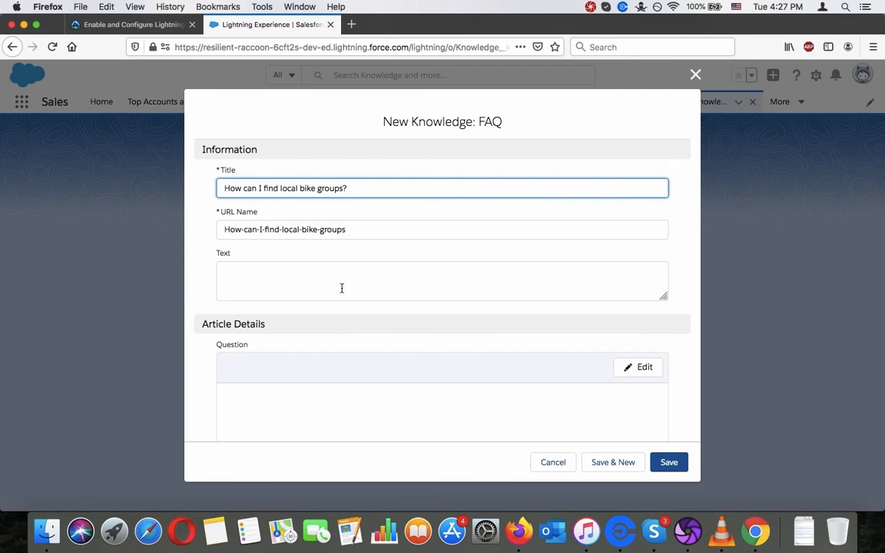
pyautogui.write('Check out Social Groups topic here on the community to find local meetings.')
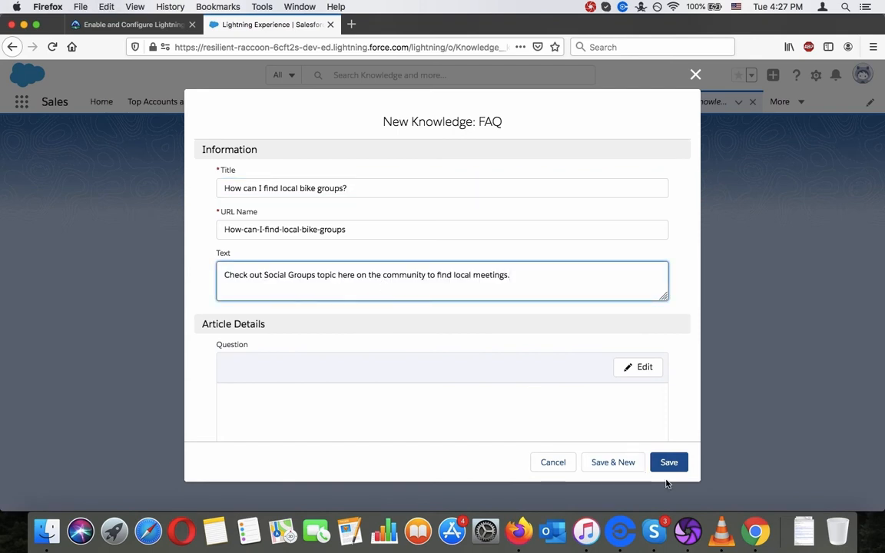
pyautogui.scroll(-3)
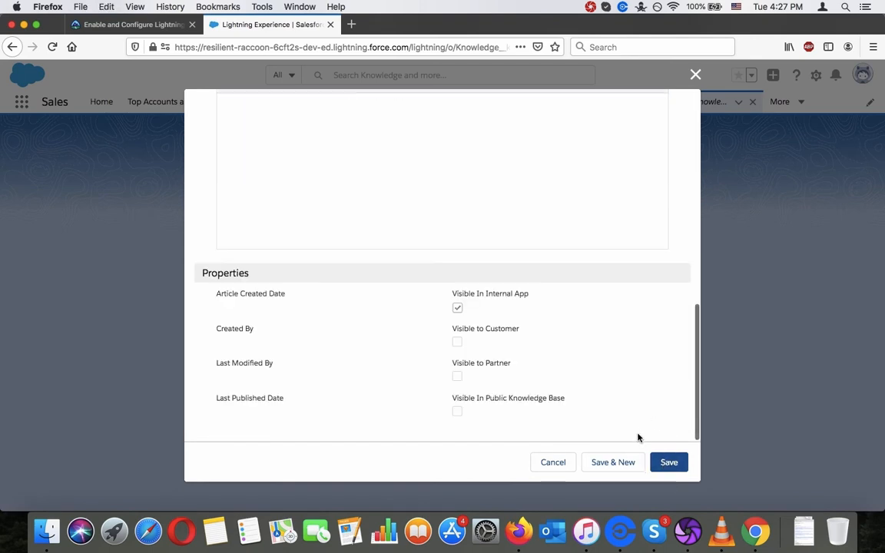
pyautogui.click(456, 341)
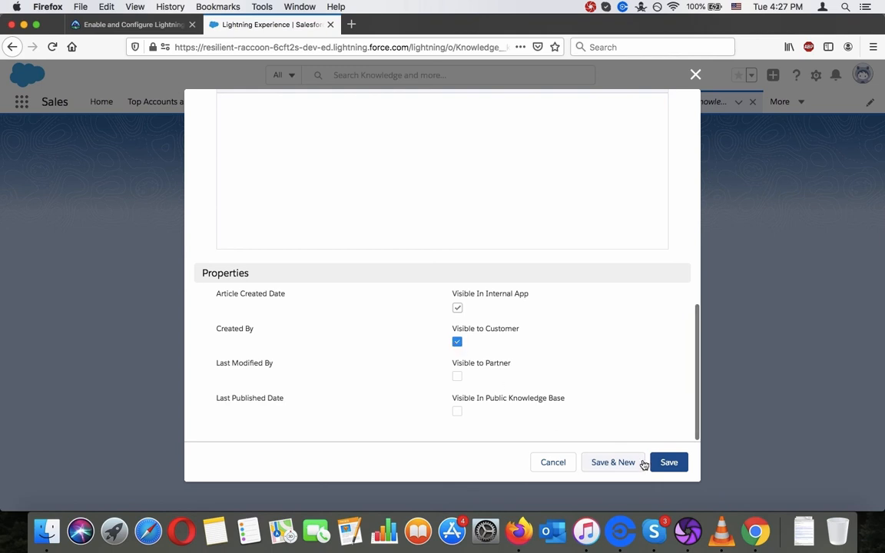
pyautogui.click(130, 24)
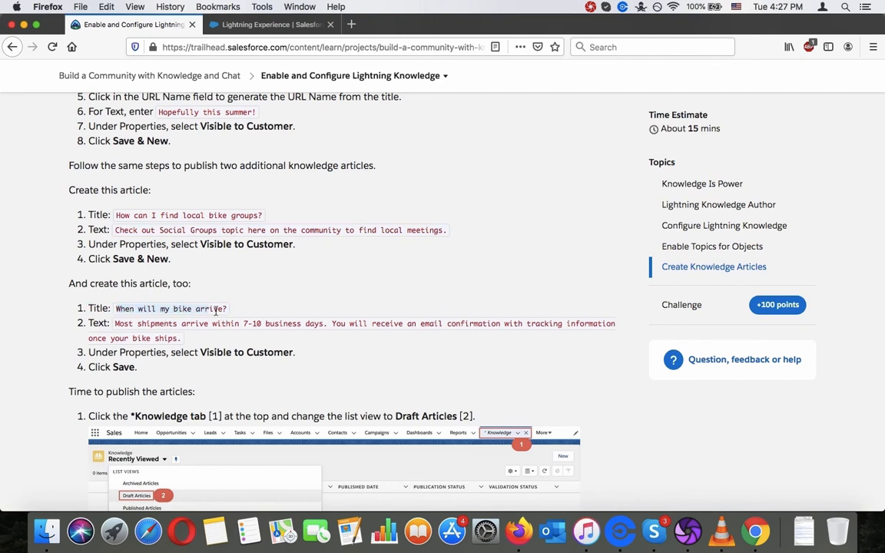
# Enter the bike-arrival FAQ text about 7-10 business day shipments and save it.
pyautogui.click(269, 24)
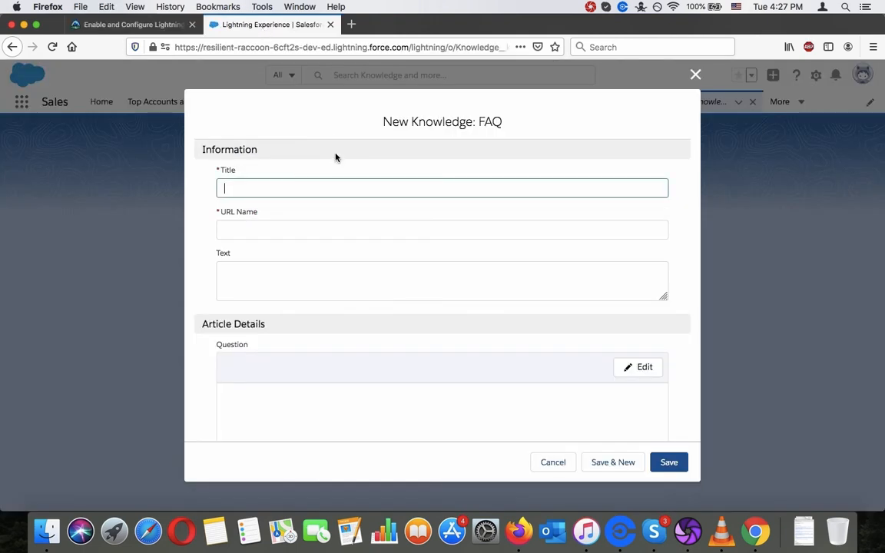
pyautogui.click(130, 24)
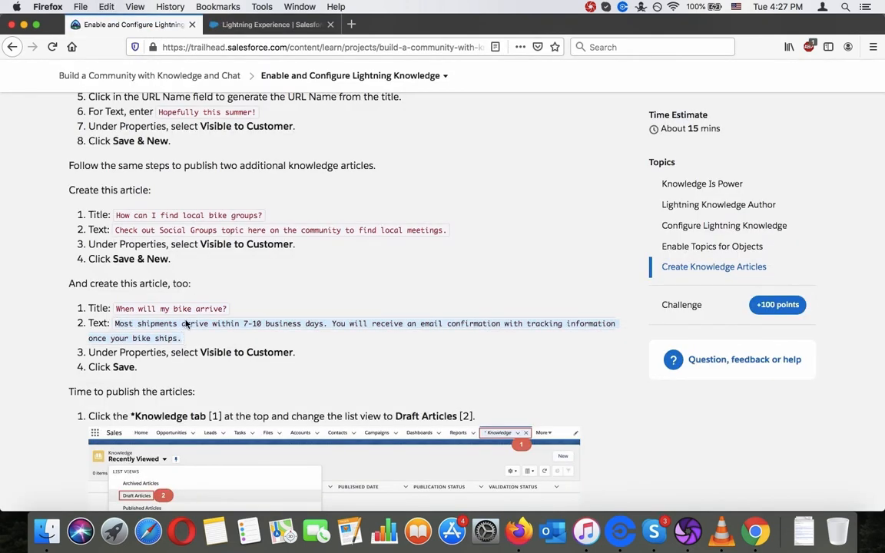
pyautogui.click(265, 24)
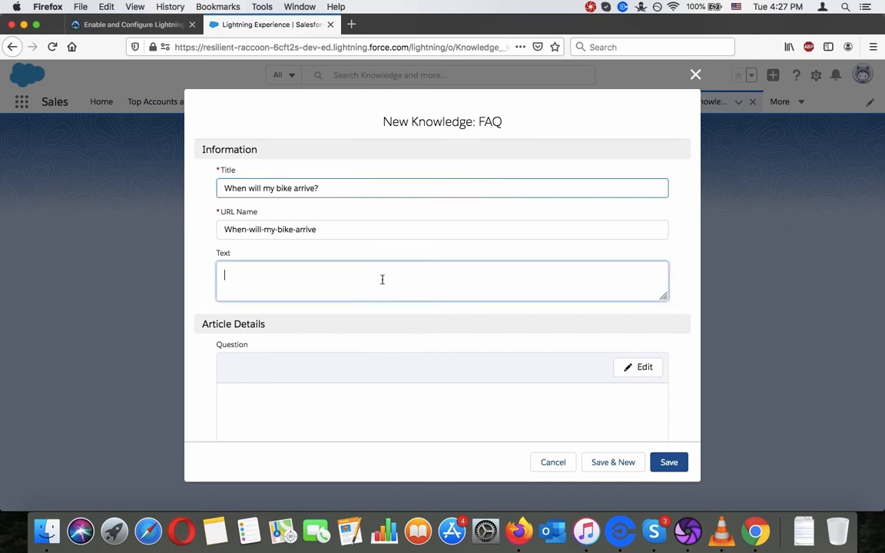
pyautogui.write('Most shipments arrive within 7-10 business days. You will receive an email confirmation with tracking information once your bike ships.')
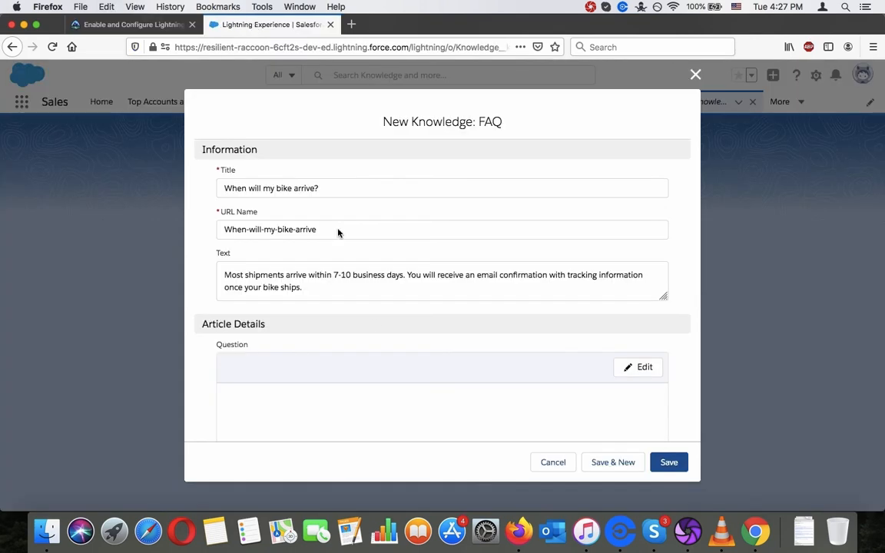
pyautogui.scroll(-3)
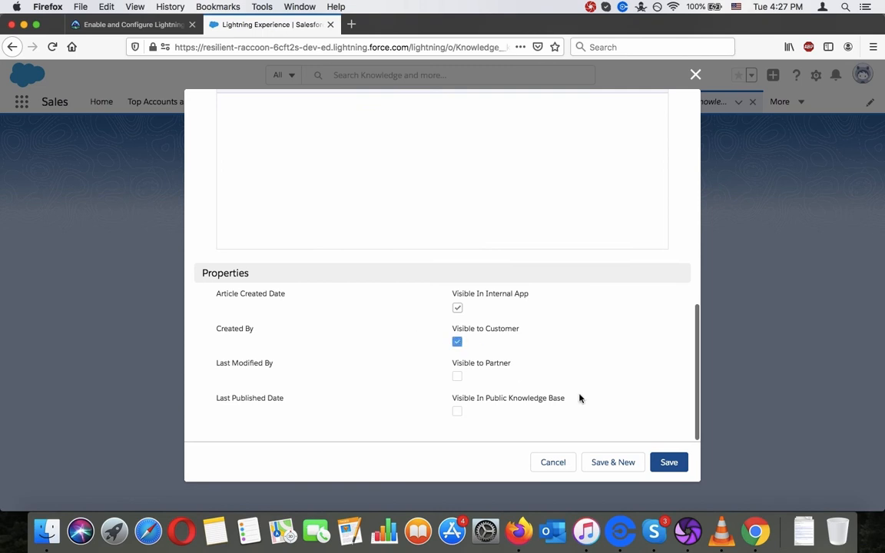
pyautogui.click(668, 462)
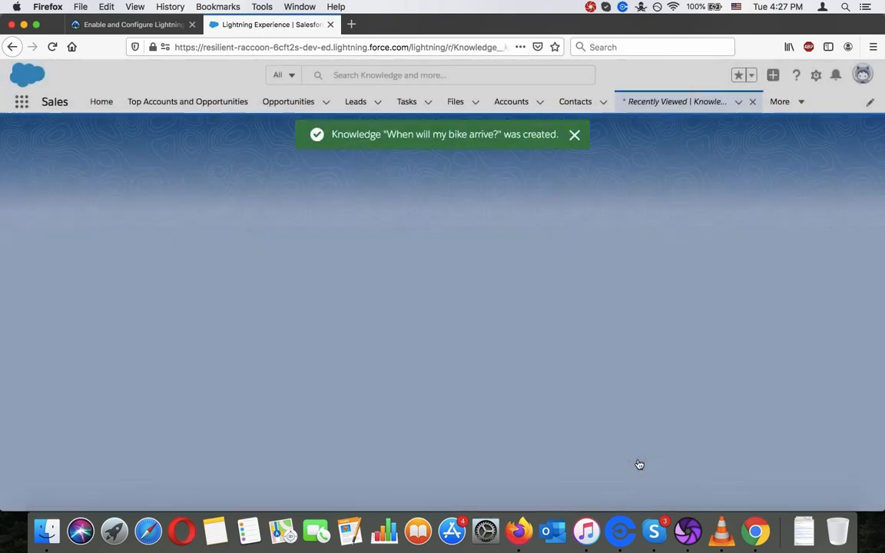
# Read Trailhead's 'Time to publish the articles' steps, then return to the Salesforce Knowledge tab.
pyautogui.click(131, 24)
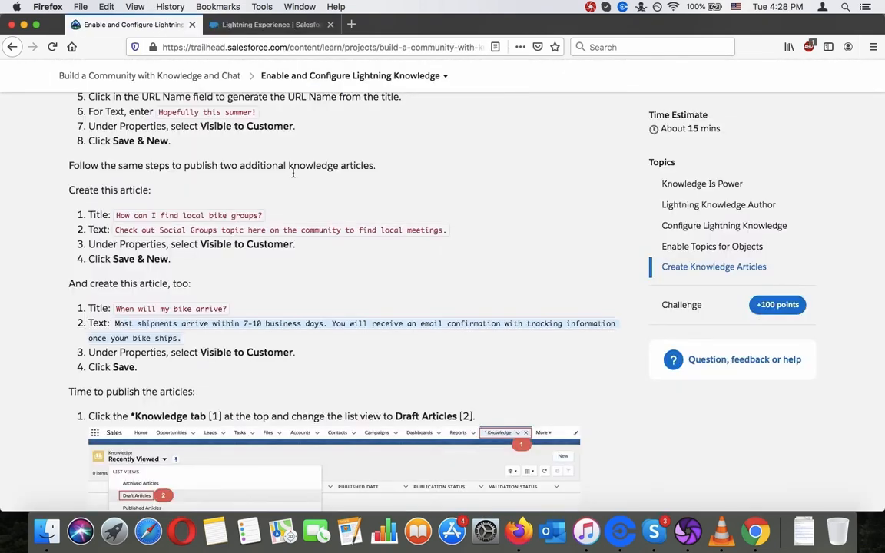
pyautogui.scroll(-3)
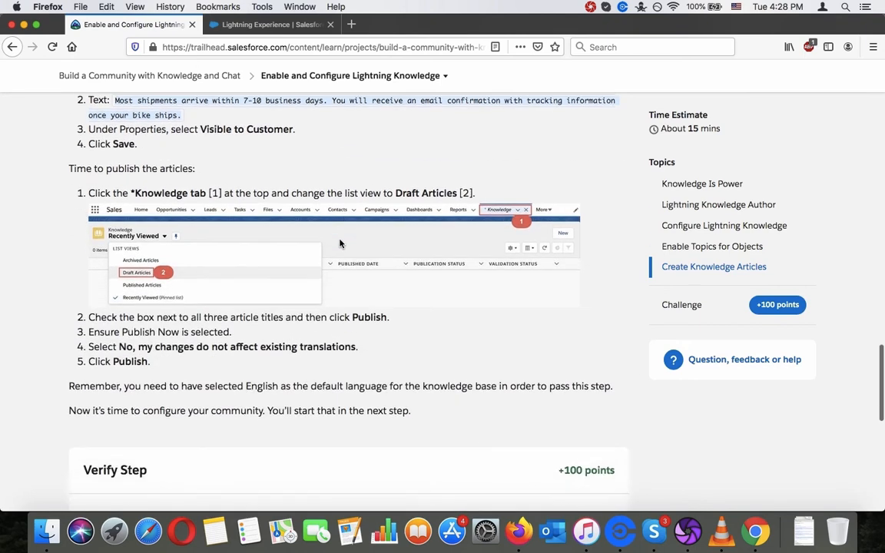
pyautogui.scroll(-3)
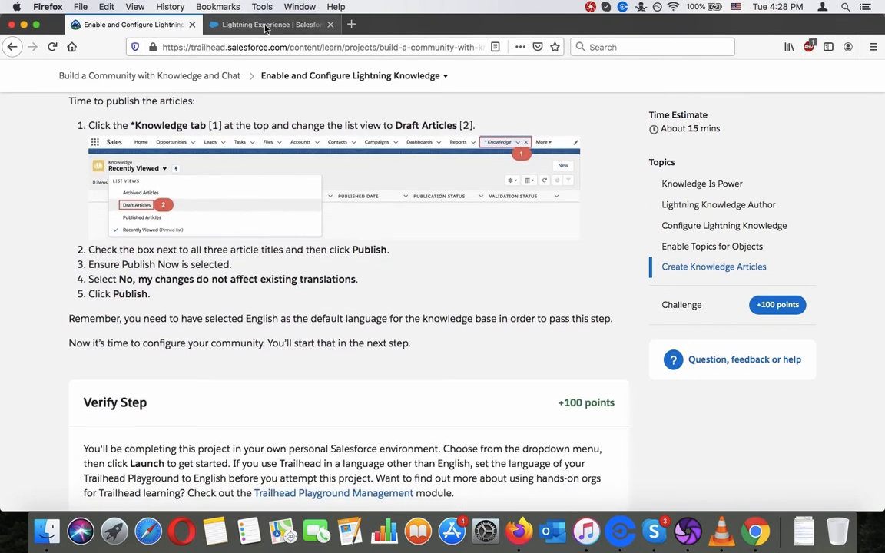
pyautogui.moveTo(269, 24)
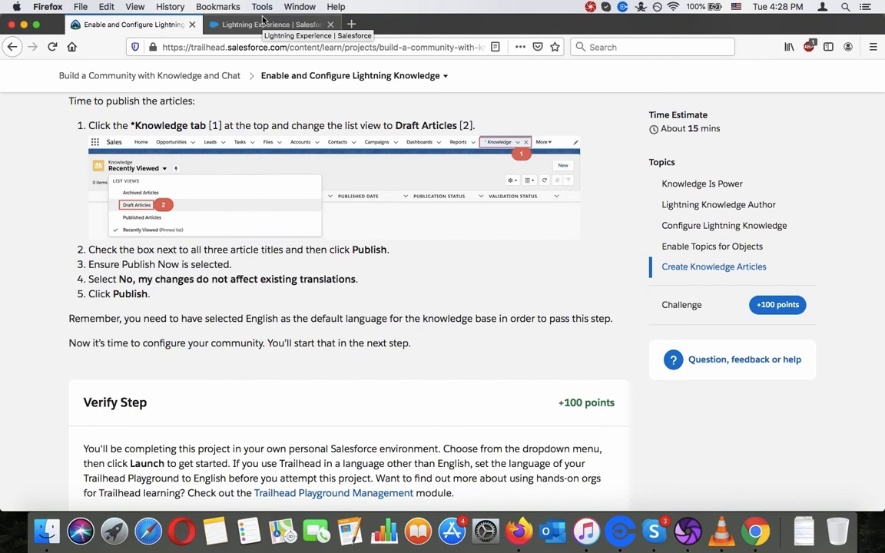
pyautogui.click(269, 24)
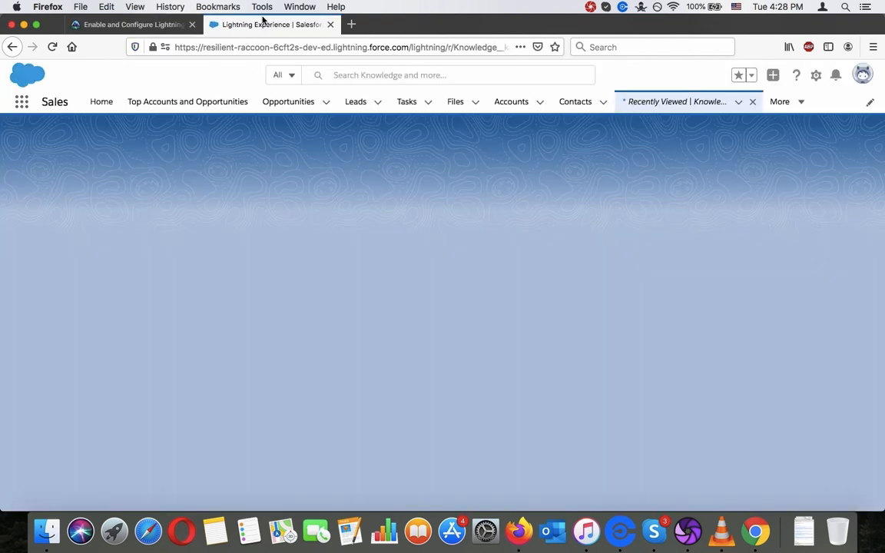
pyautogui.moveTo(636, 182)
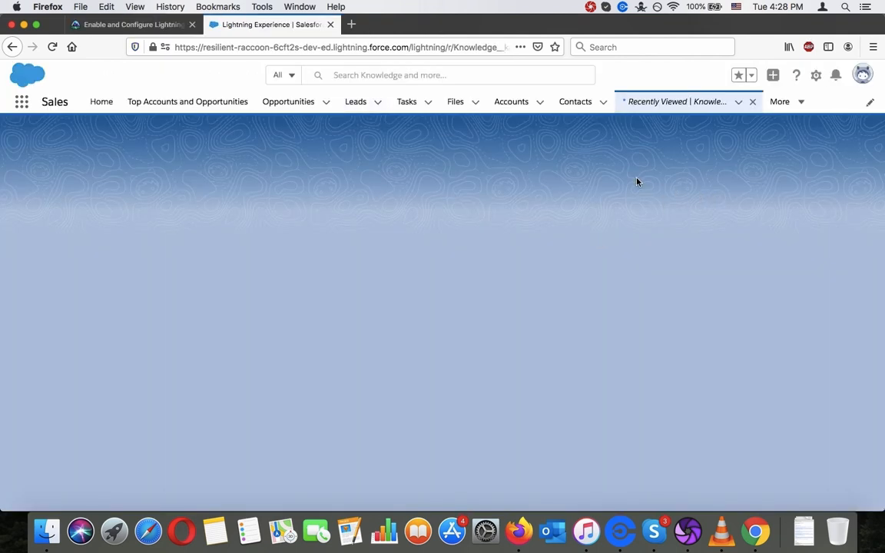
pyautogui.moveTo(571, 165)
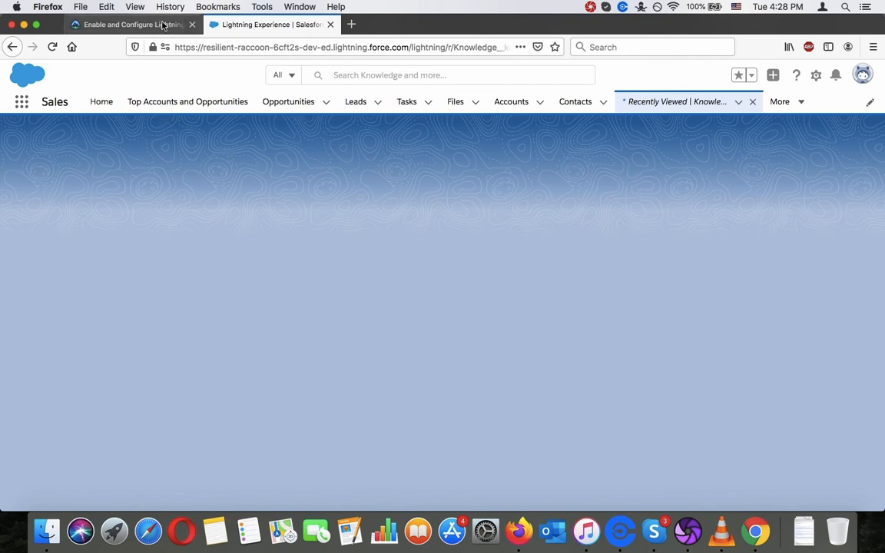
pyautogui.click(131, 24)
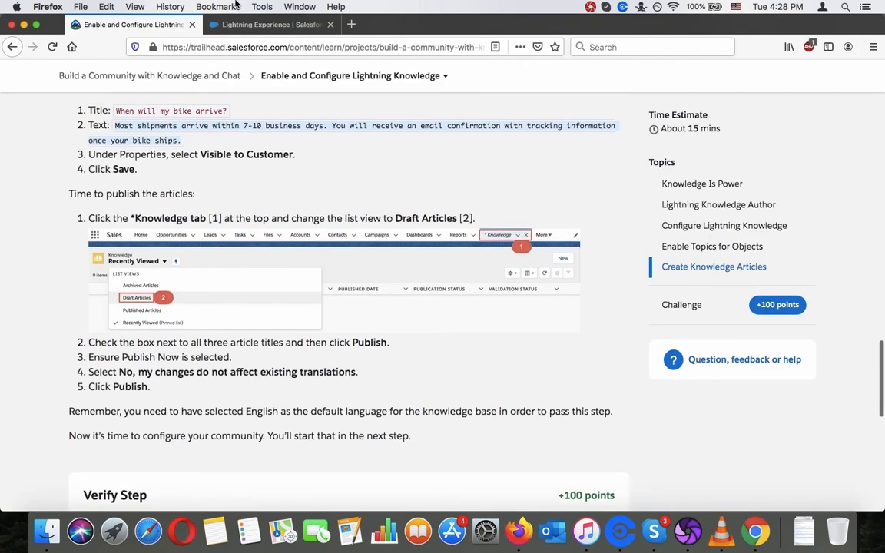
pyautogui.click(268, 24)
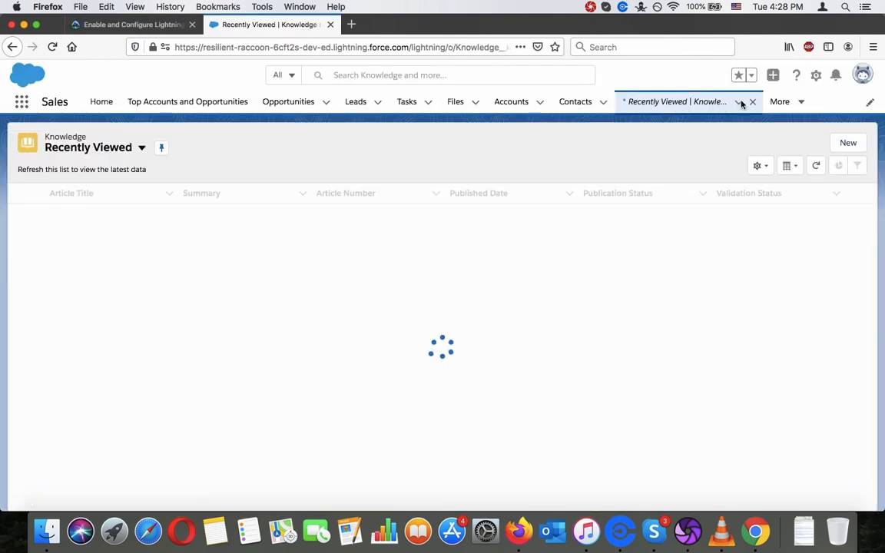
# Switch to the Draft Articles list view and tick all three draft FAQ articles.
pyautogui.click(142, 147)
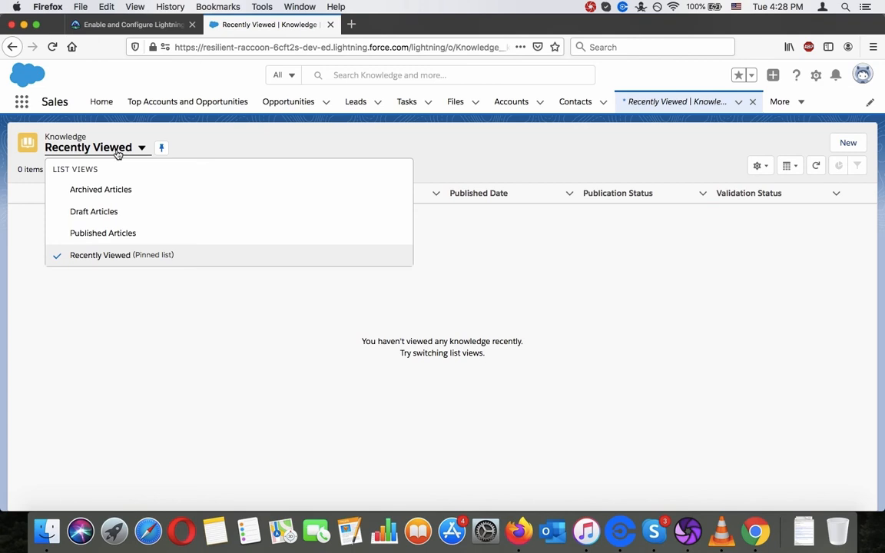
pyautogui.click(94, 212)
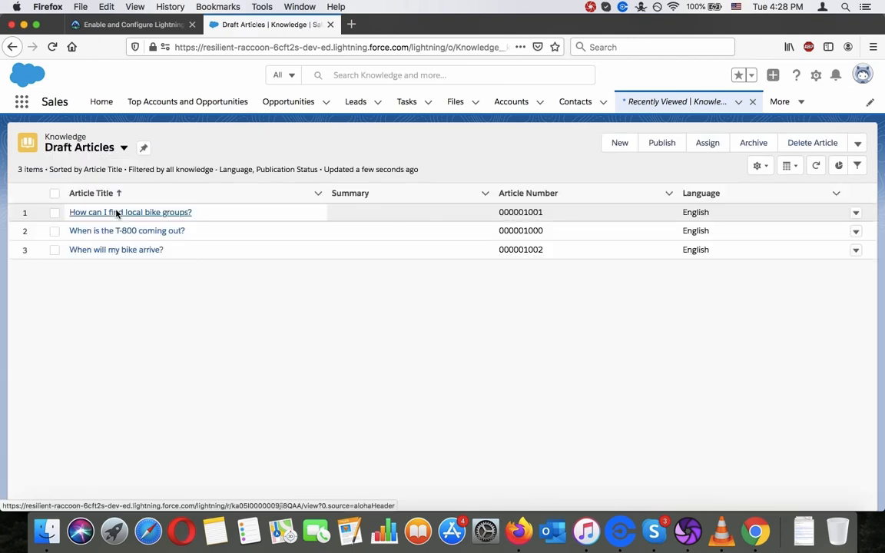
pyautogui.click(55, 192)
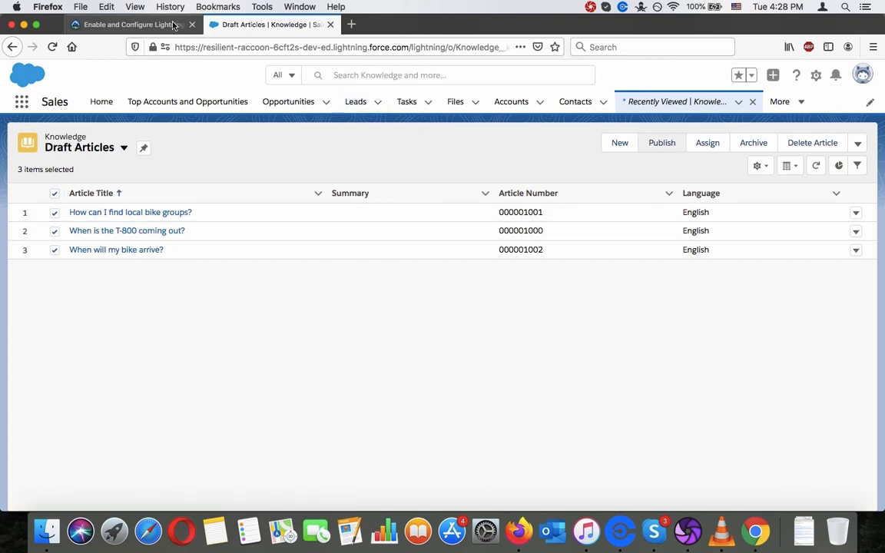
pyautogui.click(130, 24)
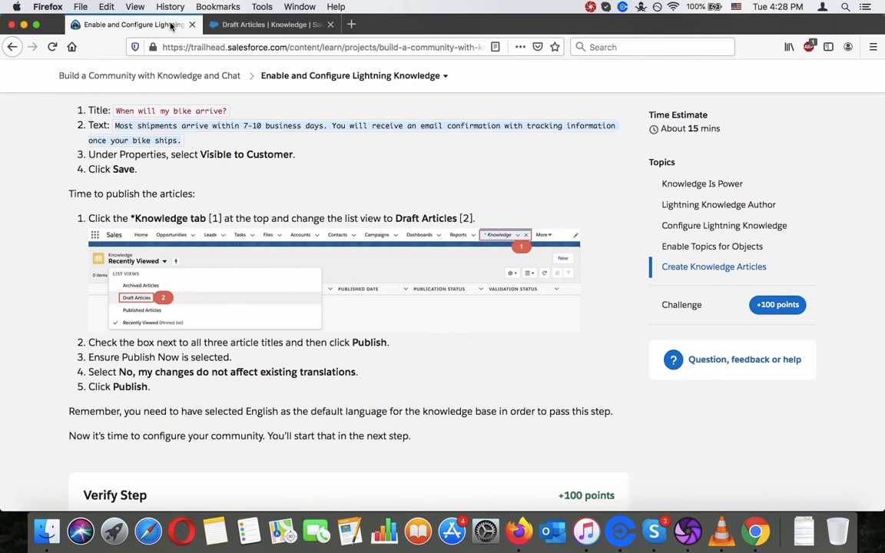
pyautogui.click(269, 23)
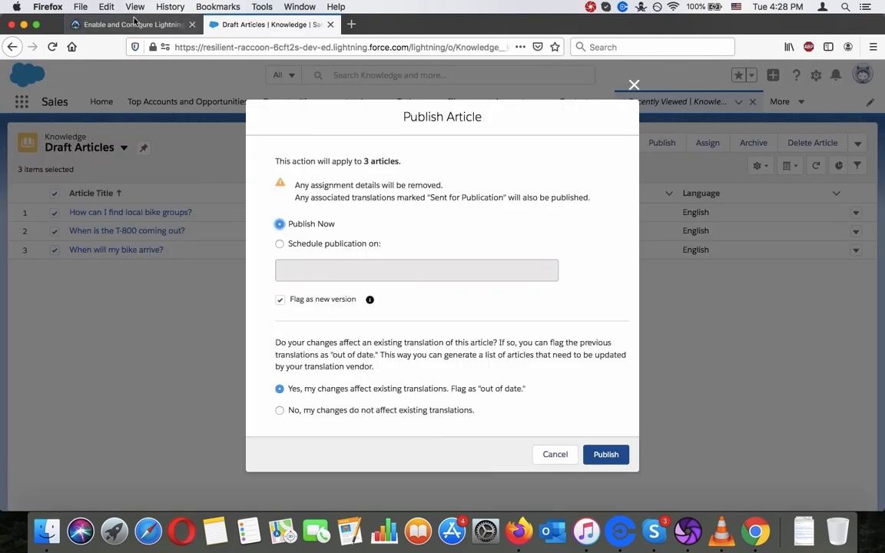
# Publish the three drafts now, answering that existing translations are not affected.
pyautogui.click(131, 24)
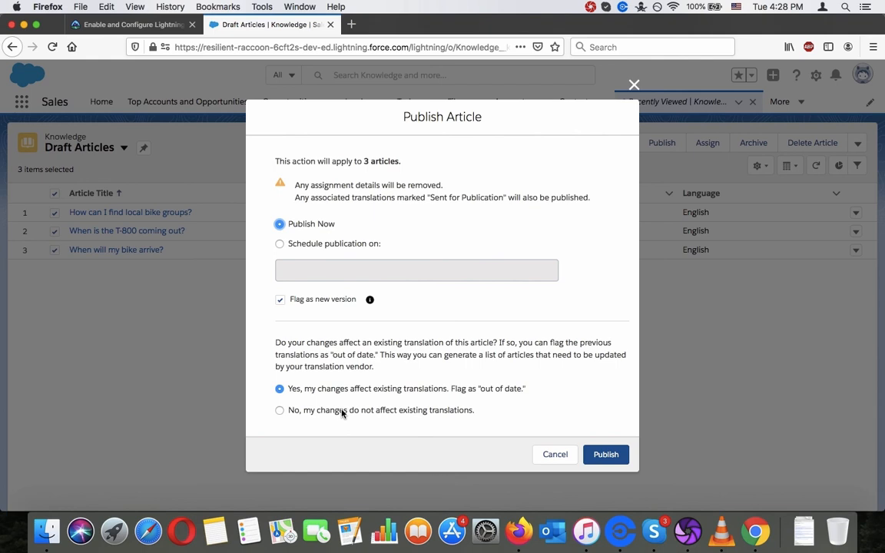
pyautogui.click(279, 409)
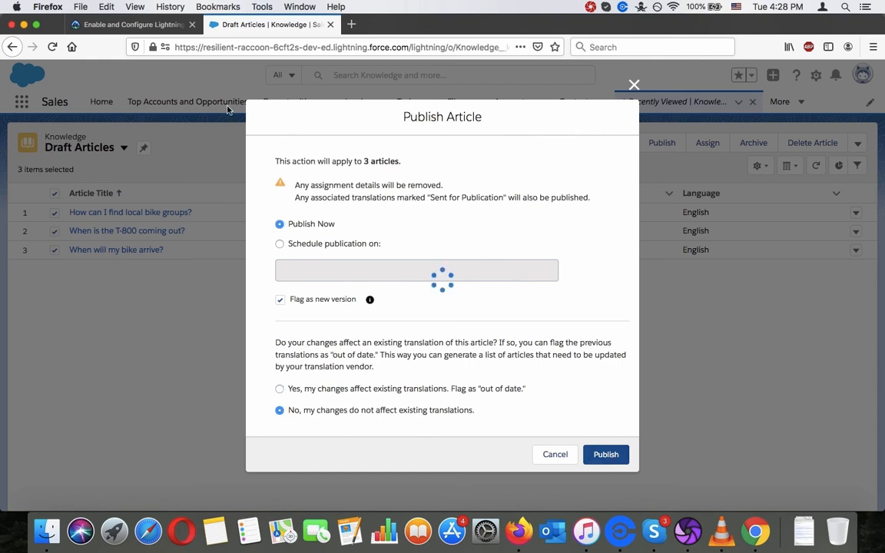
pyautogui.click(131, 23)
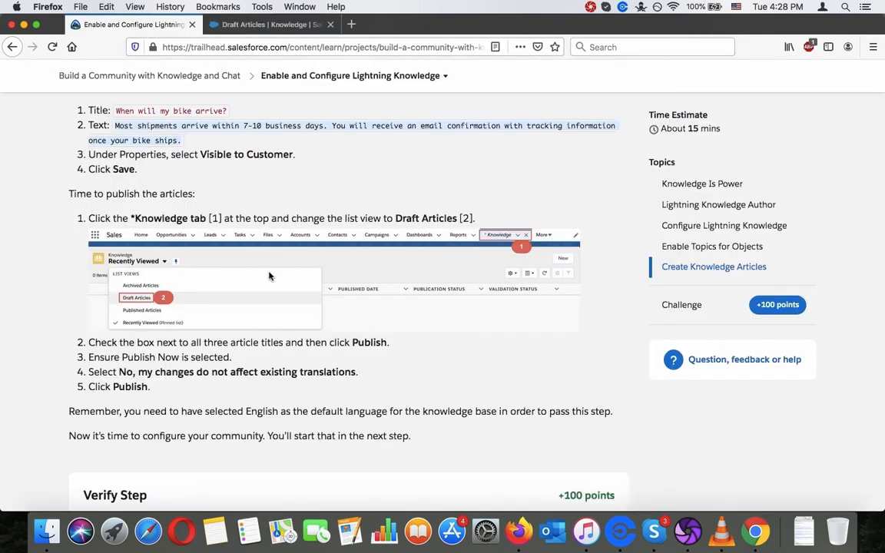
pyautogui.click(265, 24)
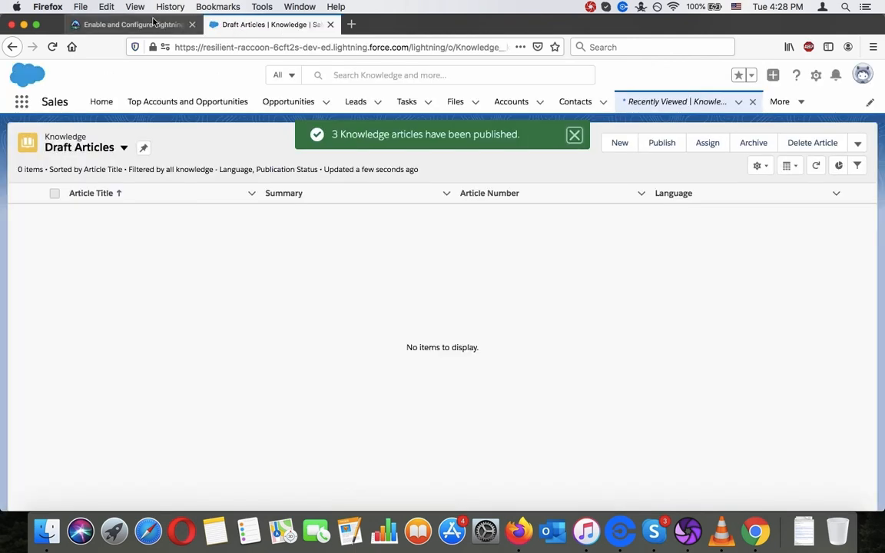
pyautogui.click(131, 23)
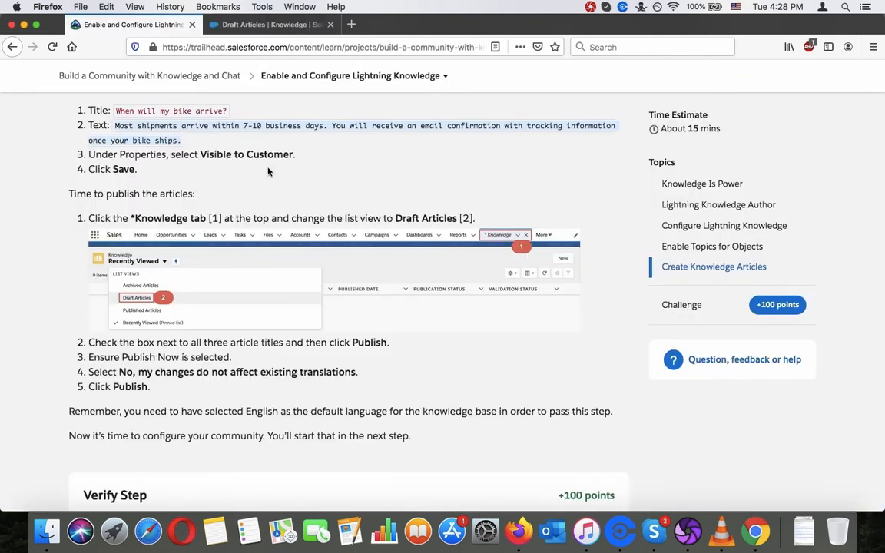
# Scroll Trailhead to the Verify Step section and verify the step for 100 points.
pyautogui.scroll(-3)
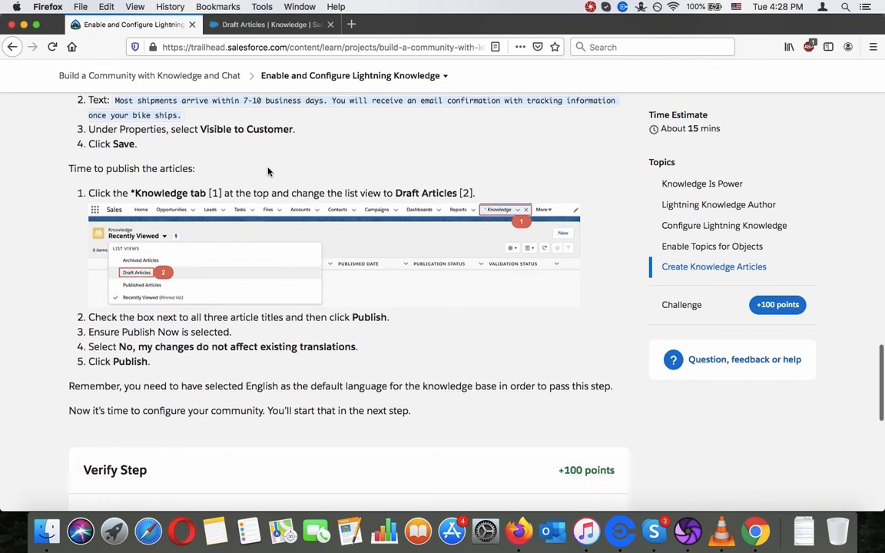
pyautogui.scroll(-3)
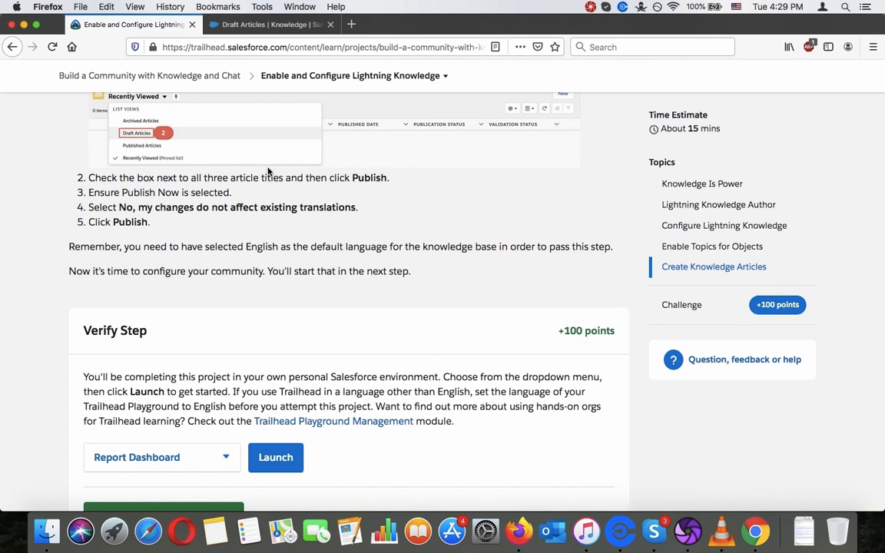
pyautogui.scroll(-3)
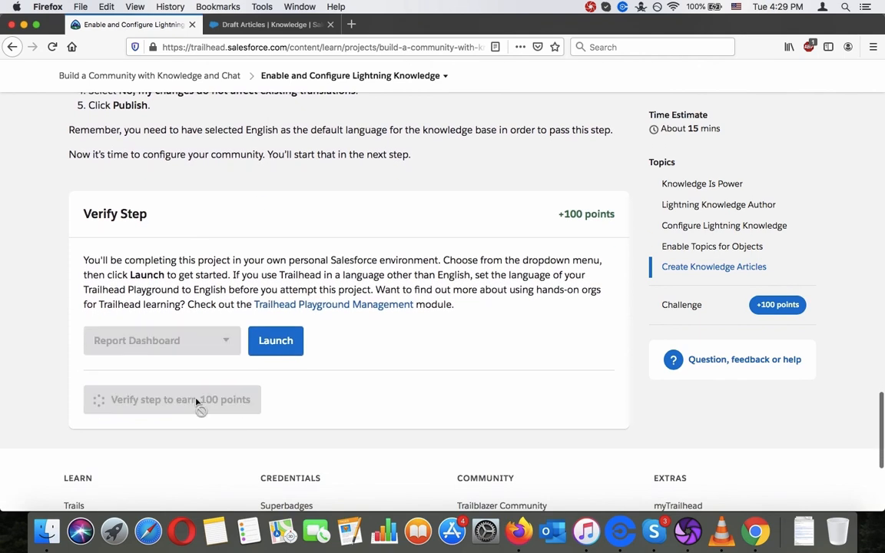
pyautogui.moveTo(313, 262)
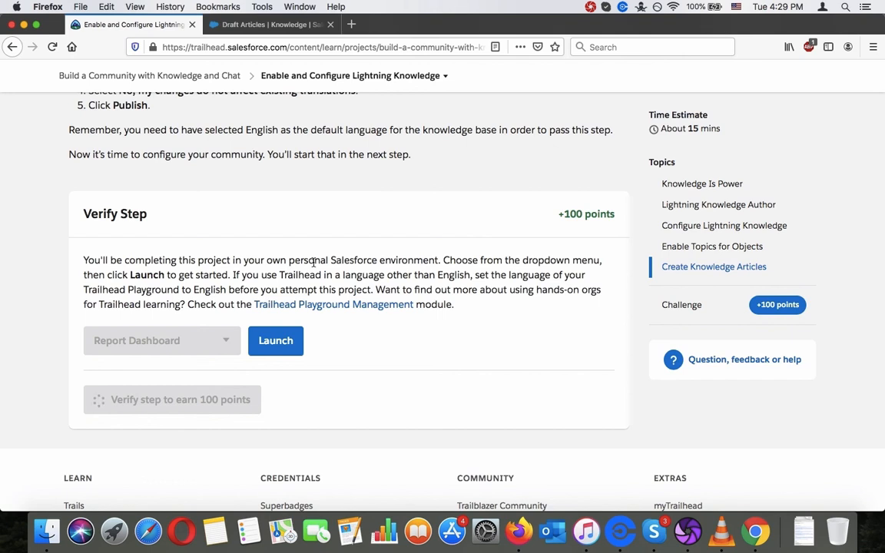
pyautogui.scroll(3)
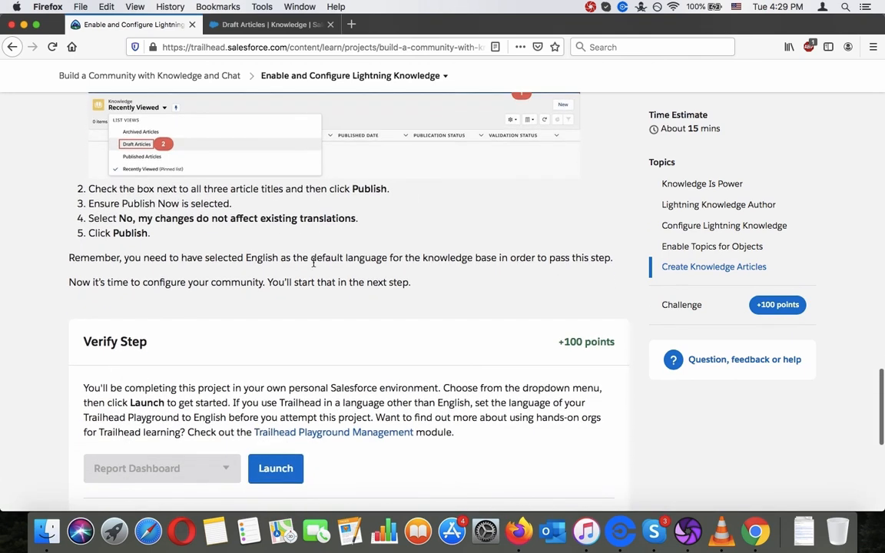
pyautogui.scroll(-3)
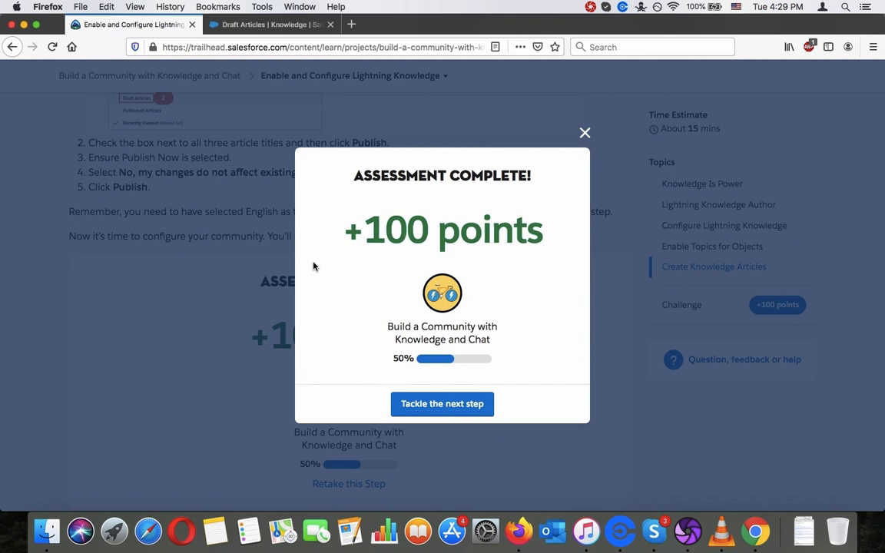
pyautogui.moveTo(477, 241)
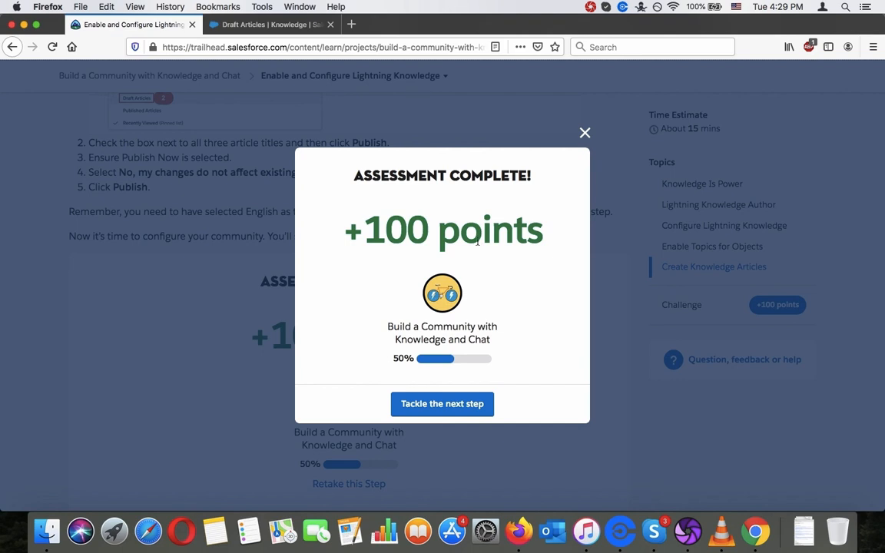